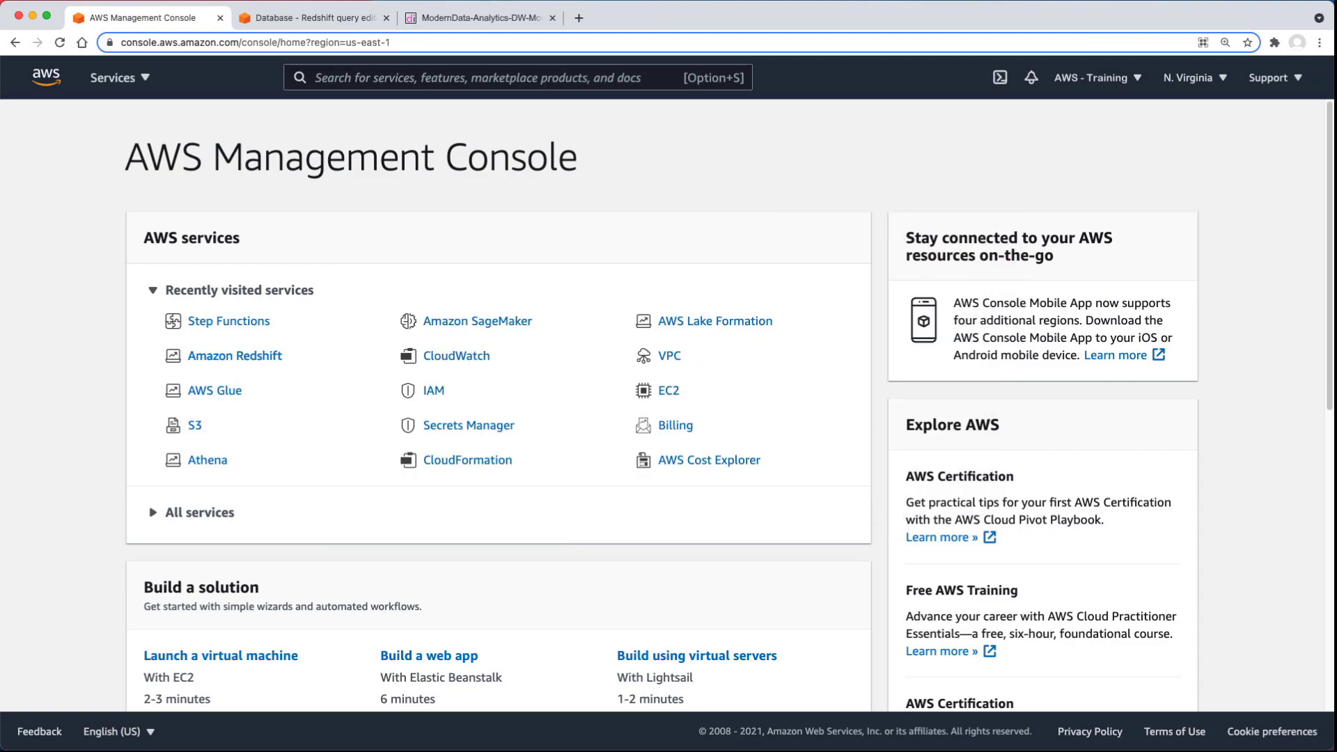
Go to Amazon Redshift's dashboard and open cluster redshiftcluster-gs9fpxoup8tt's details page.
left_click(234, 356)
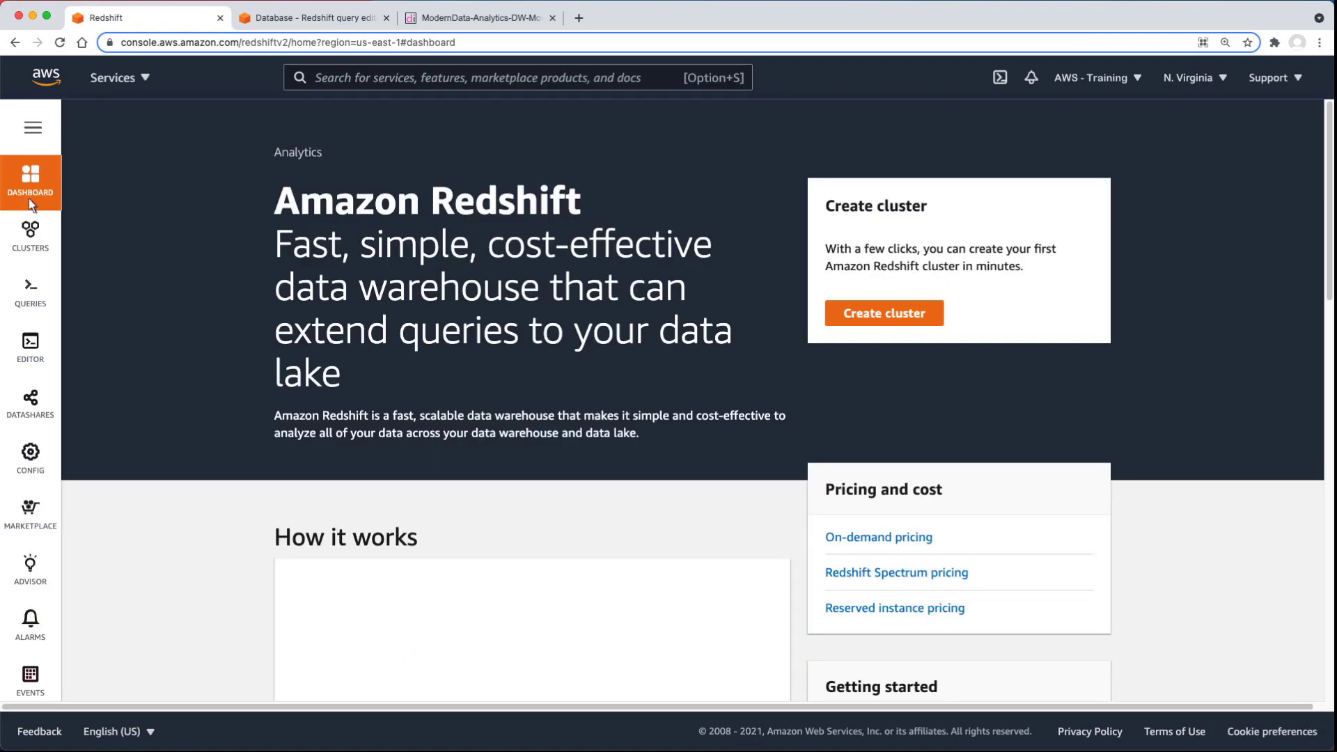
left_click(30, 182)
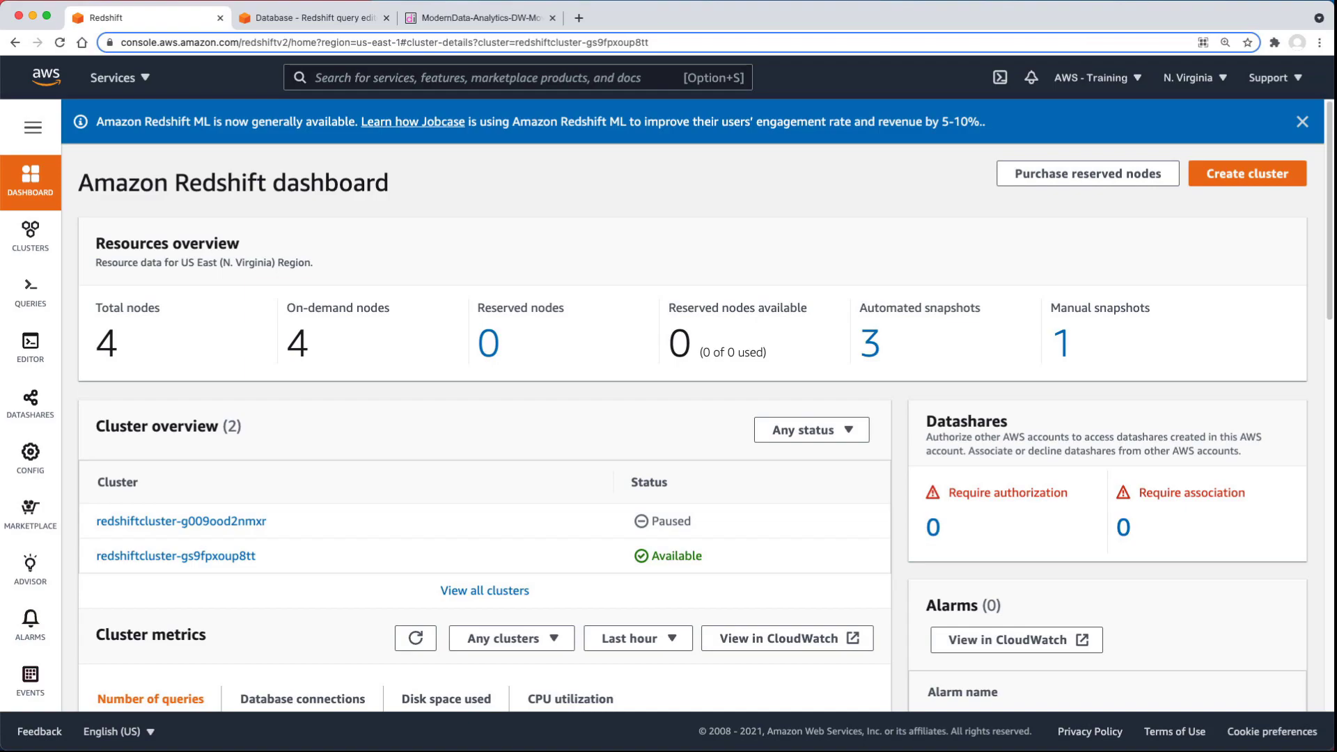
mouse_move(143, 484)
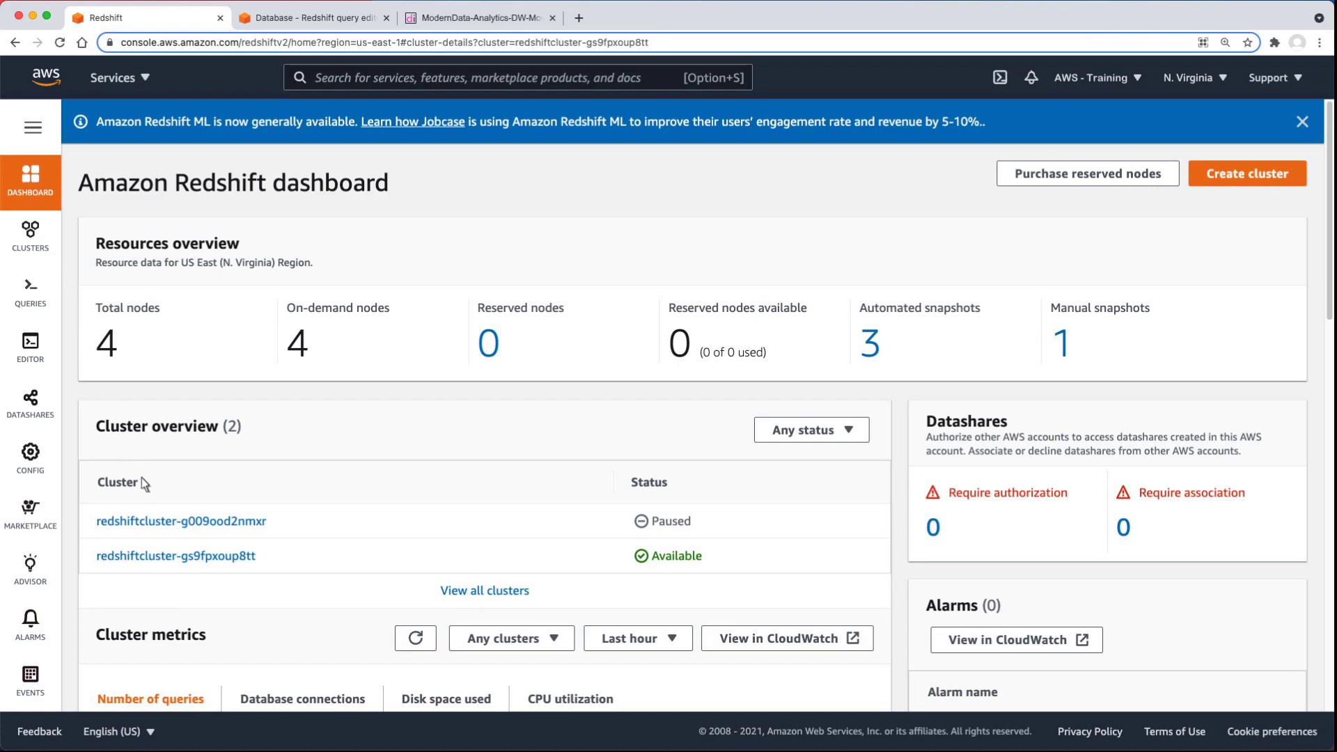
left_click(175, 555)
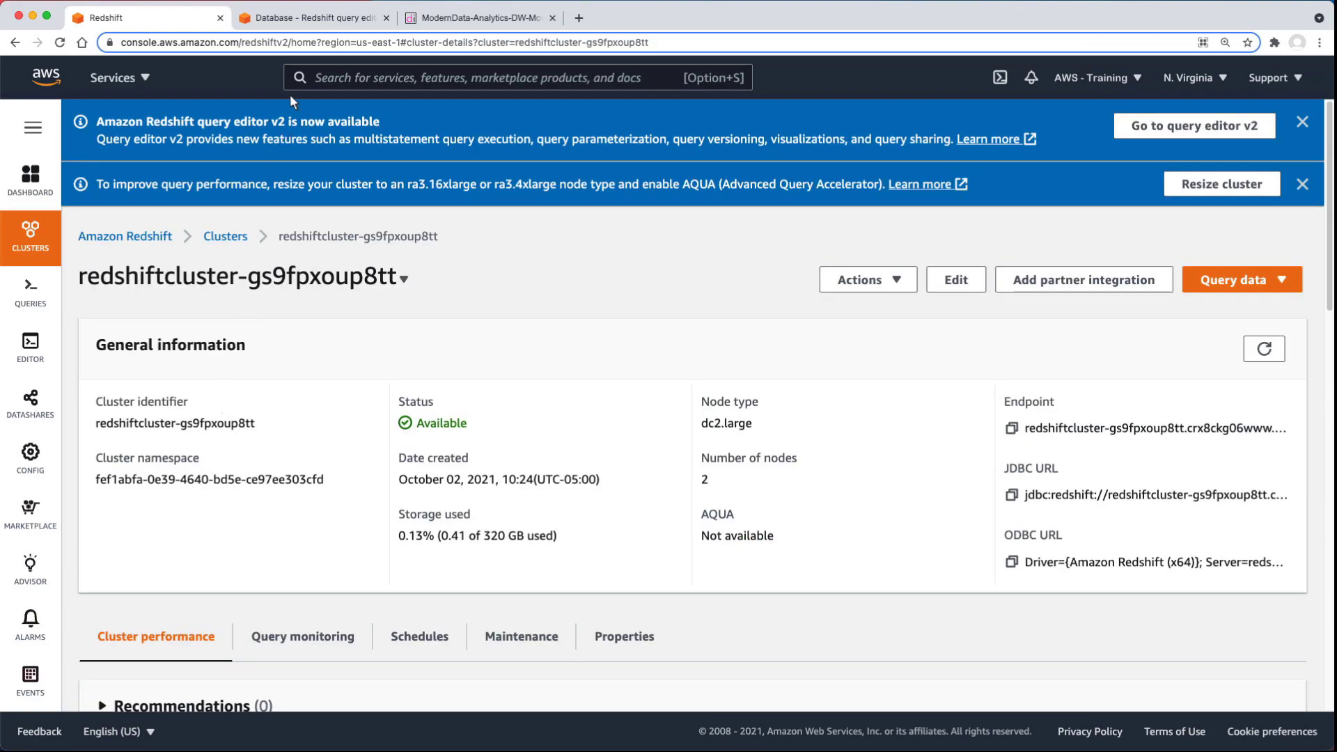
left_click(312, 16)
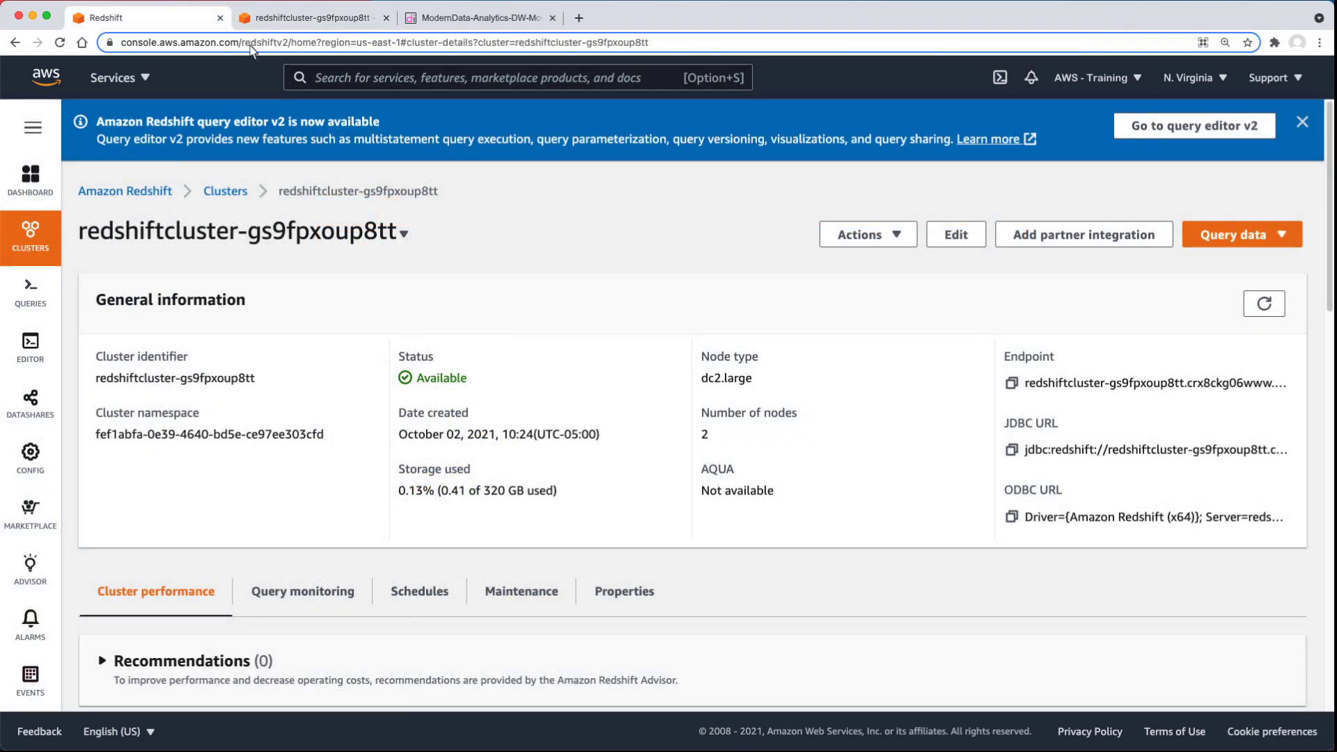
Select the rs-query job in AWS Glue Jobs and open its script in the full editor.
left_click(113, 77)
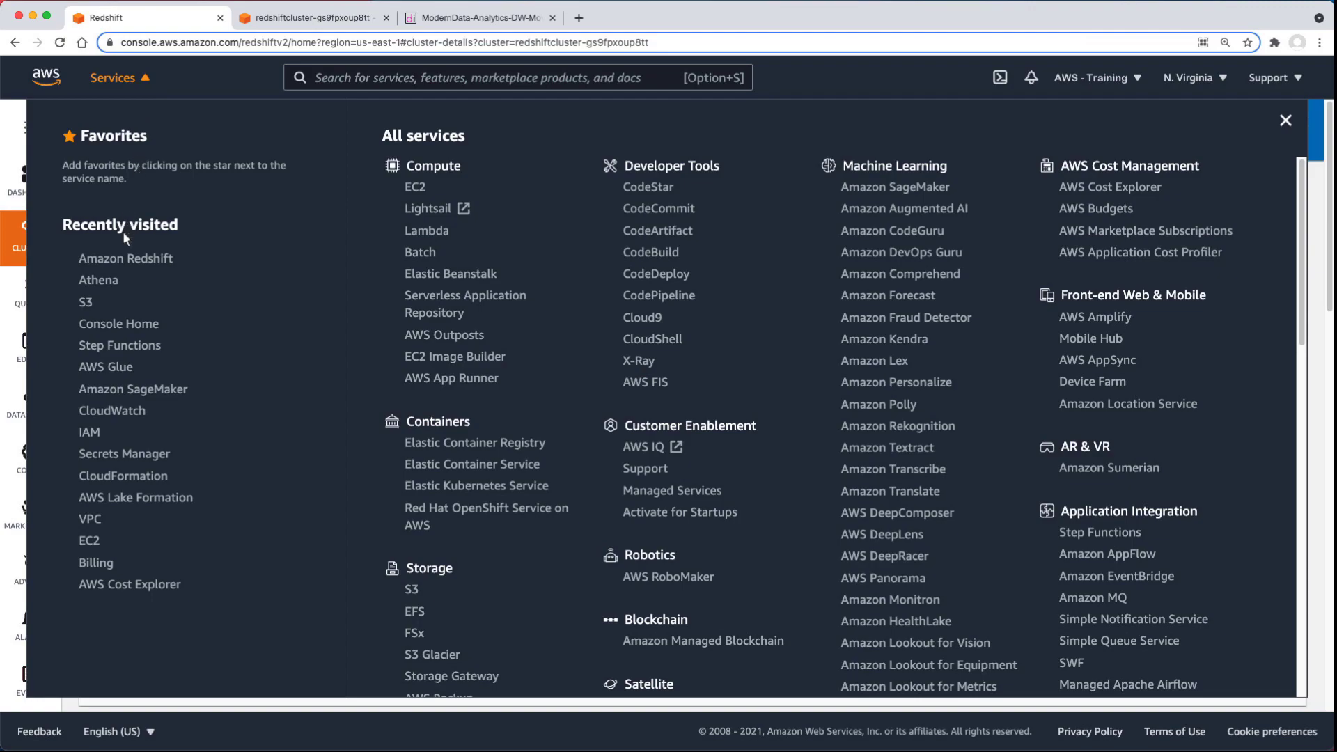
left_click(106, 367)
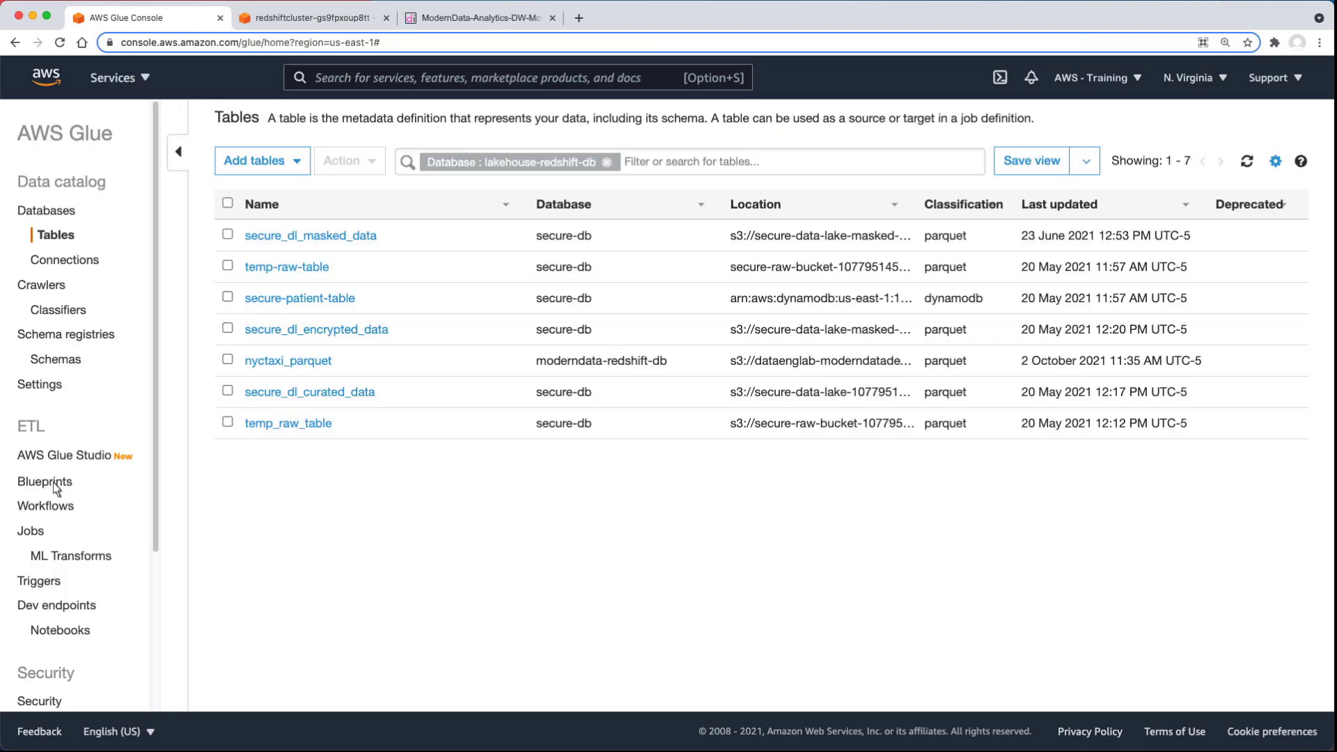
left_click(37, 531)
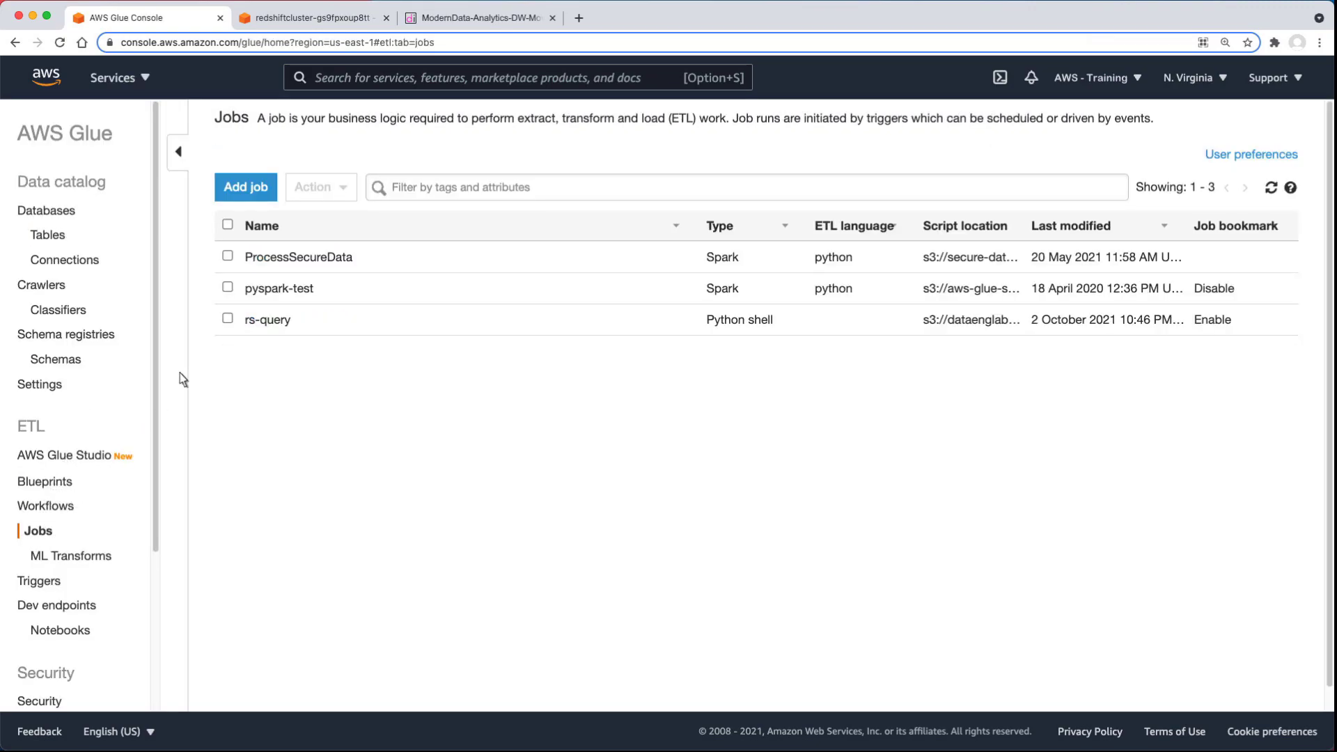
left_click(228, 319)
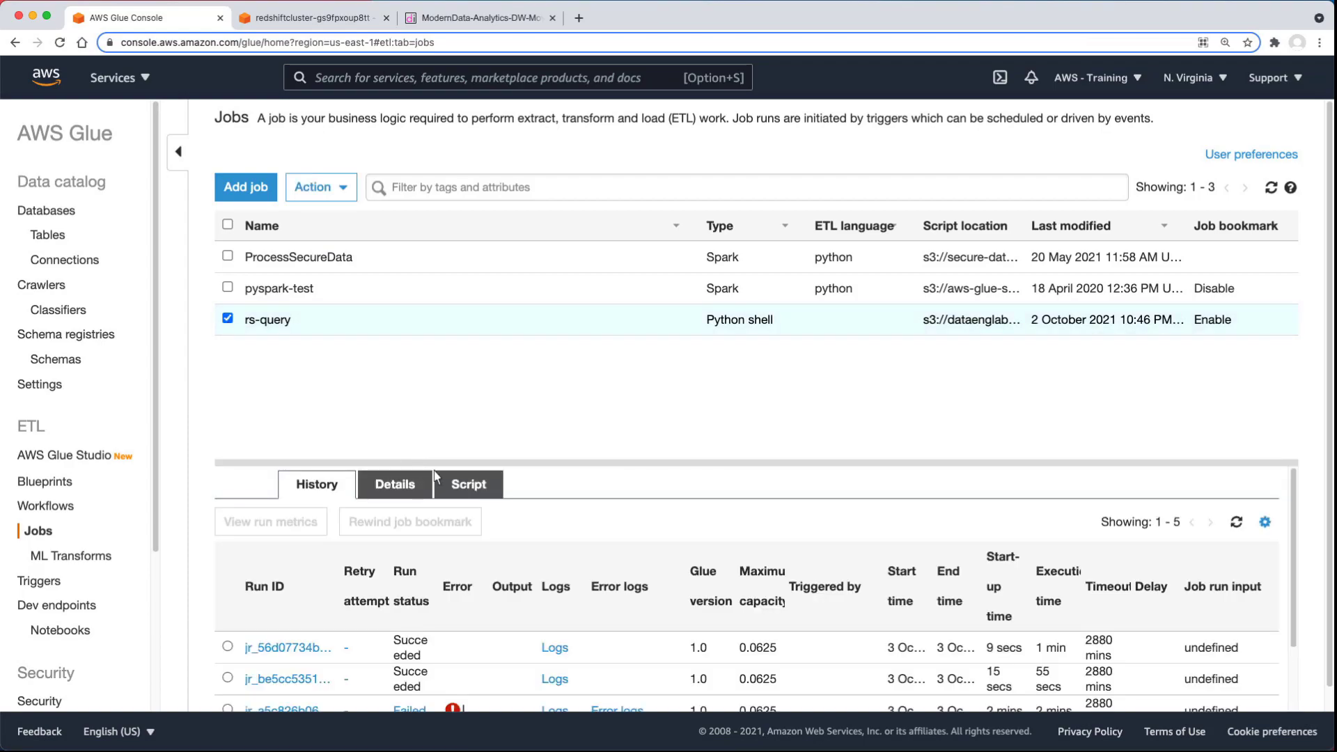
left_click(467, 483)
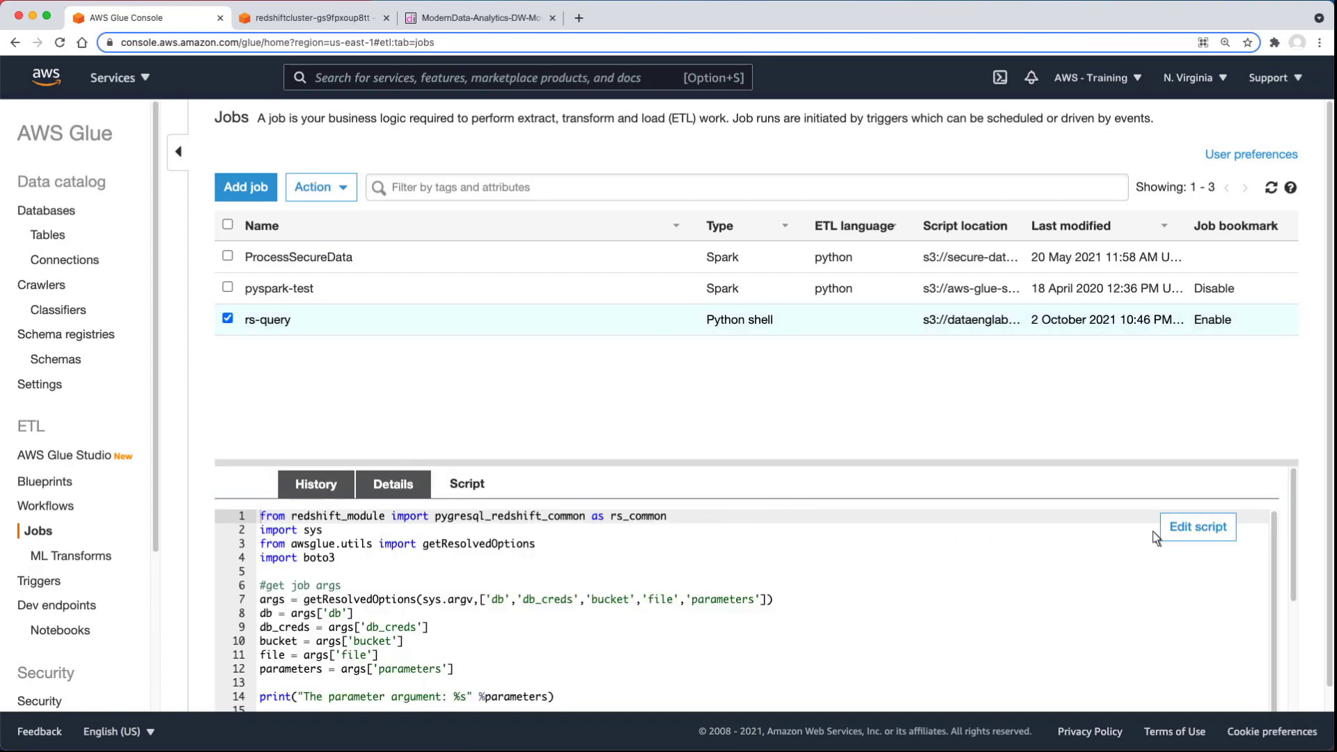
left_click(1197, 526)
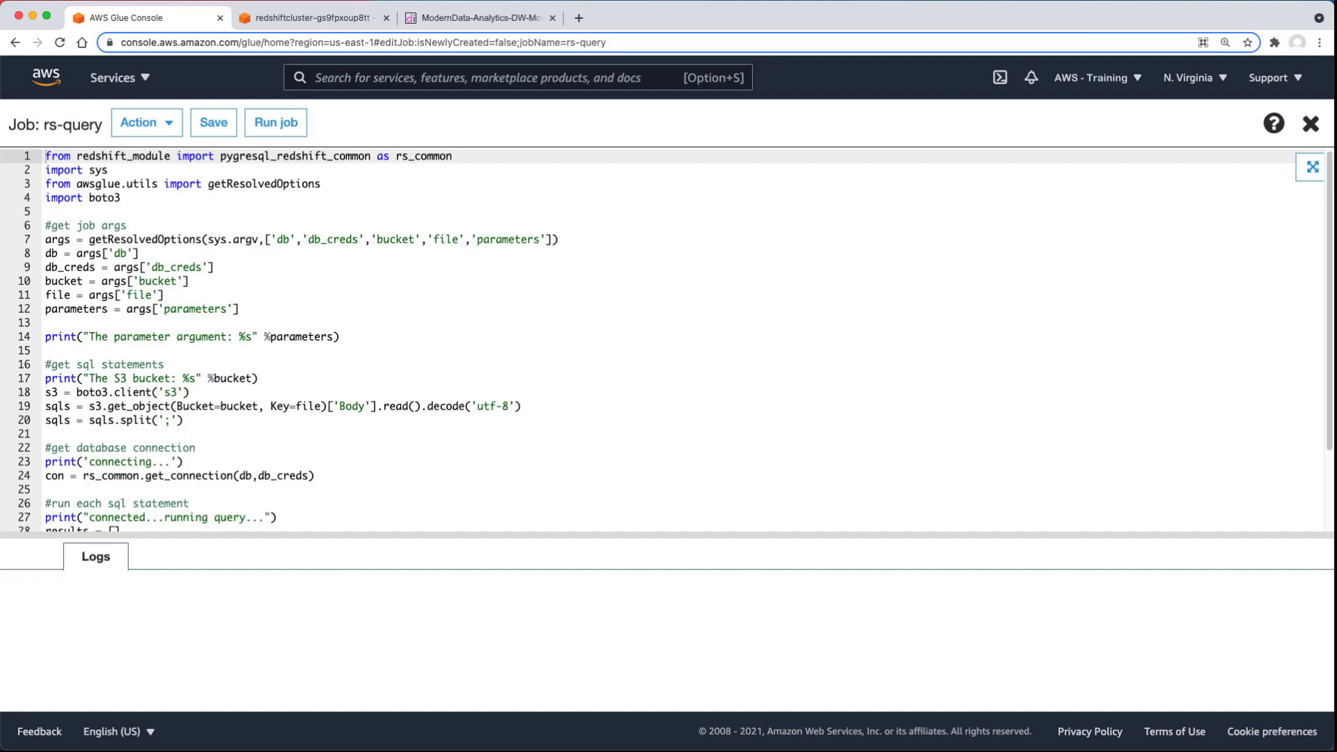
left_click(112, 77)
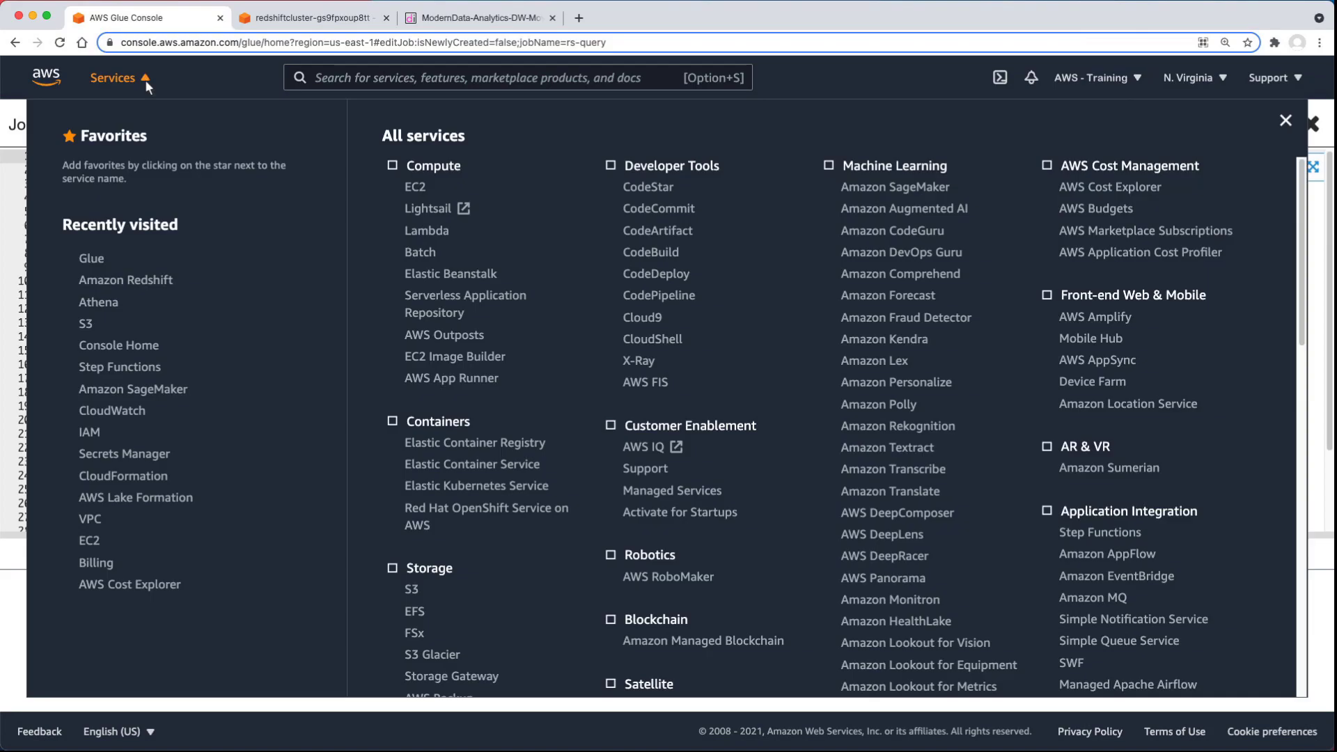
Open GlueJobStateMachine for editing in Step Functions Workflow Studio.
left_click(119, 367)
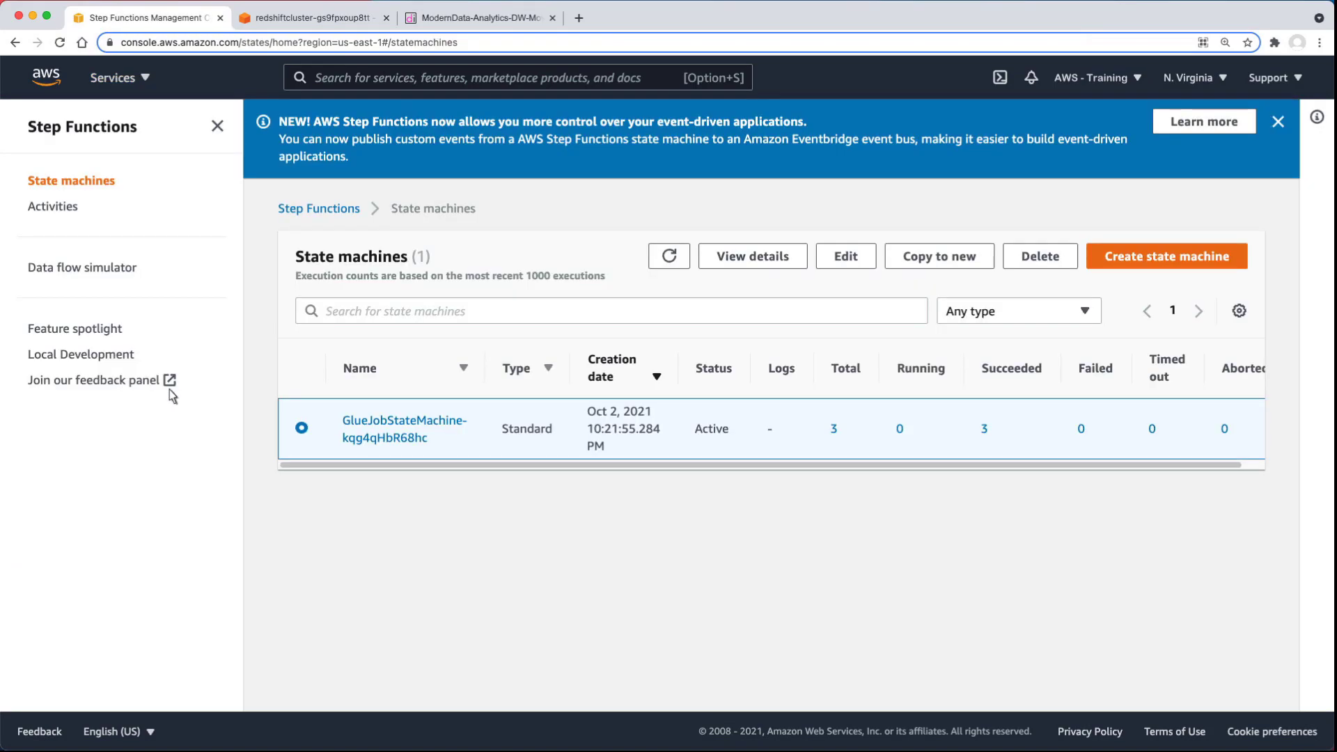
left_click(404, 429)
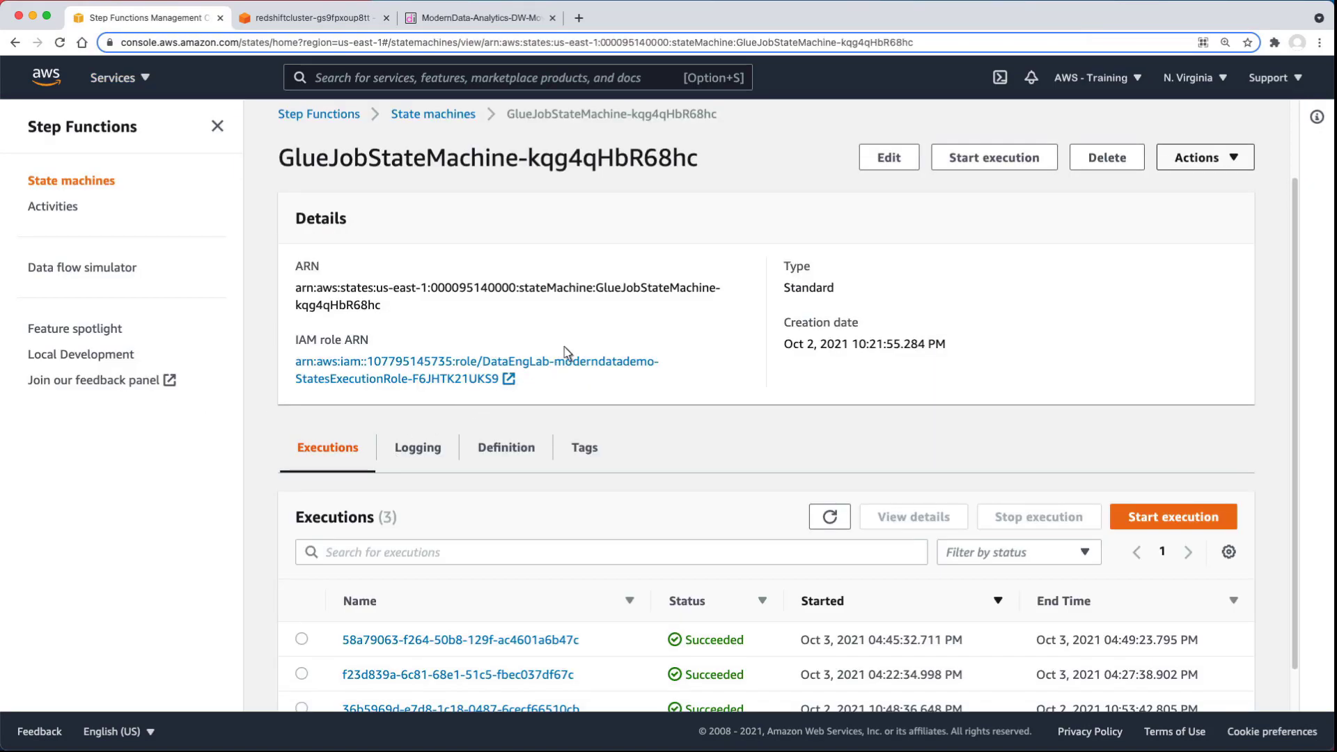
left_click(888, 156)
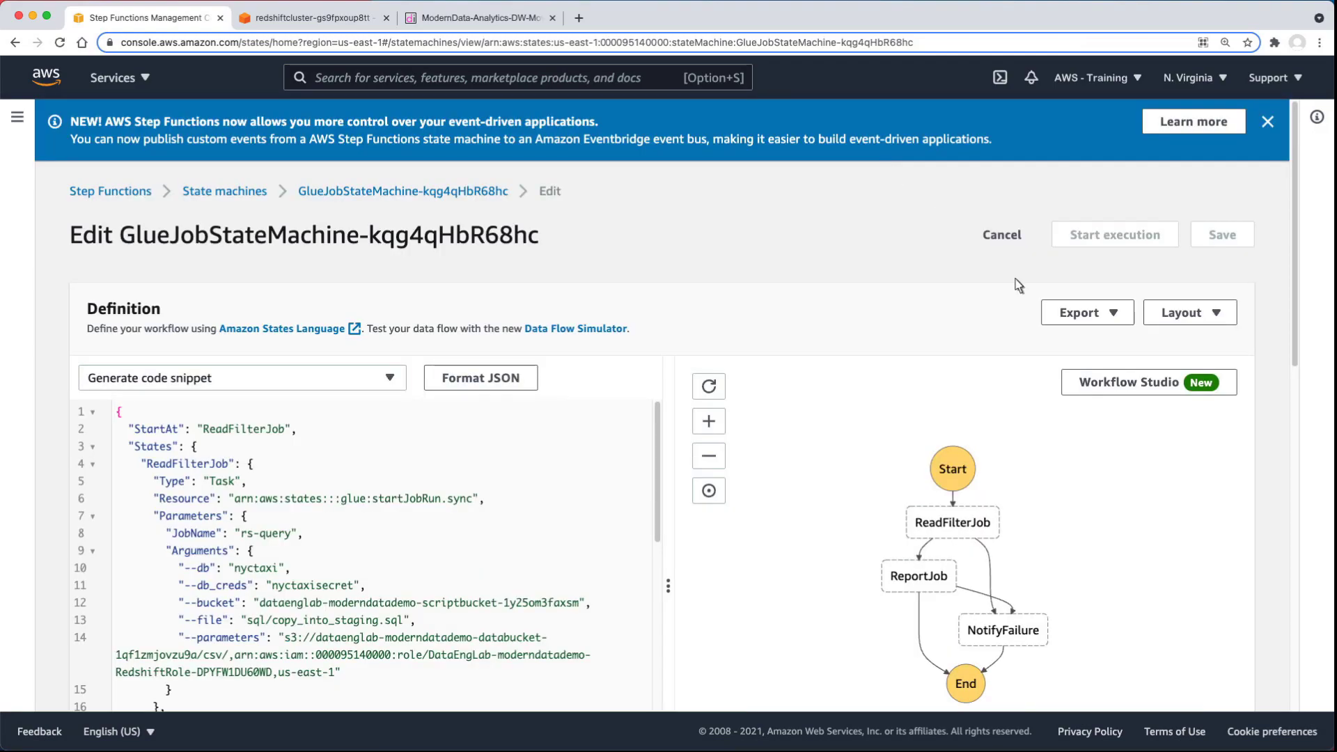
left_click(1147, 382)
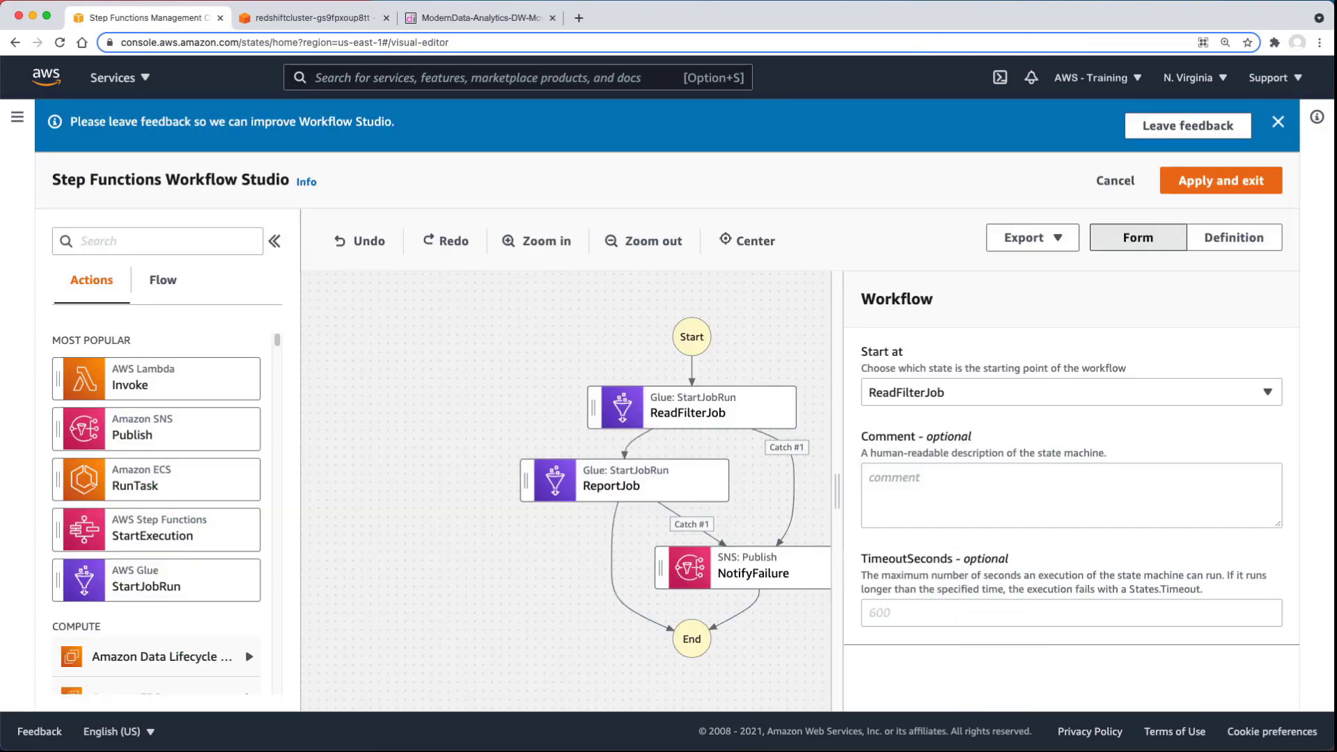
mouse_move(720, 426)
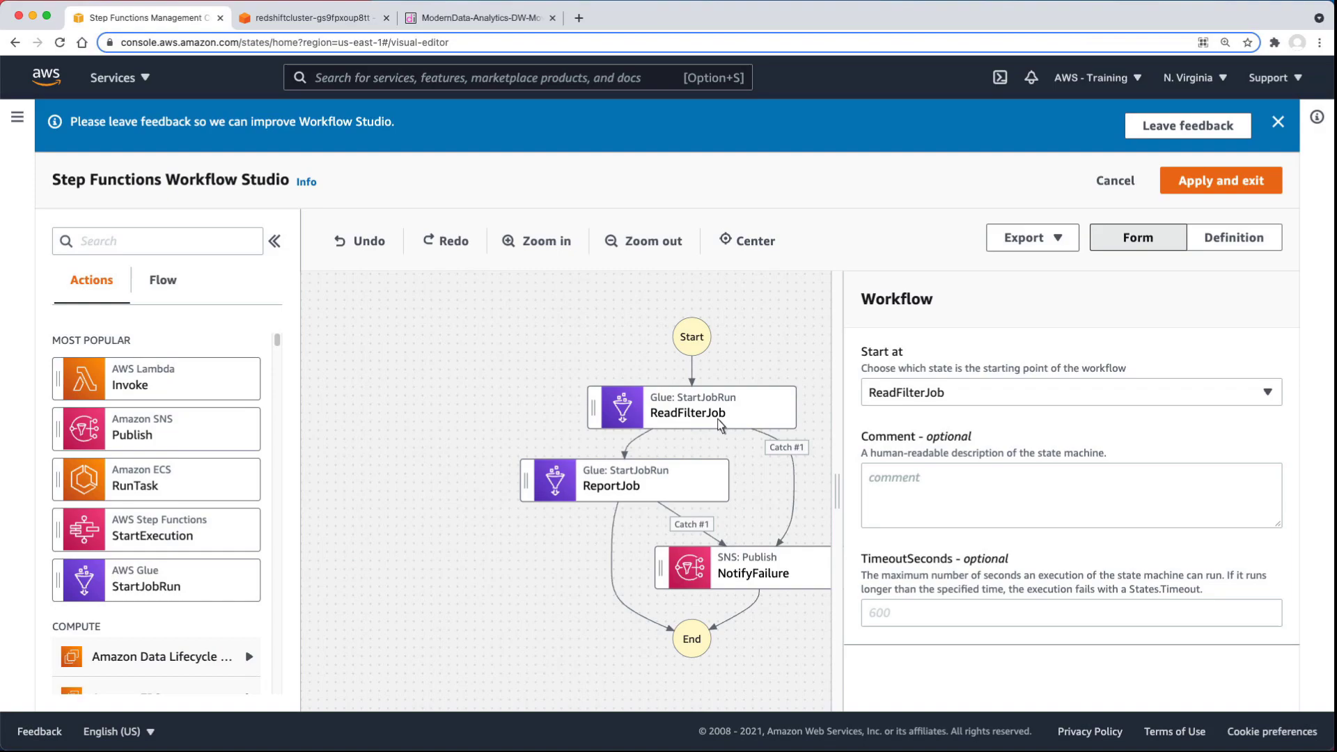
Inspect ReadFilterJob's API parameters and pick out the unload_to_datalake SQL file name.
left_click(692, 407)
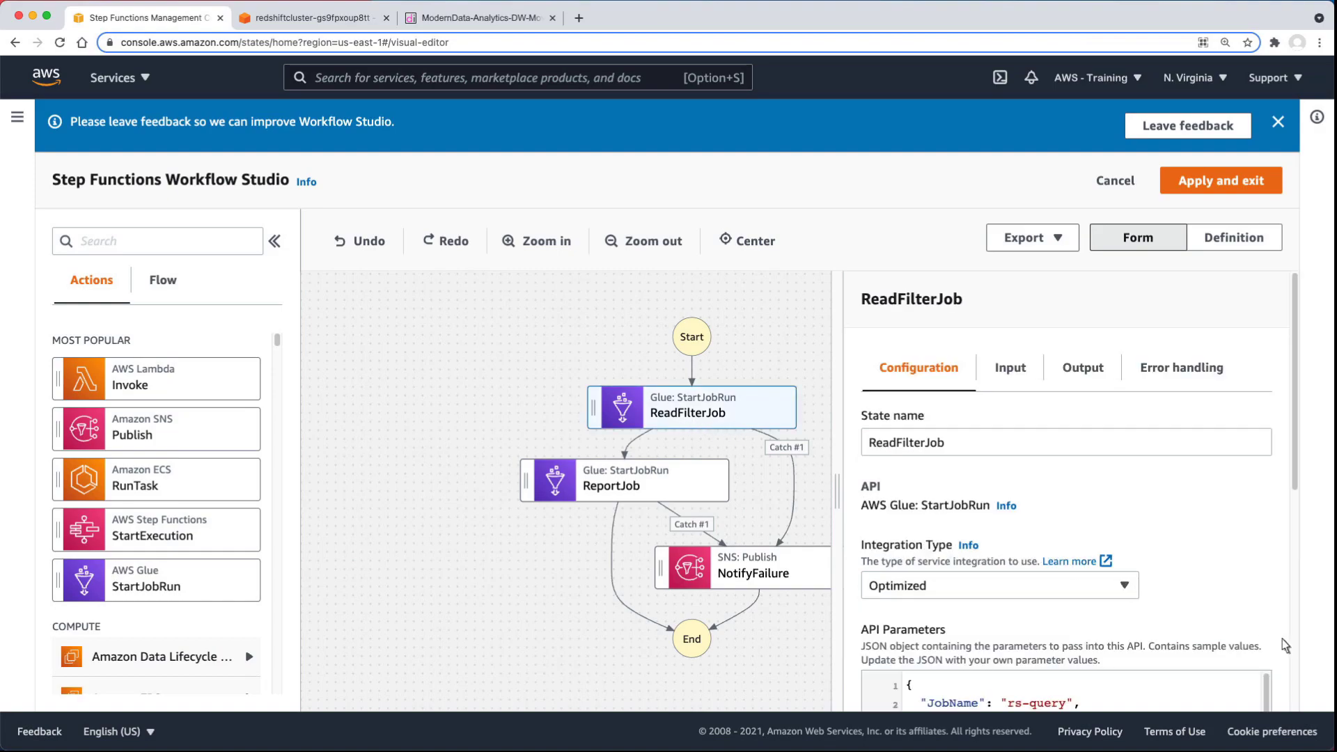
scroll("down", 3)
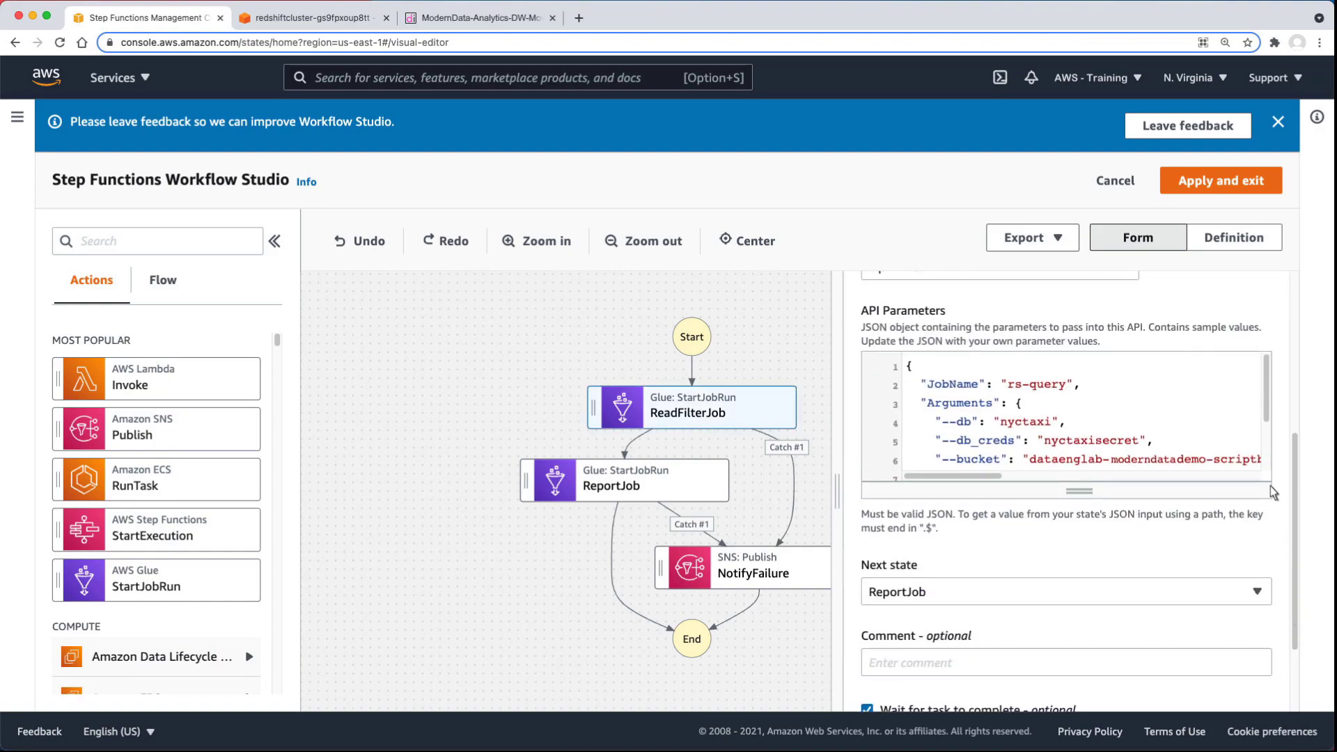
scroll("down", 3)
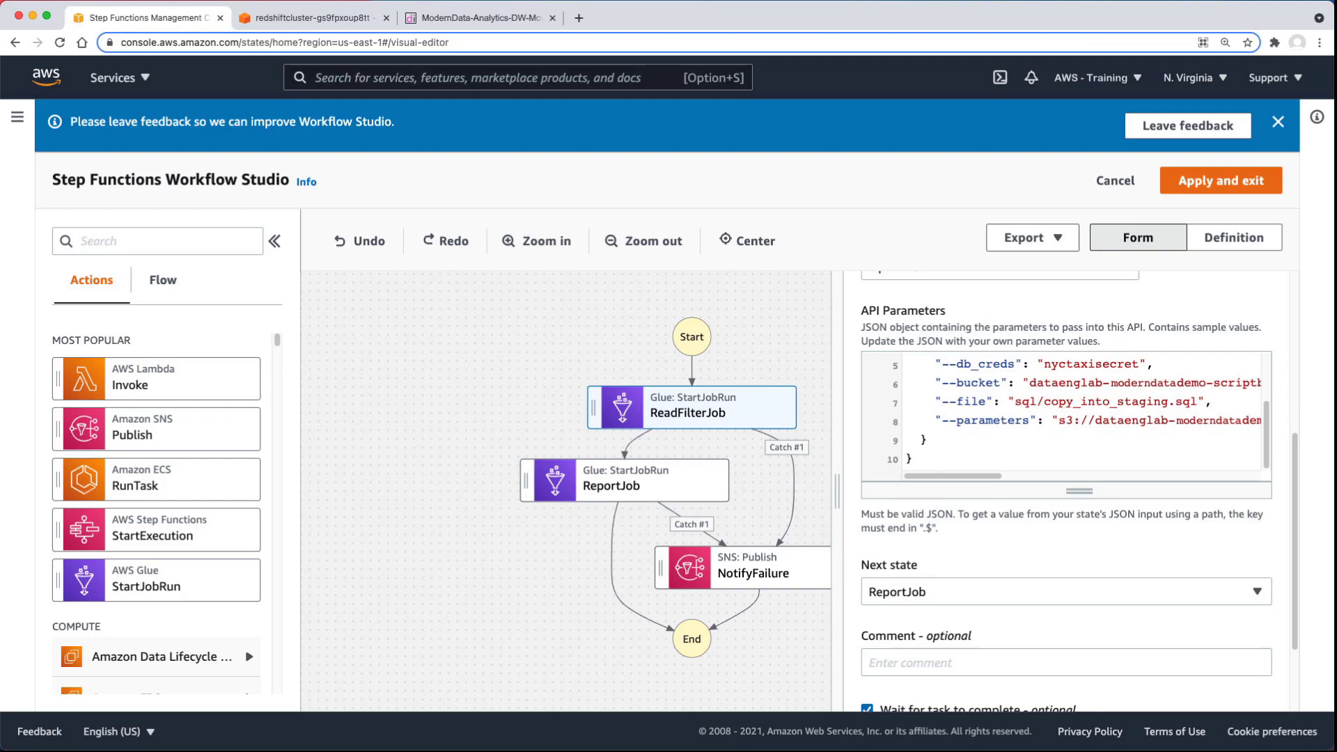
mouse_move(1108, 415)
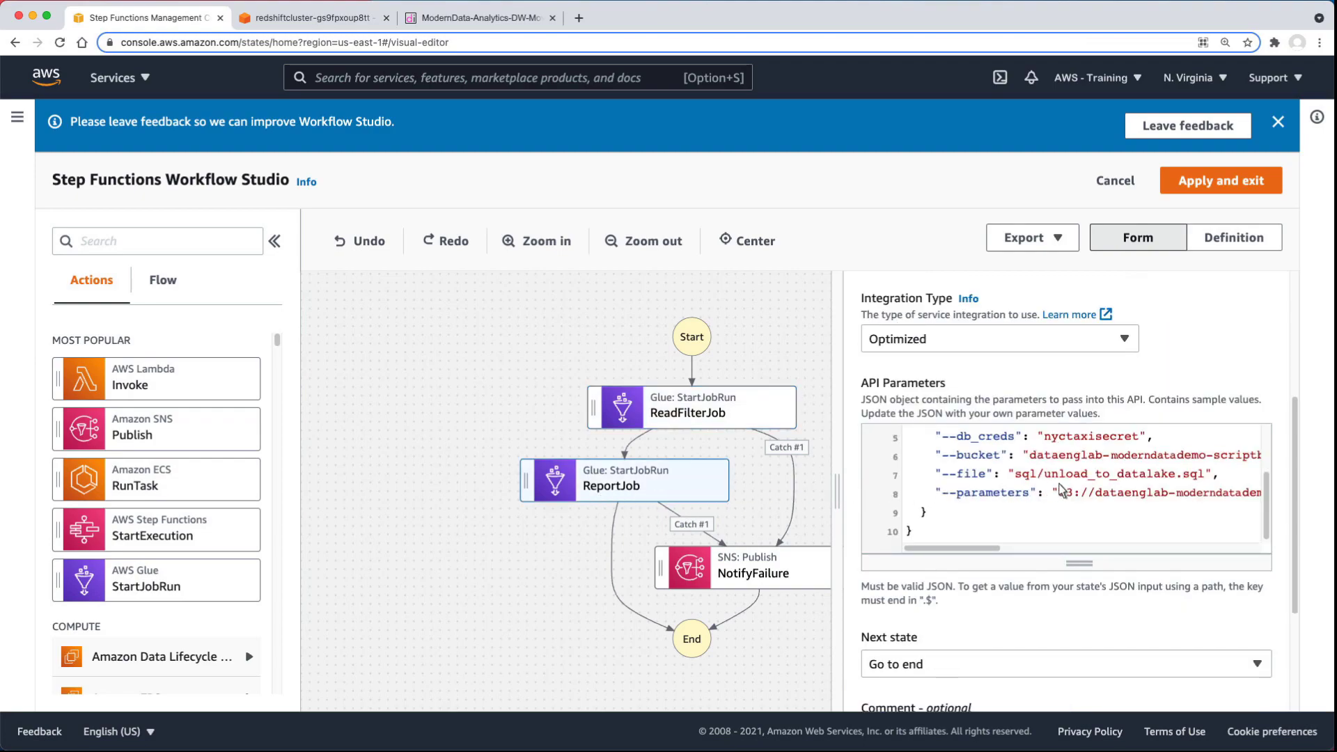
double_click(1100, 474)
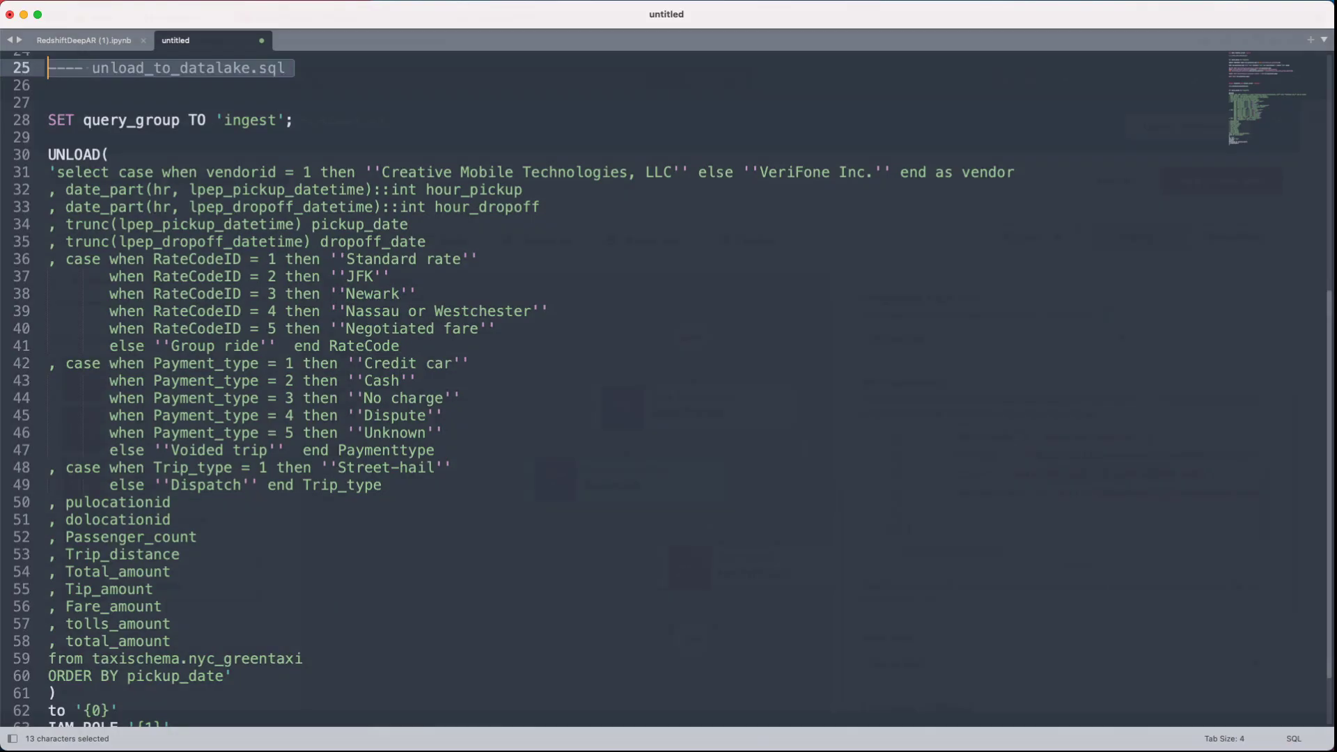
Return from the unload_to_datalake.sql query to the browser and apply the workflow, exiting Workflow Studio.
left_click(145, 17)
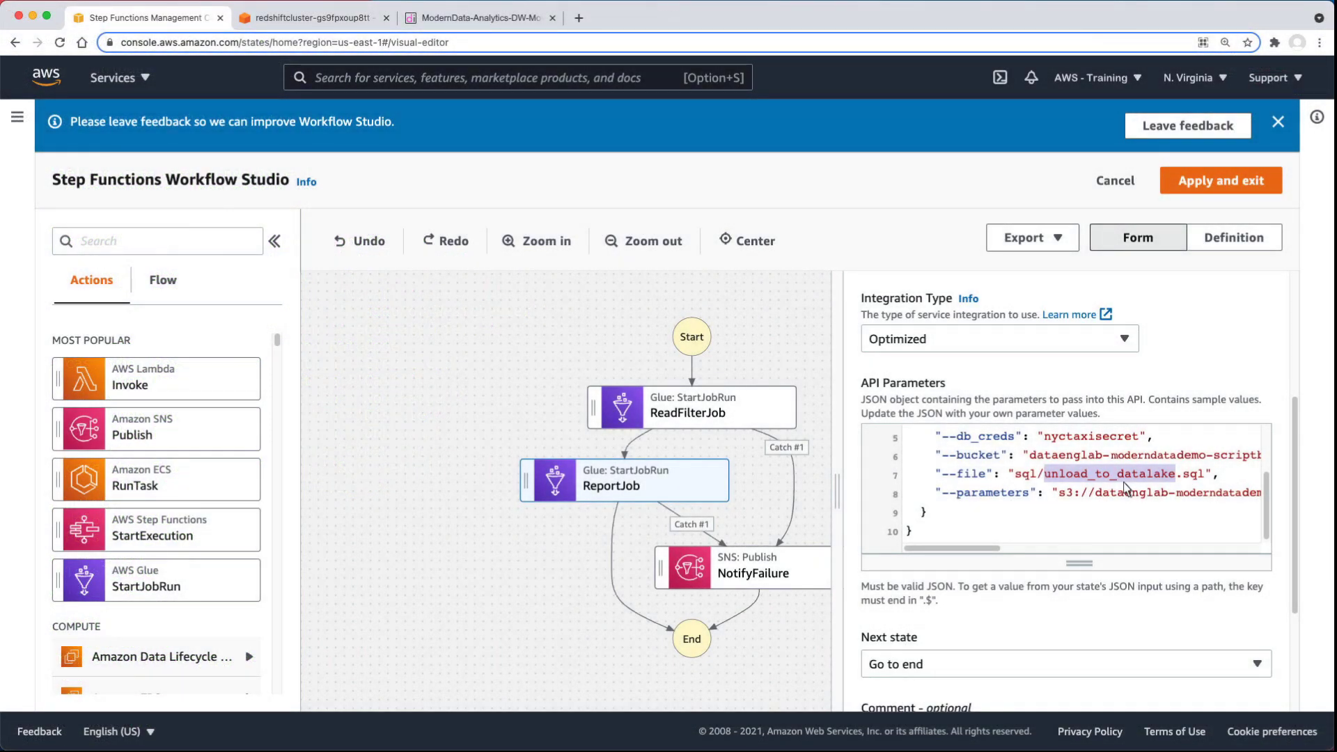
mouse_move(1191, 300)
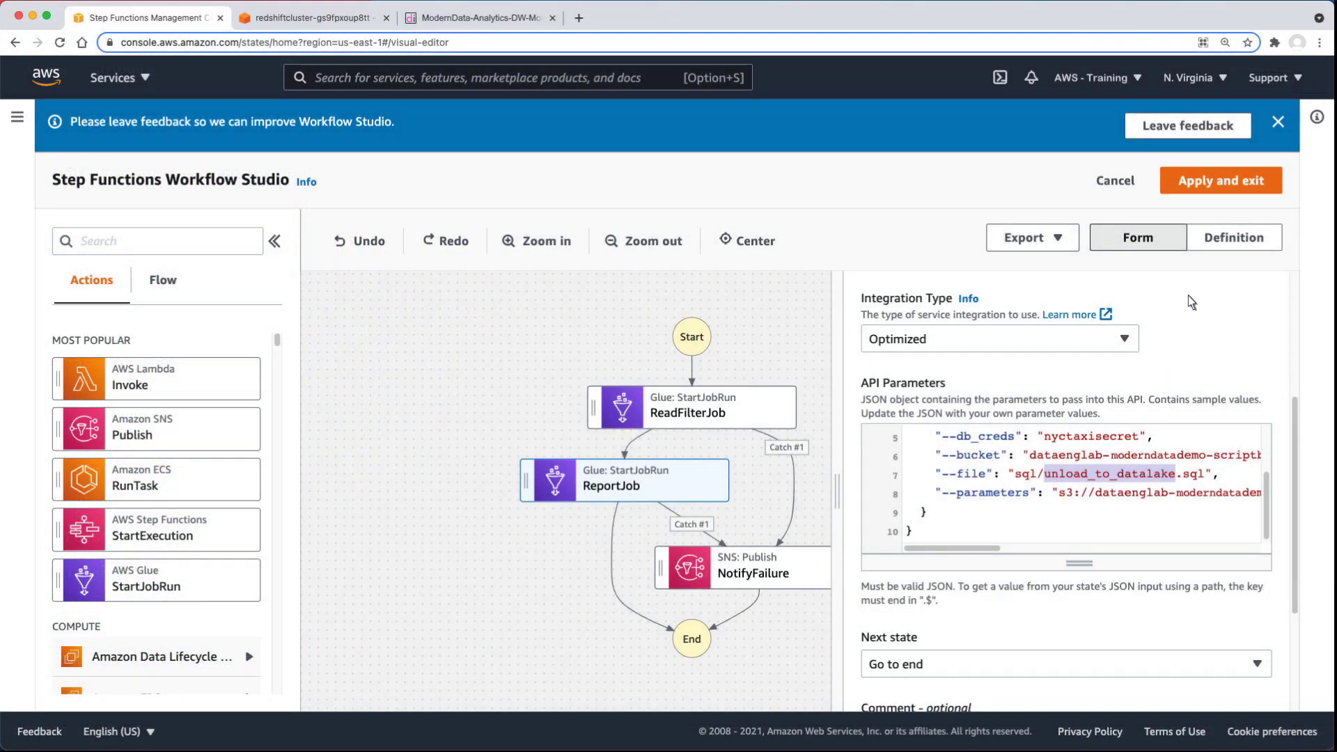
left_click(1219, 180)
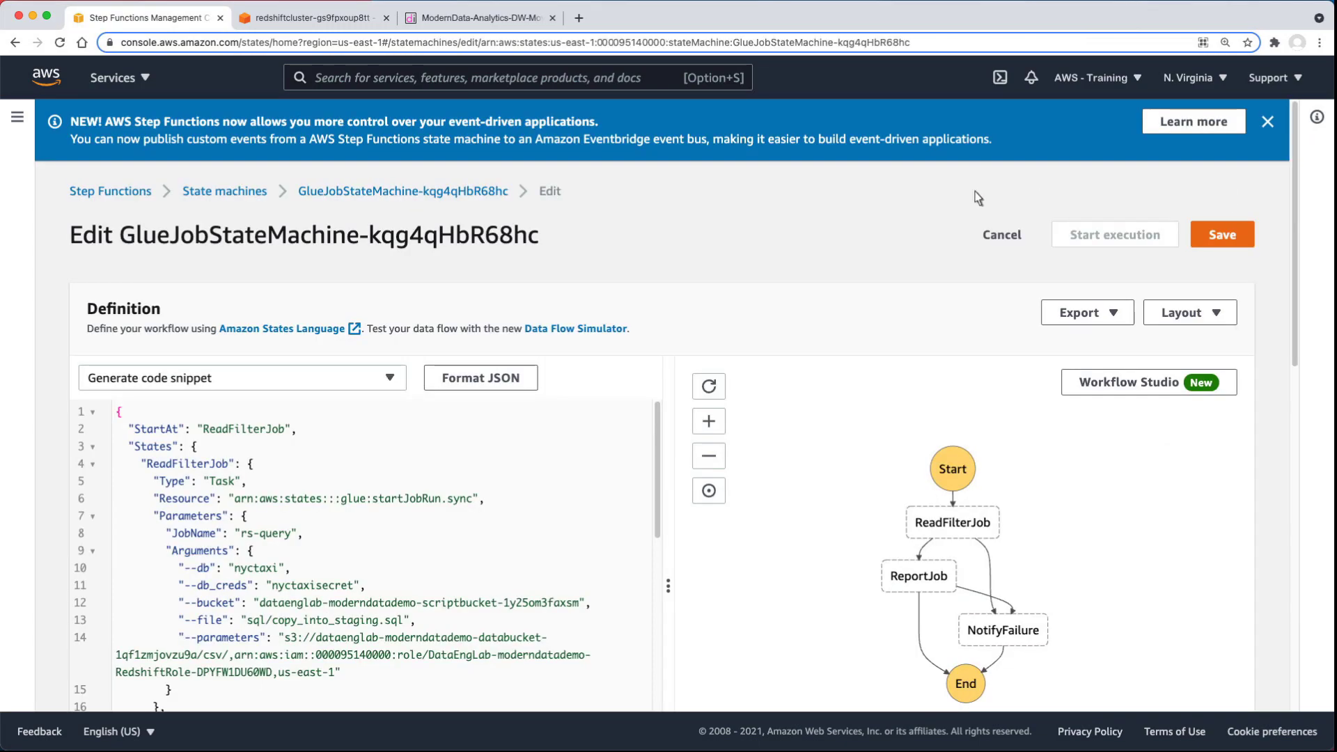
Finish editing and start a new GlueJobStateMachine execution, now Running.
left_click(1001, 234)
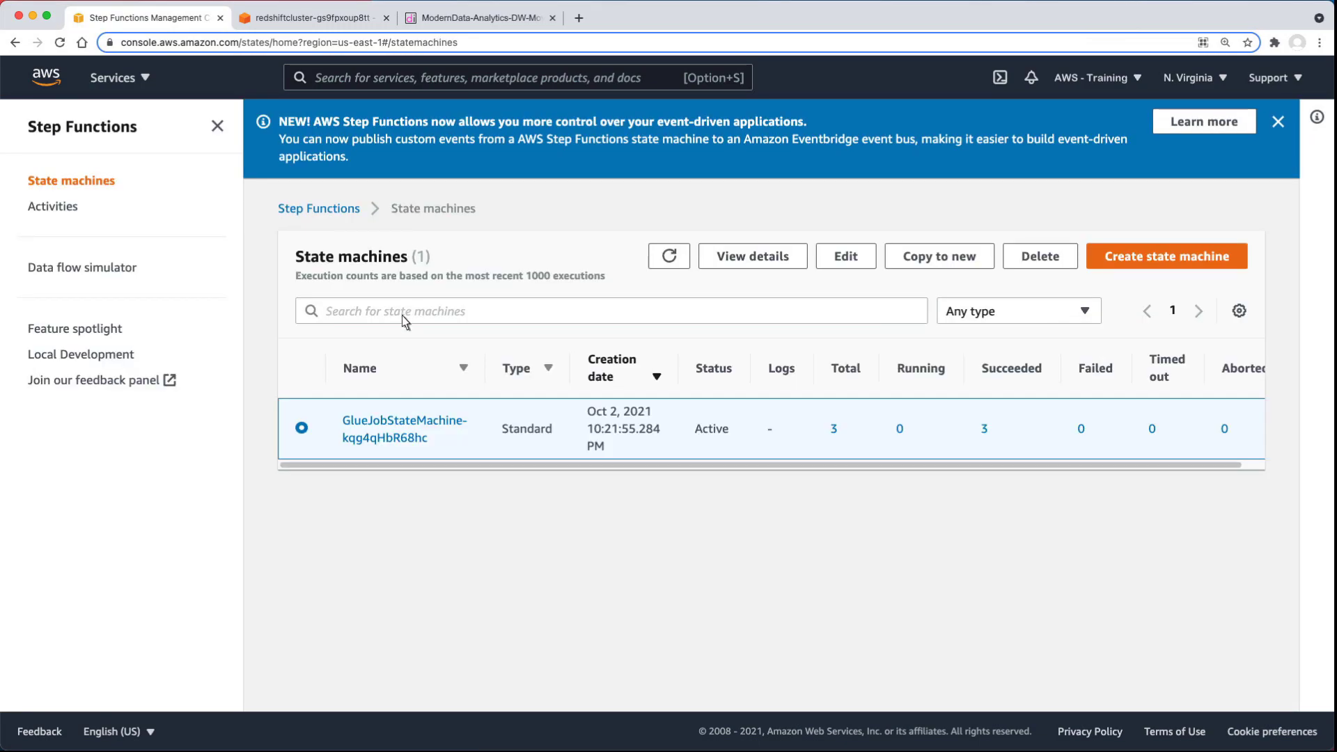
left_click(404, 429)
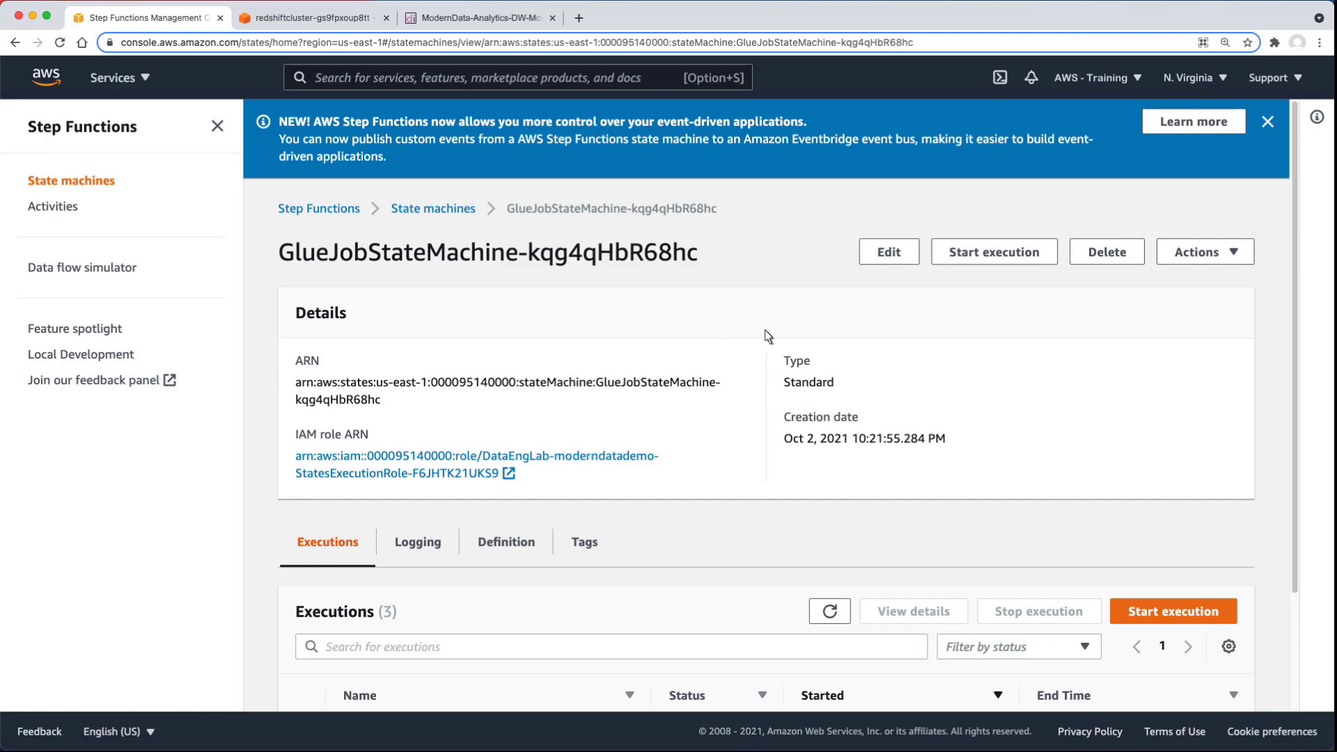
left_click(994, 252)
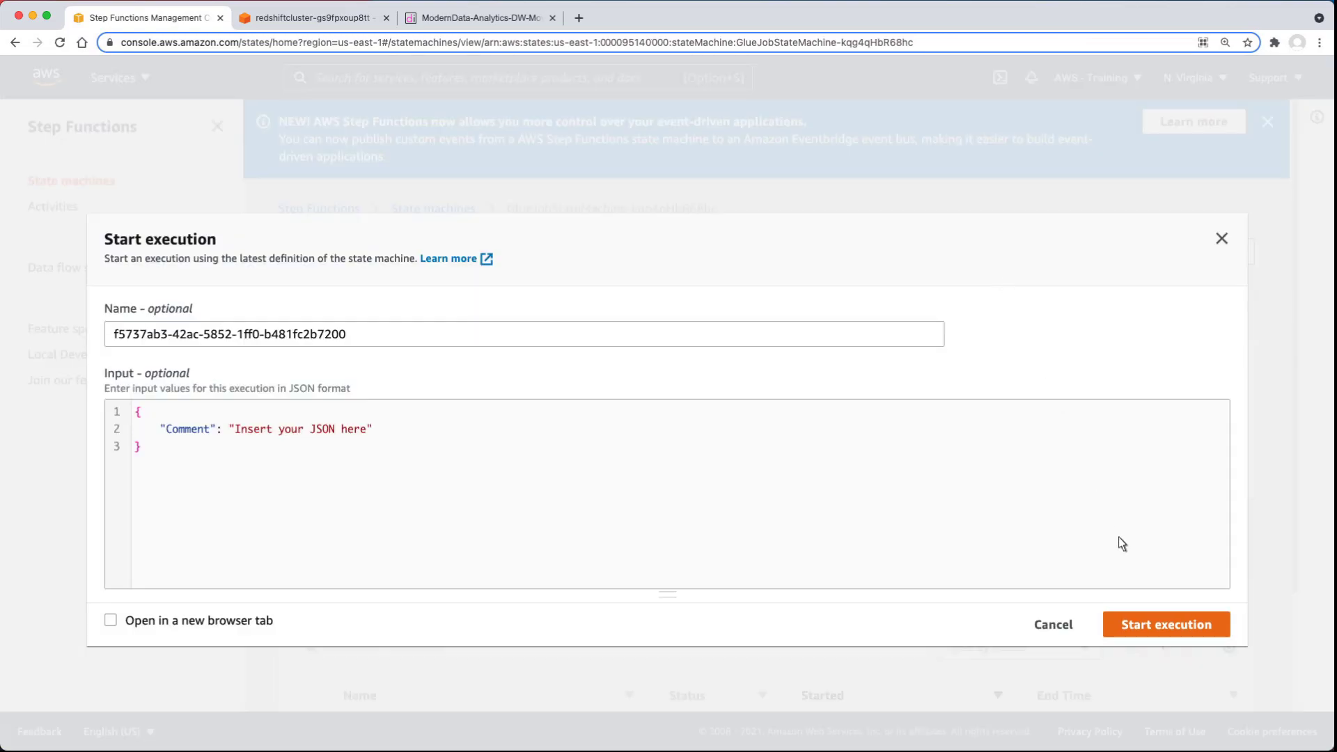
left_click(1166, 624)
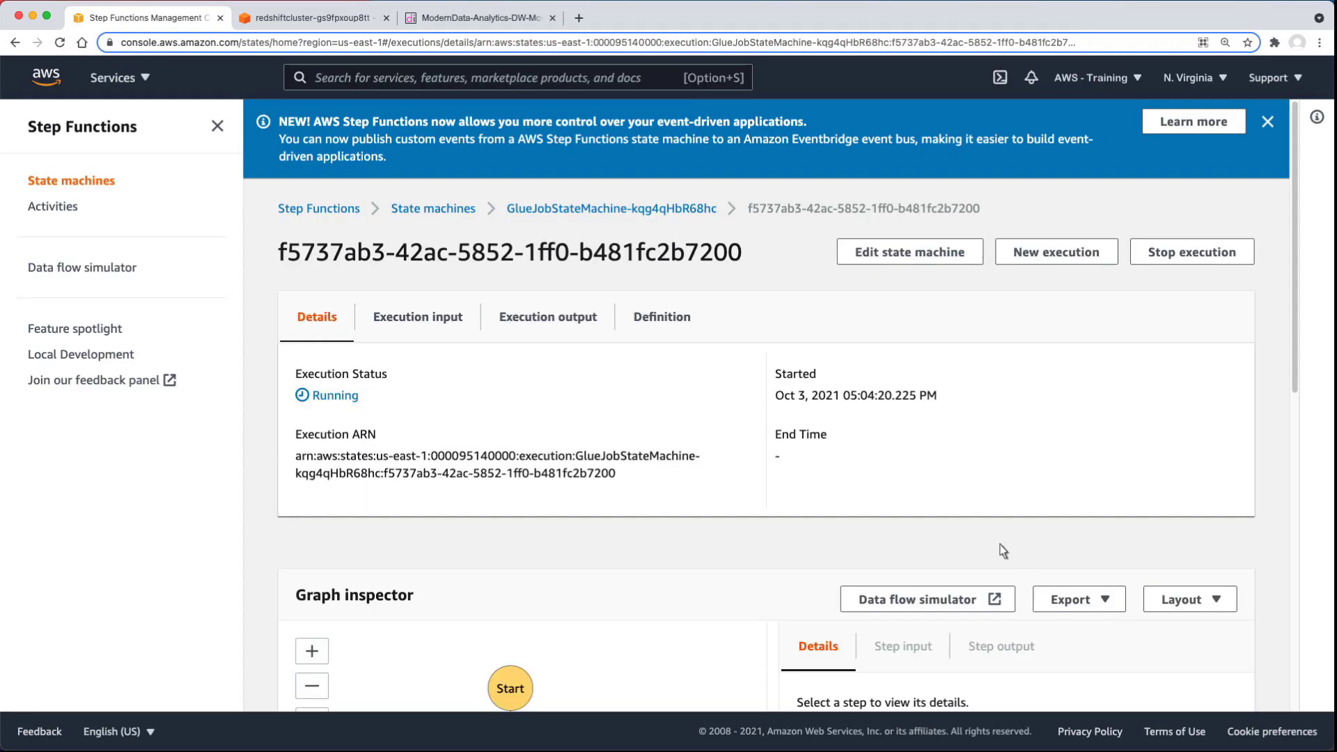
left_click(119, 77)
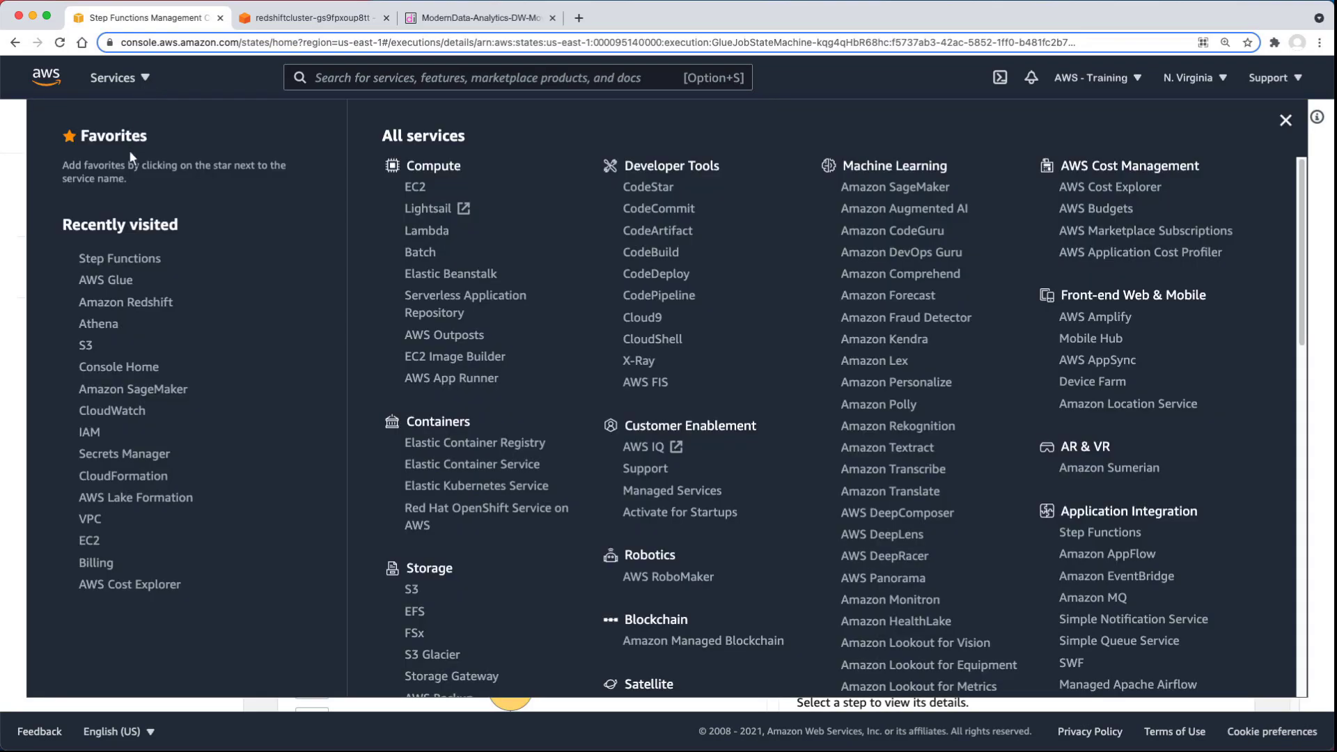
Select the rs-query job in AWS Glue Jobs to view its succeeded runs.
left_click(106, 280)
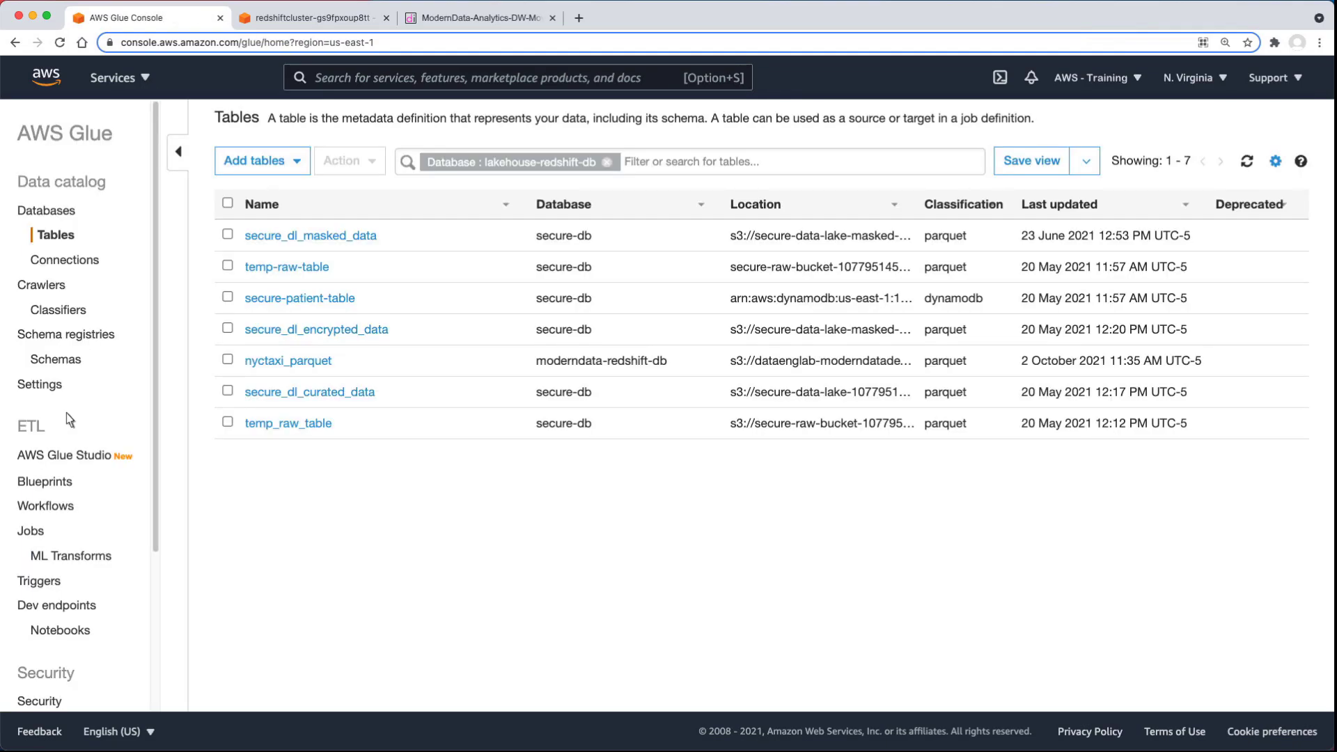
left_click(37, 530)
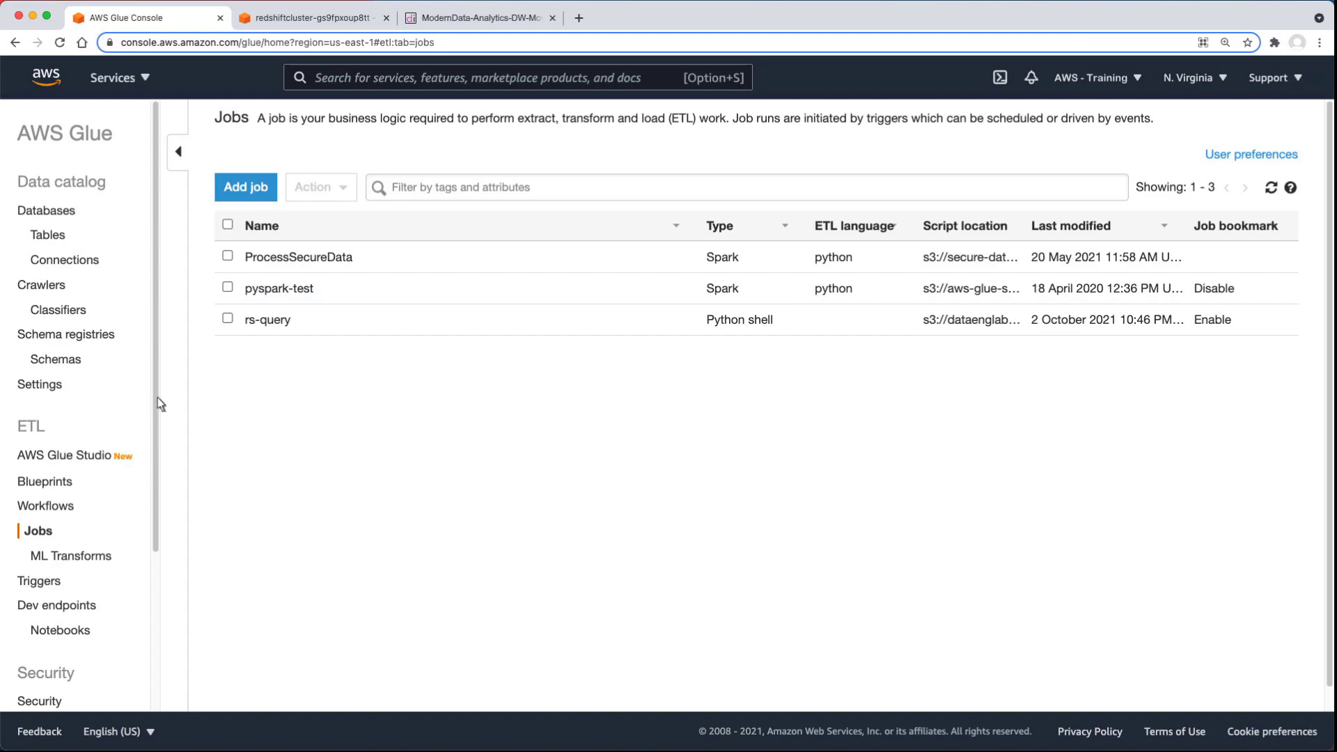
left_click(266, 319)
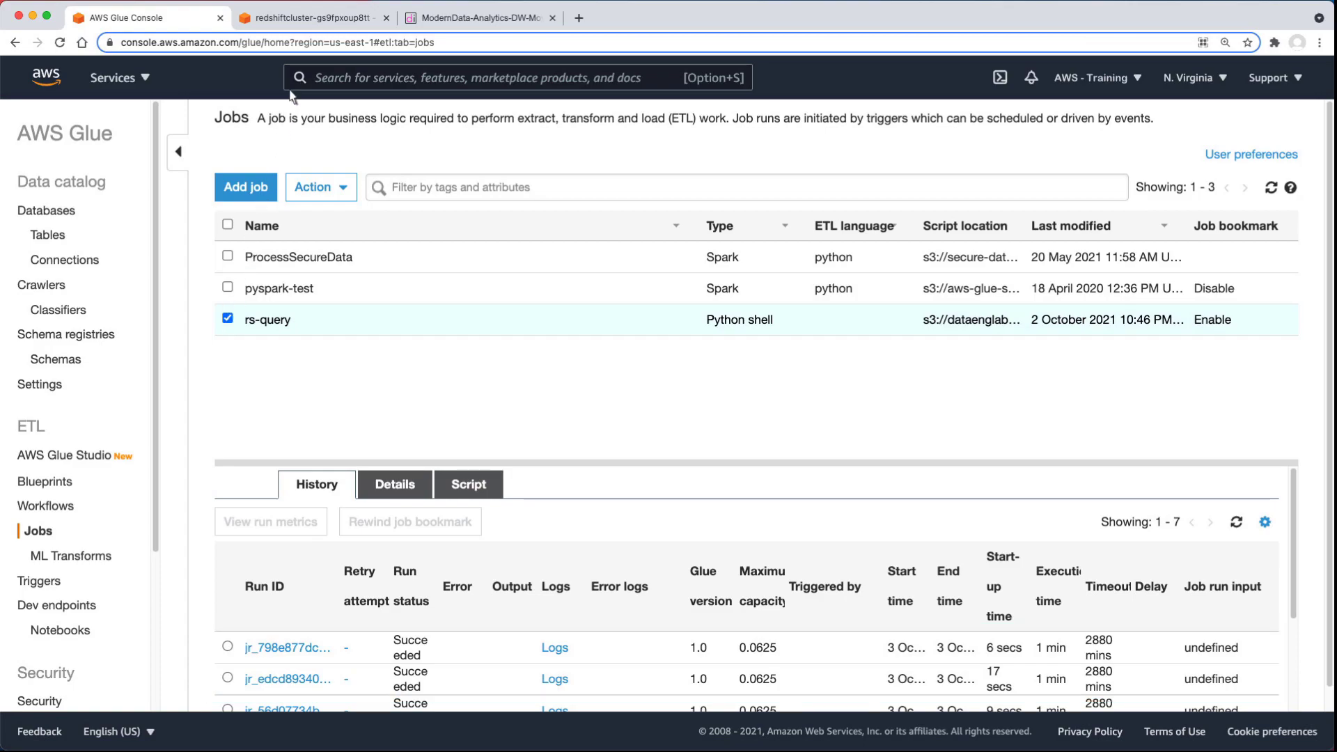
left_click(307, 17)
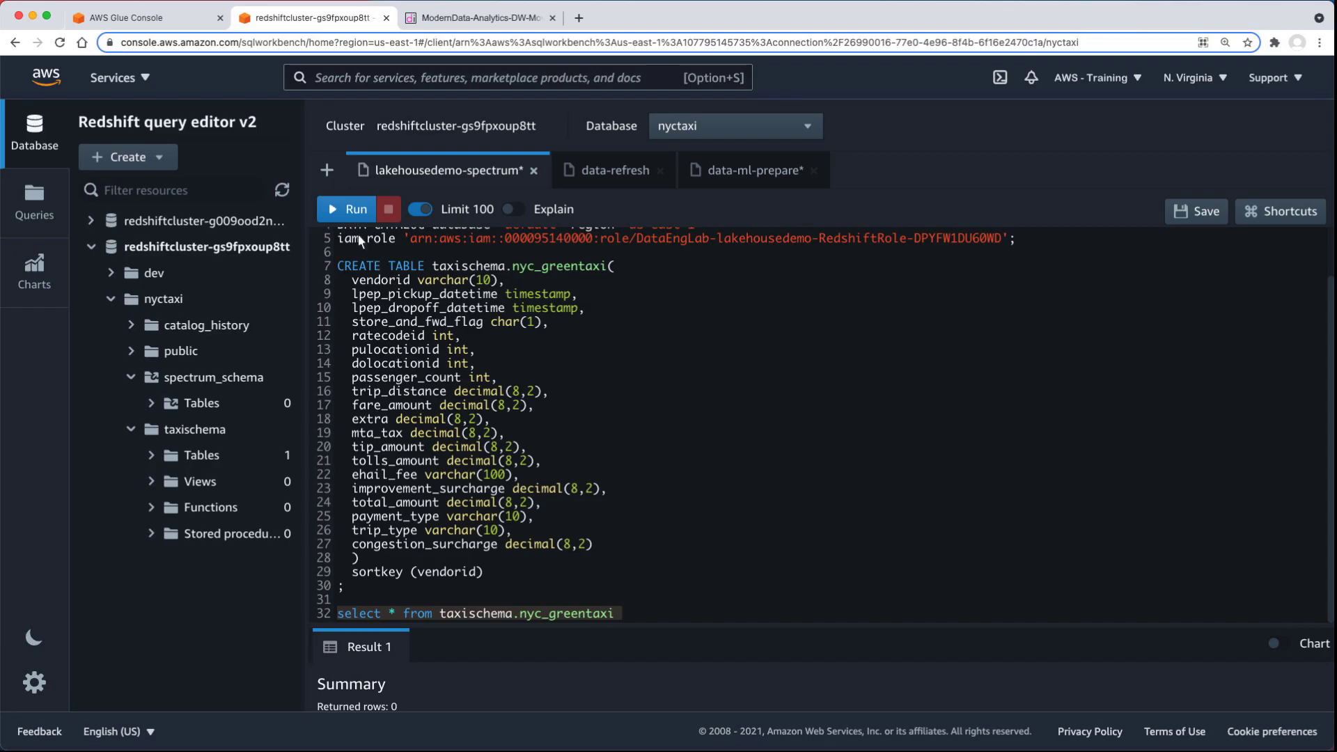
left_click(354, 209)
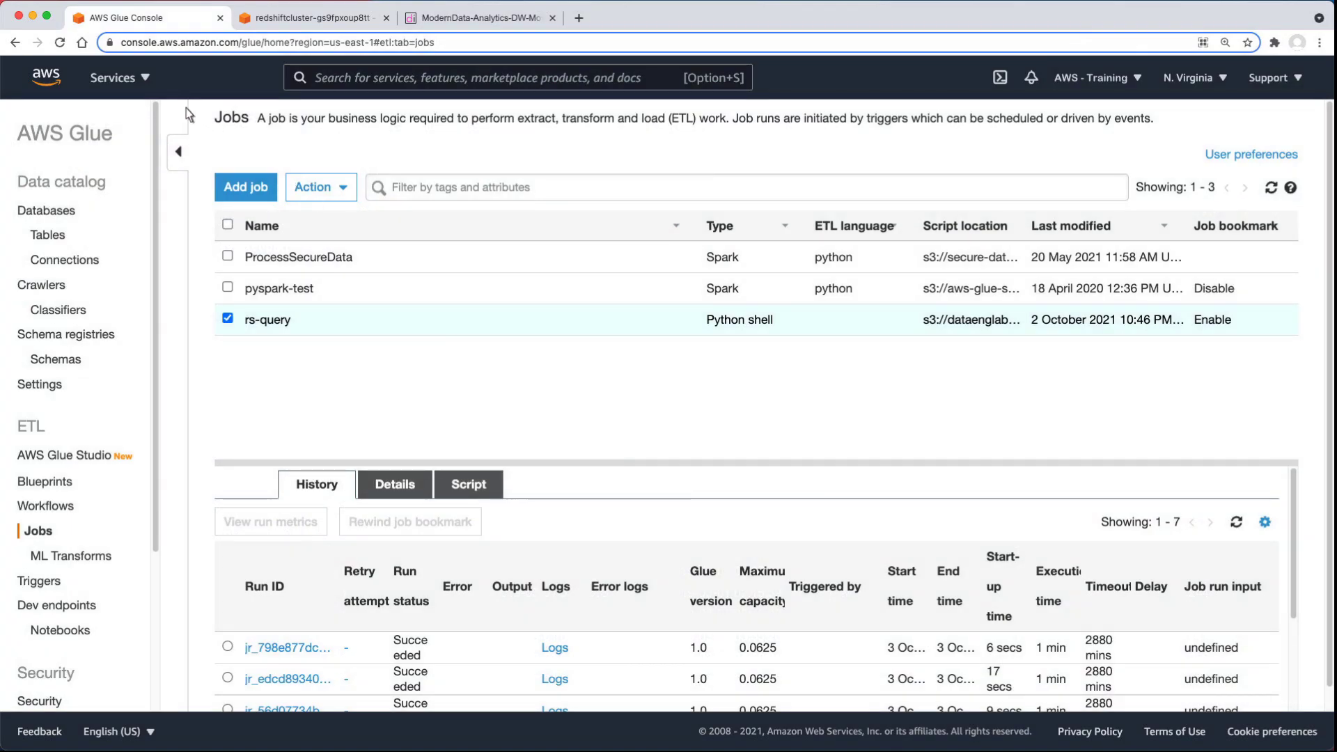
Browse S3 to dataenglab-moderndatademo-databucket/parquet/nyctaxi/ and its 191 pickup_date partitions.
left_click(114, 77)
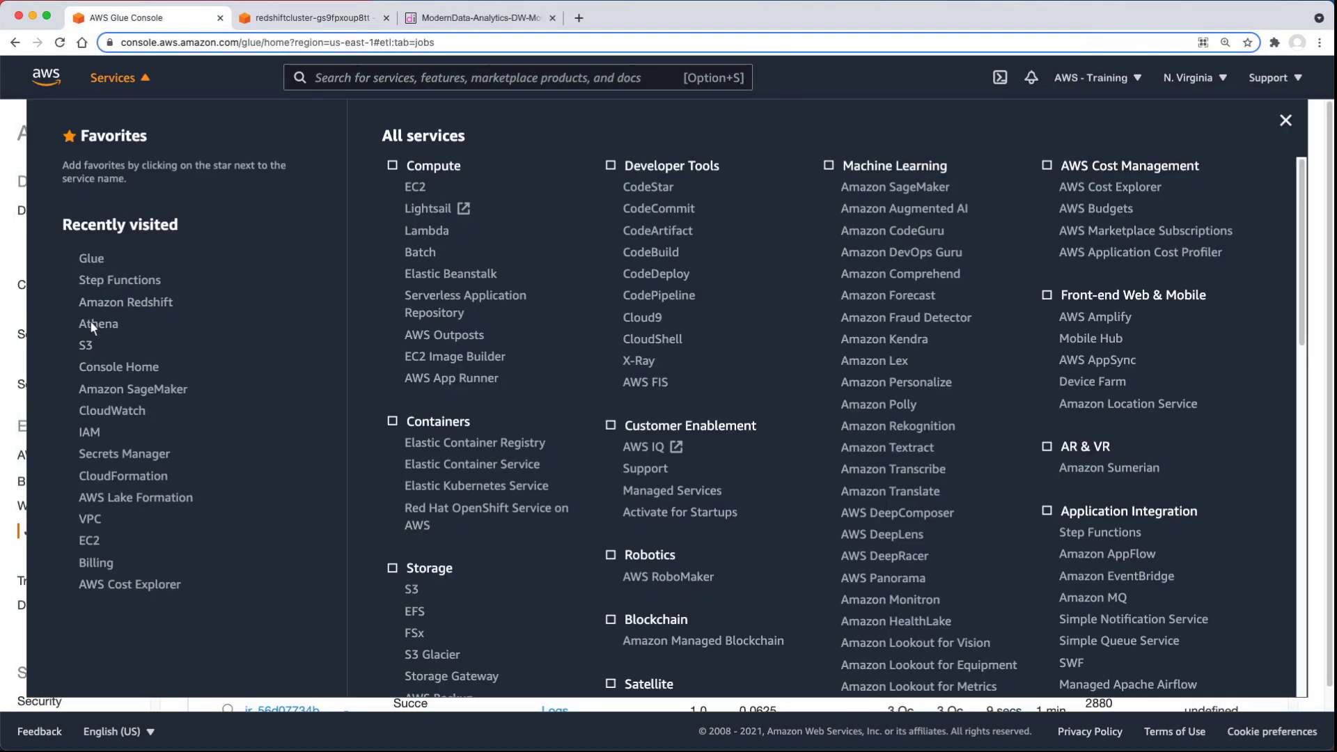
left_click(85, 345)
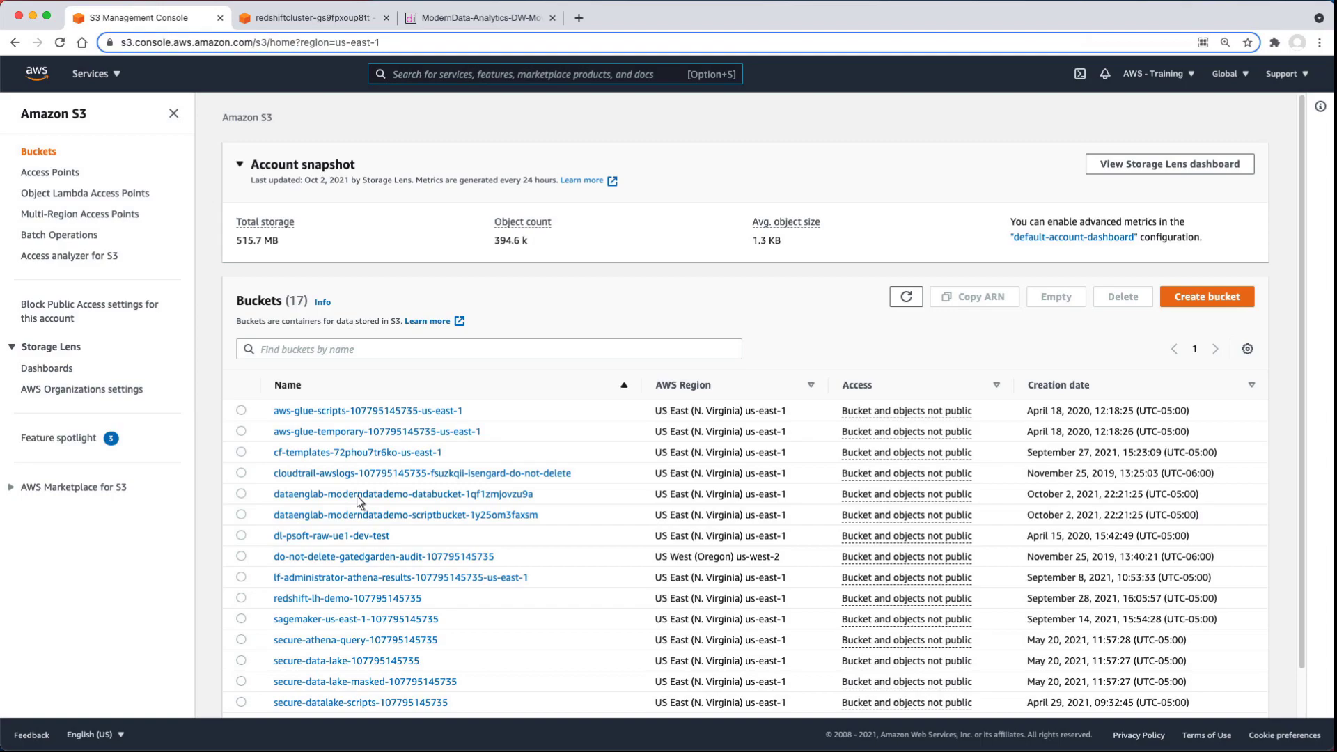
left_click(404, 494)
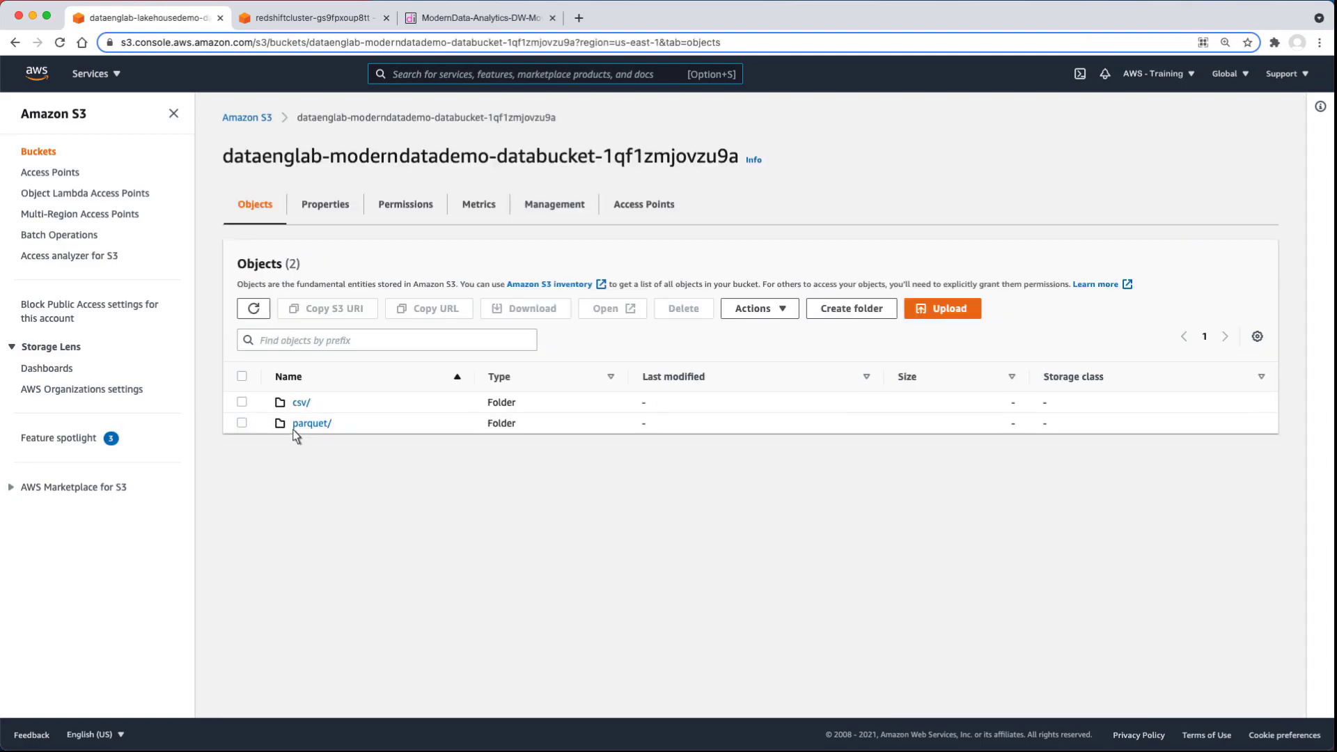
left_click(311, 423)
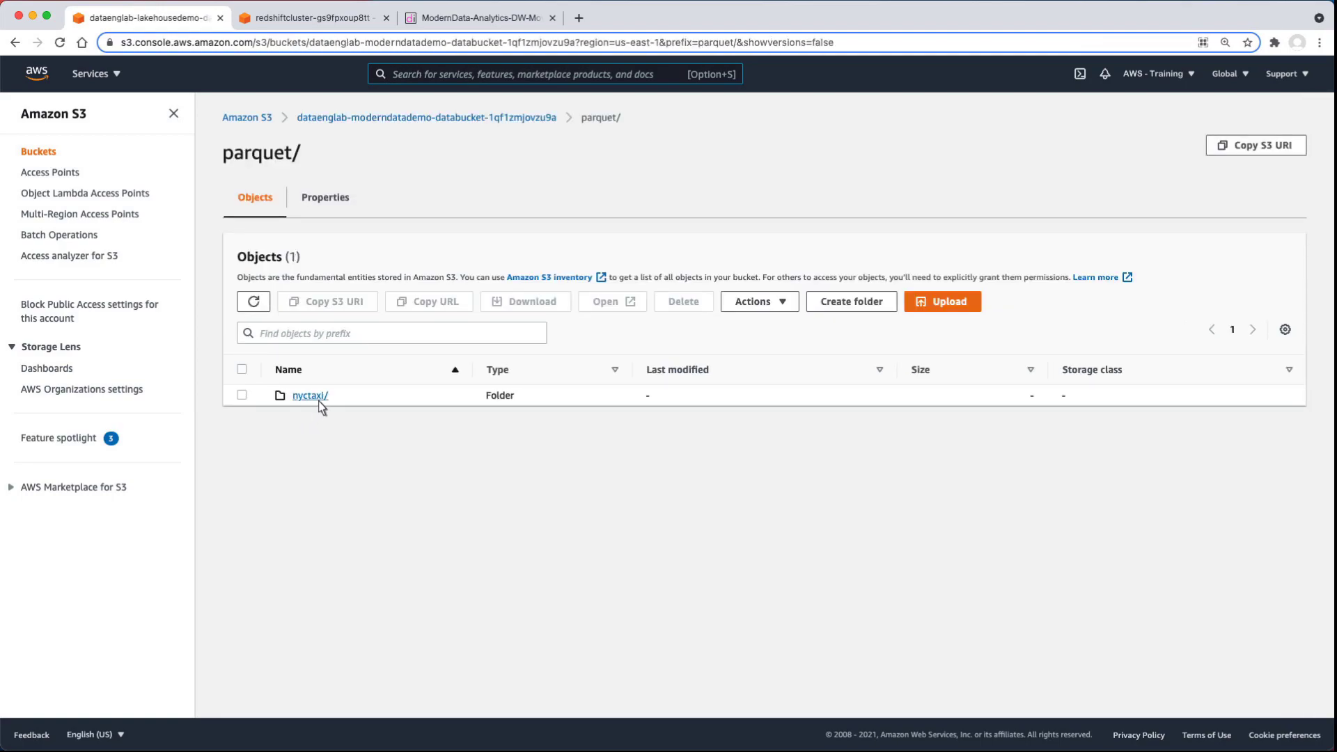
left_click(309, 395)
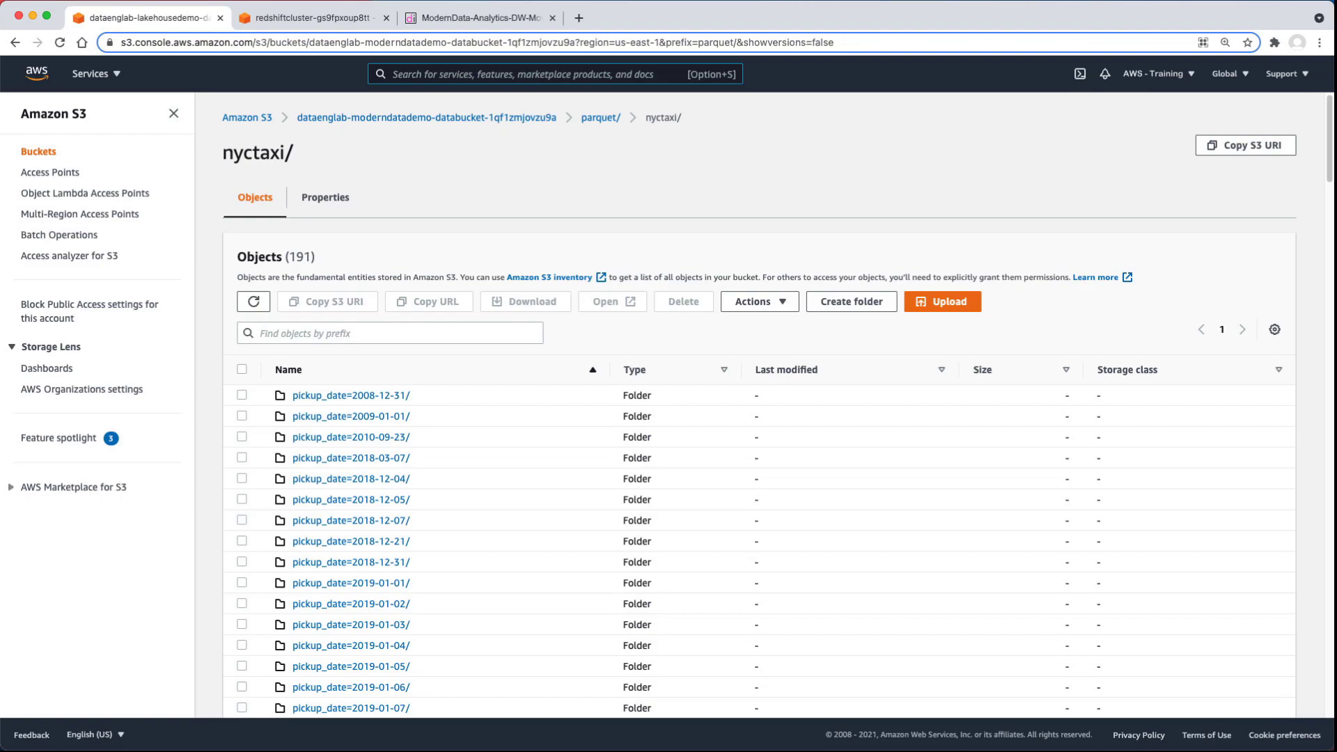
mouse_move(126, 98)
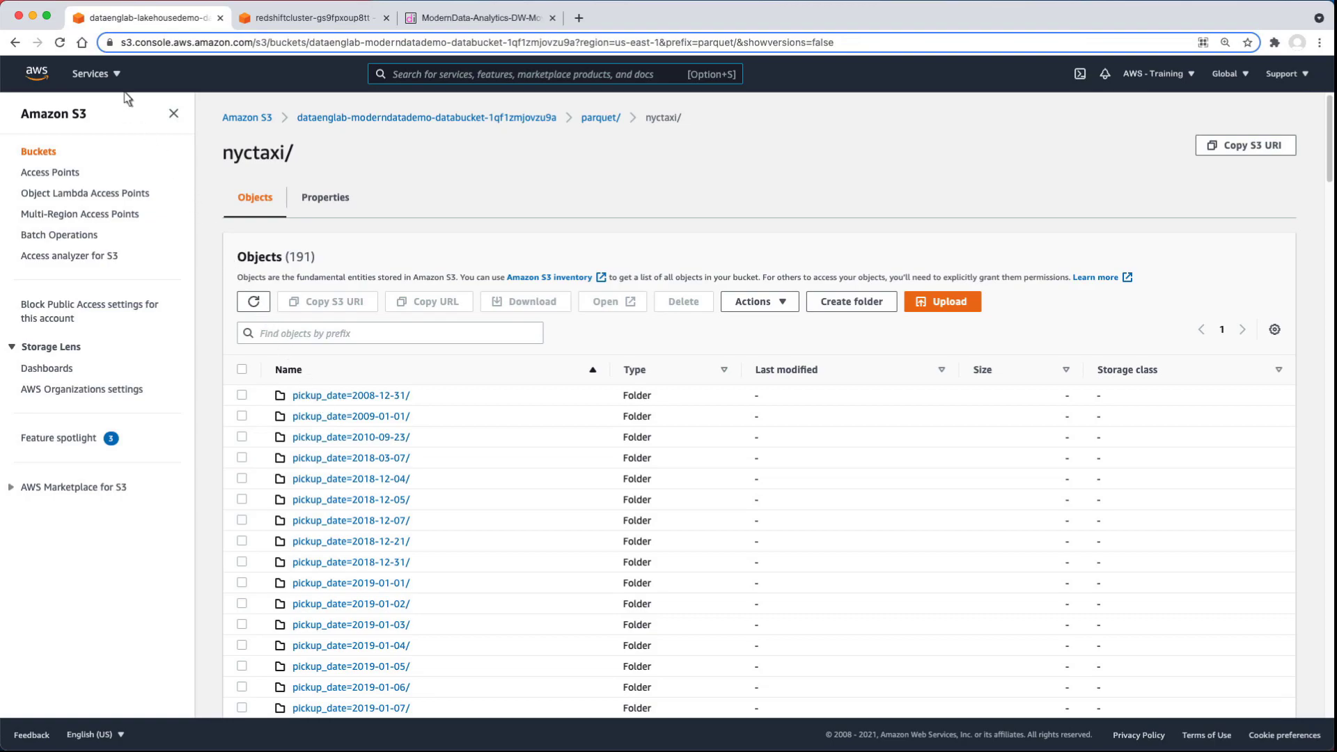
left_click(91, 73)
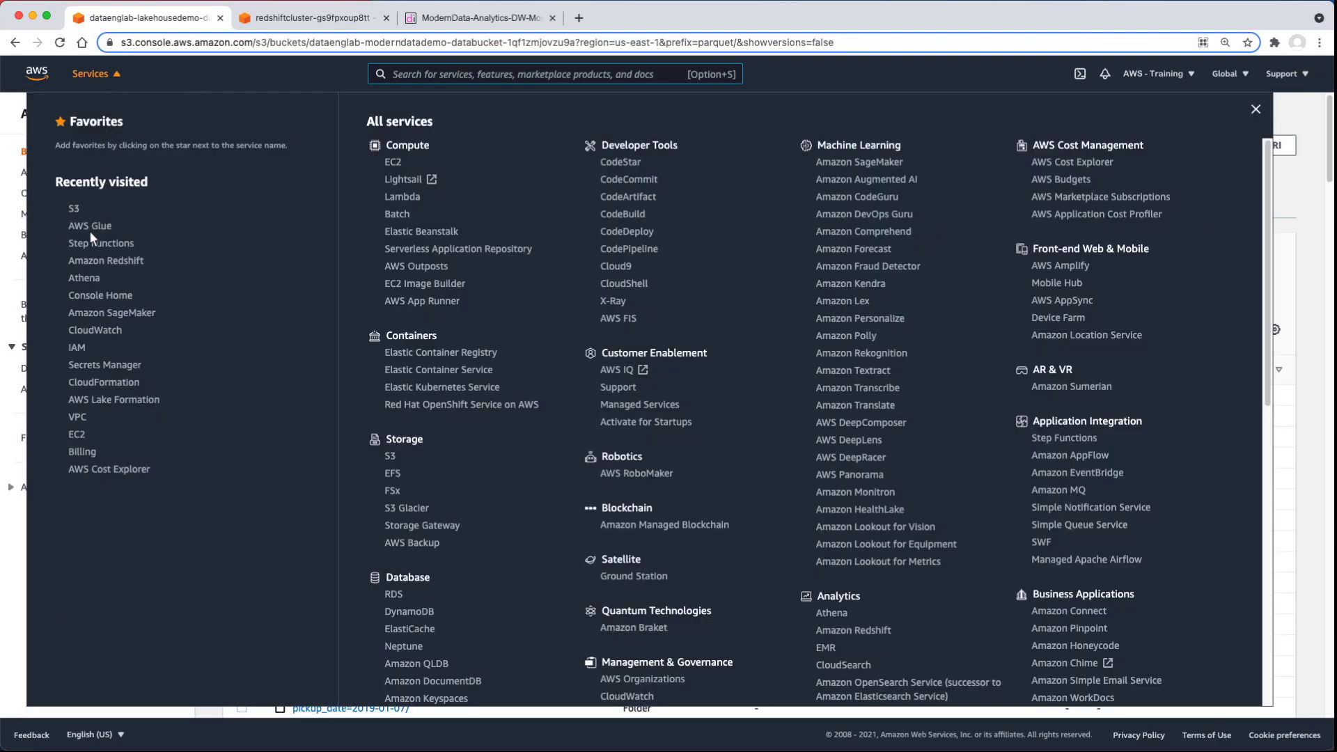
Open the moderndatademo-crawl crawler's details from AWS Glue Crawlers.
left_click(88, 225)
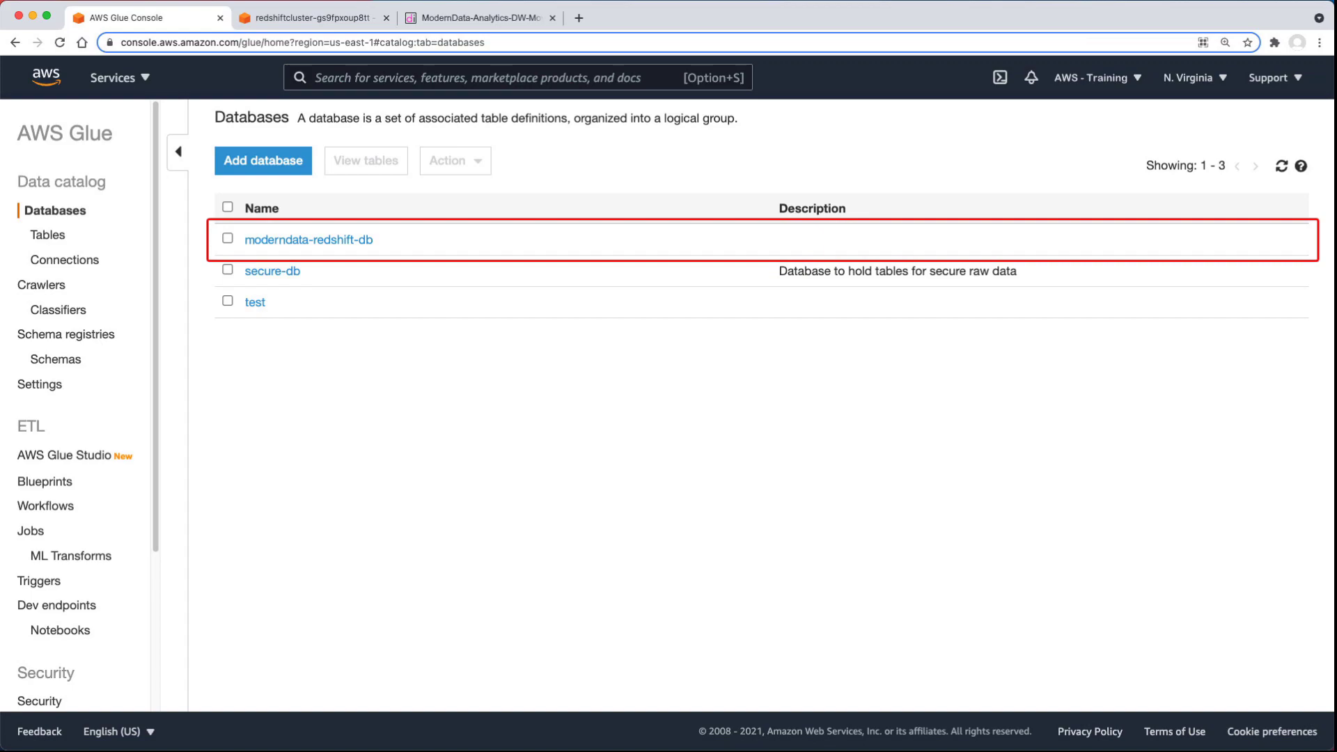
mouse_move(43, 295)
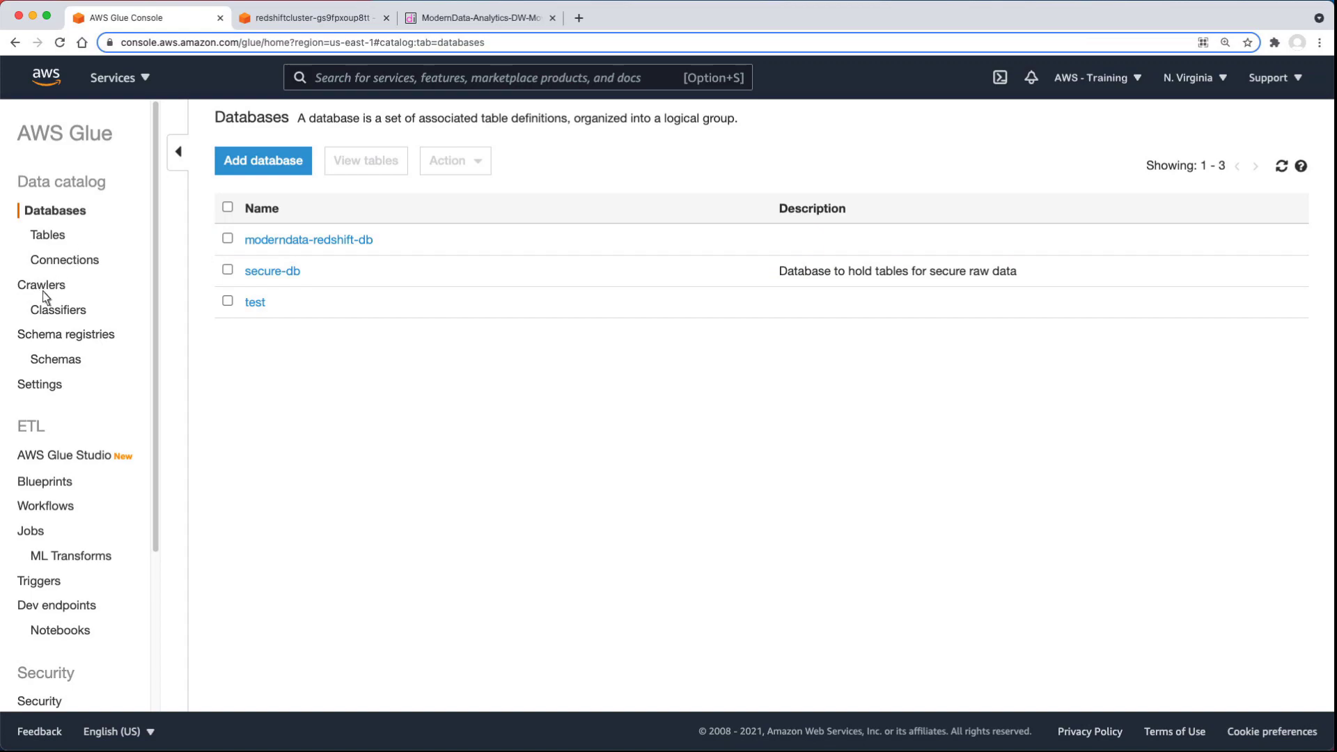
left_click(41, 285)
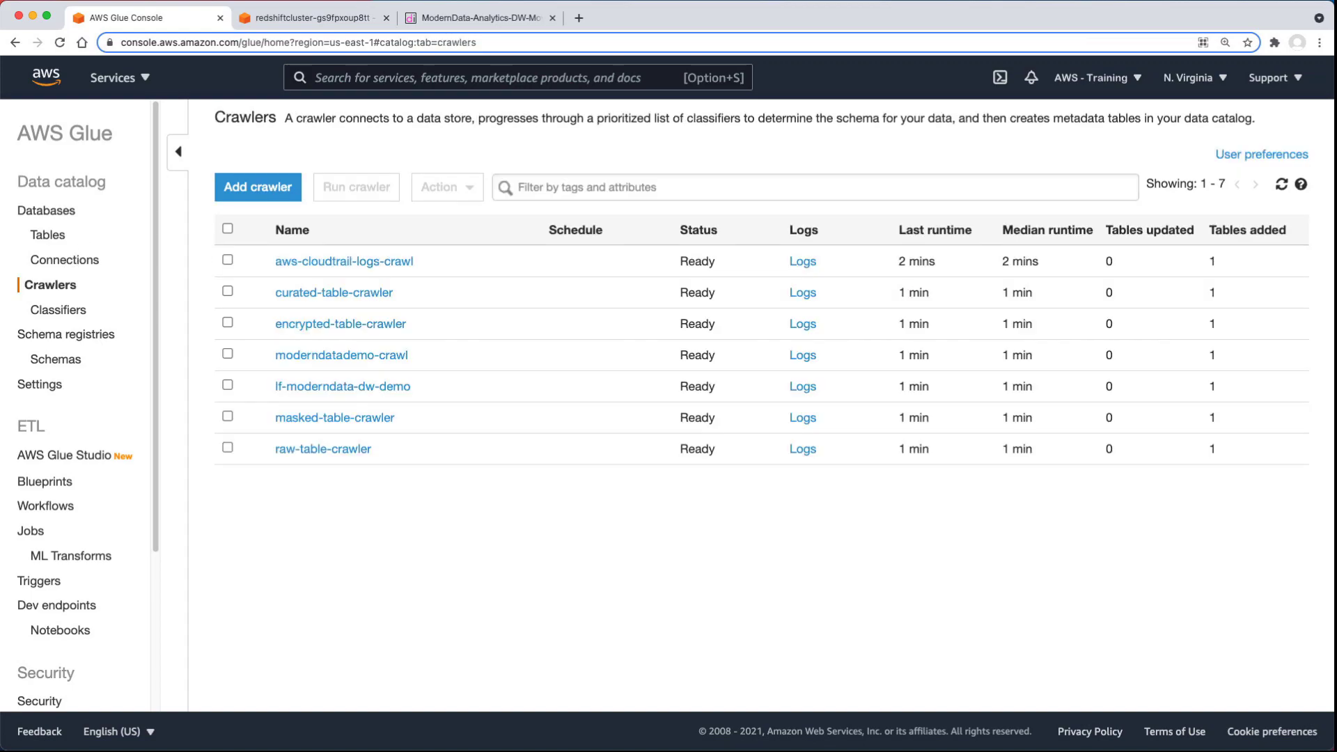
left_click(340, 354)
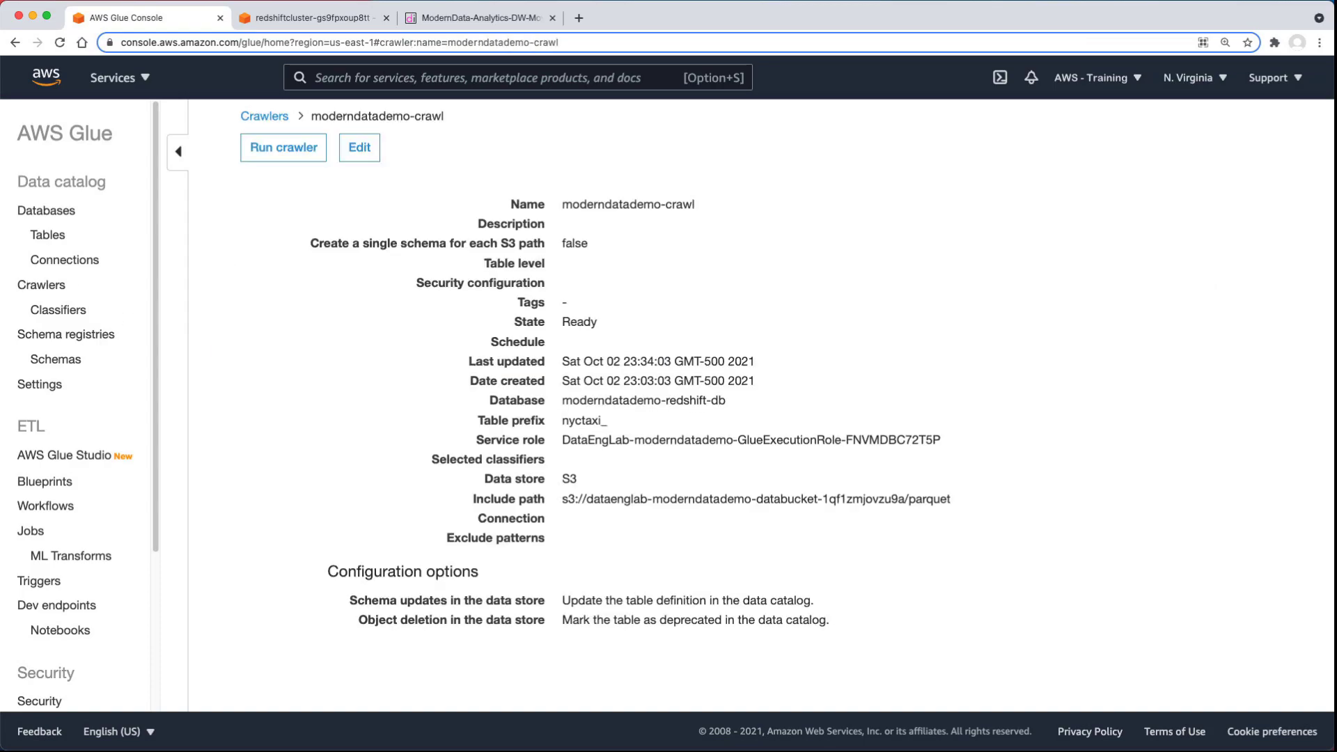
mouse_move(209, 308)
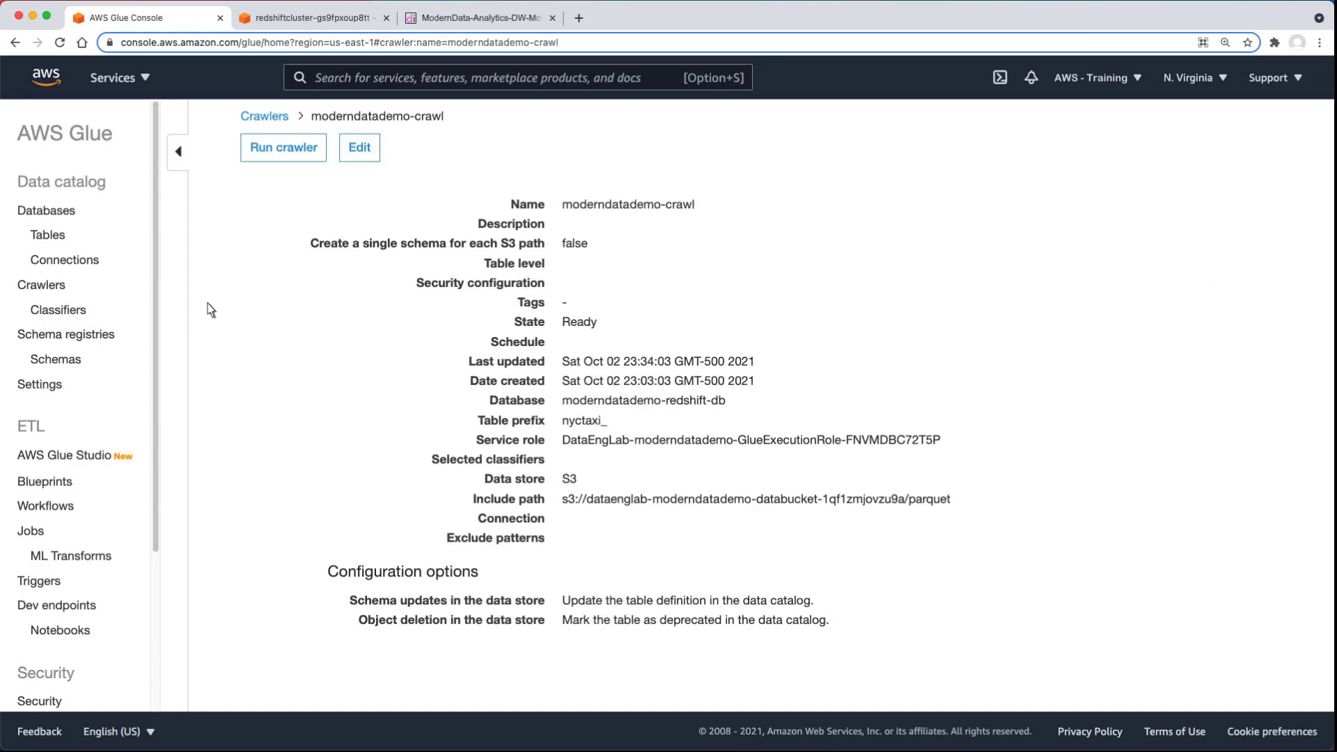
mouse_move(42, 224)
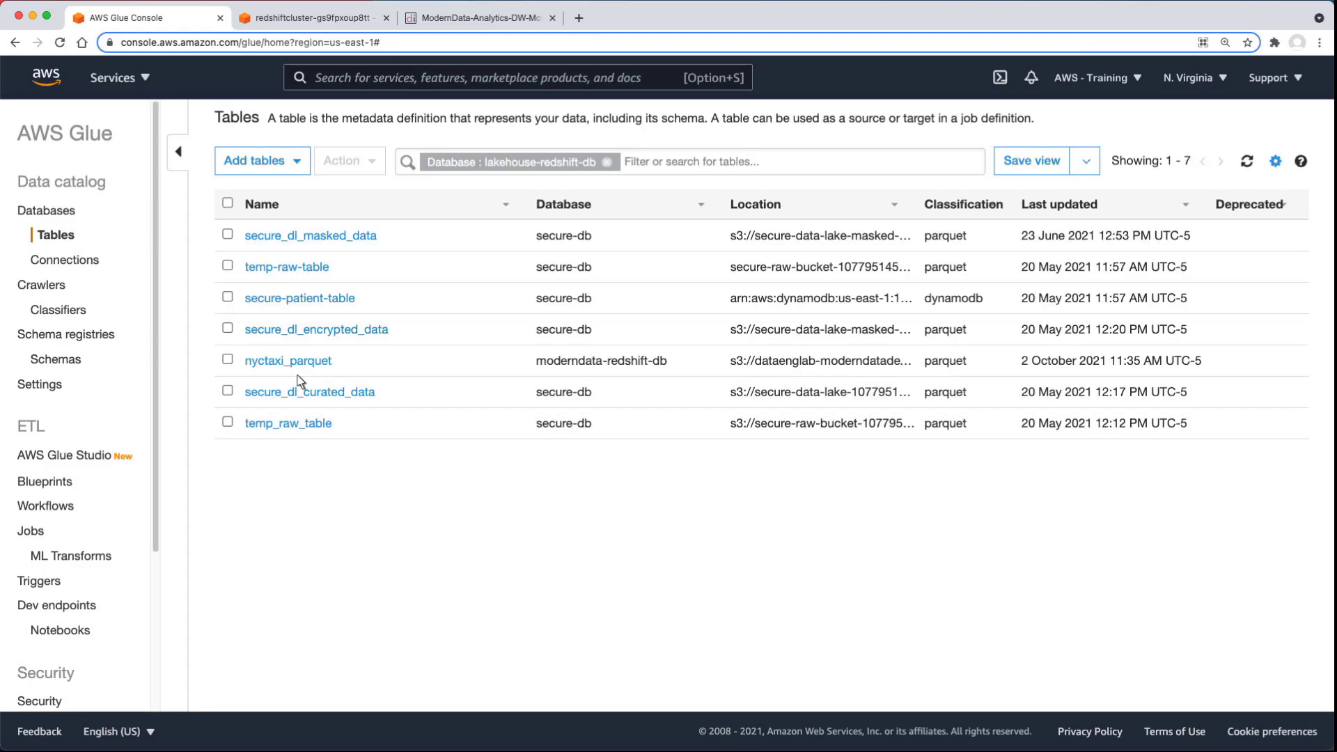
View nyctaxi_parquet's pickup_date partitions, then select the table and open its Action menu.
left_click(288, 360)
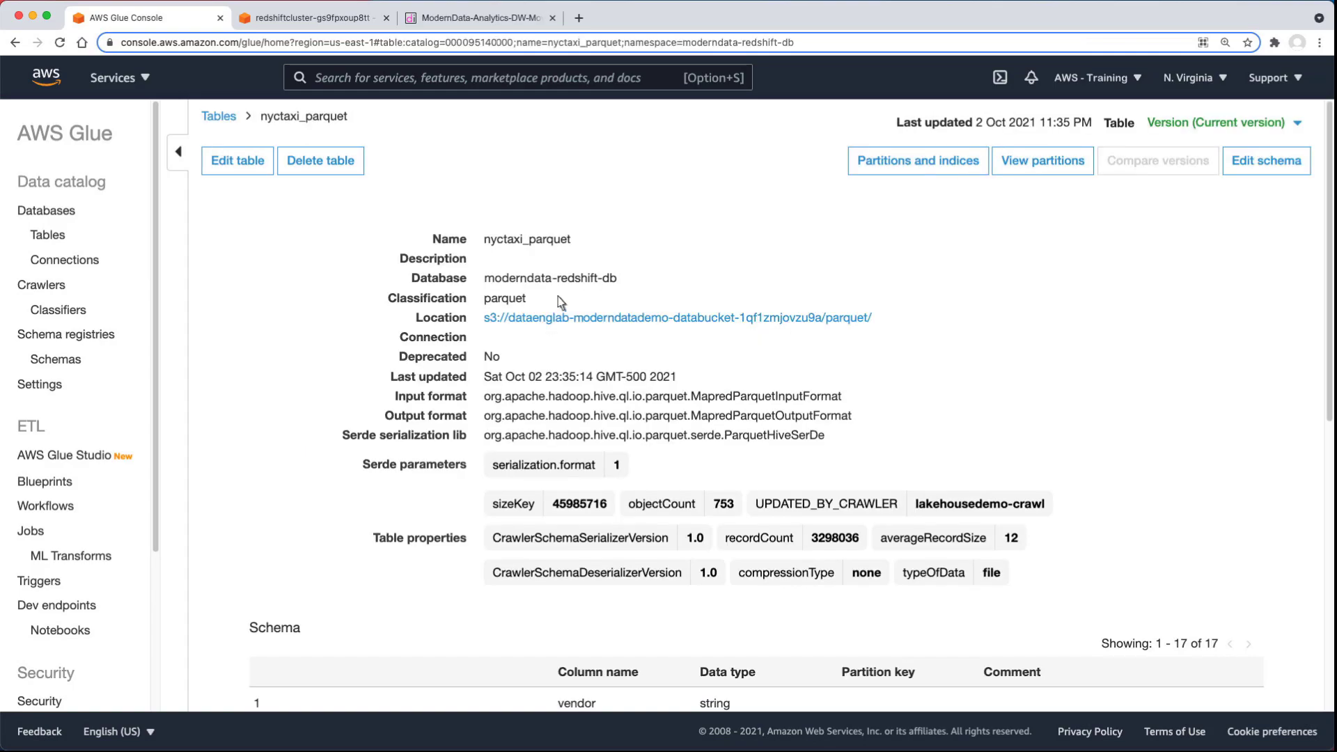
left_click(1042, 160)
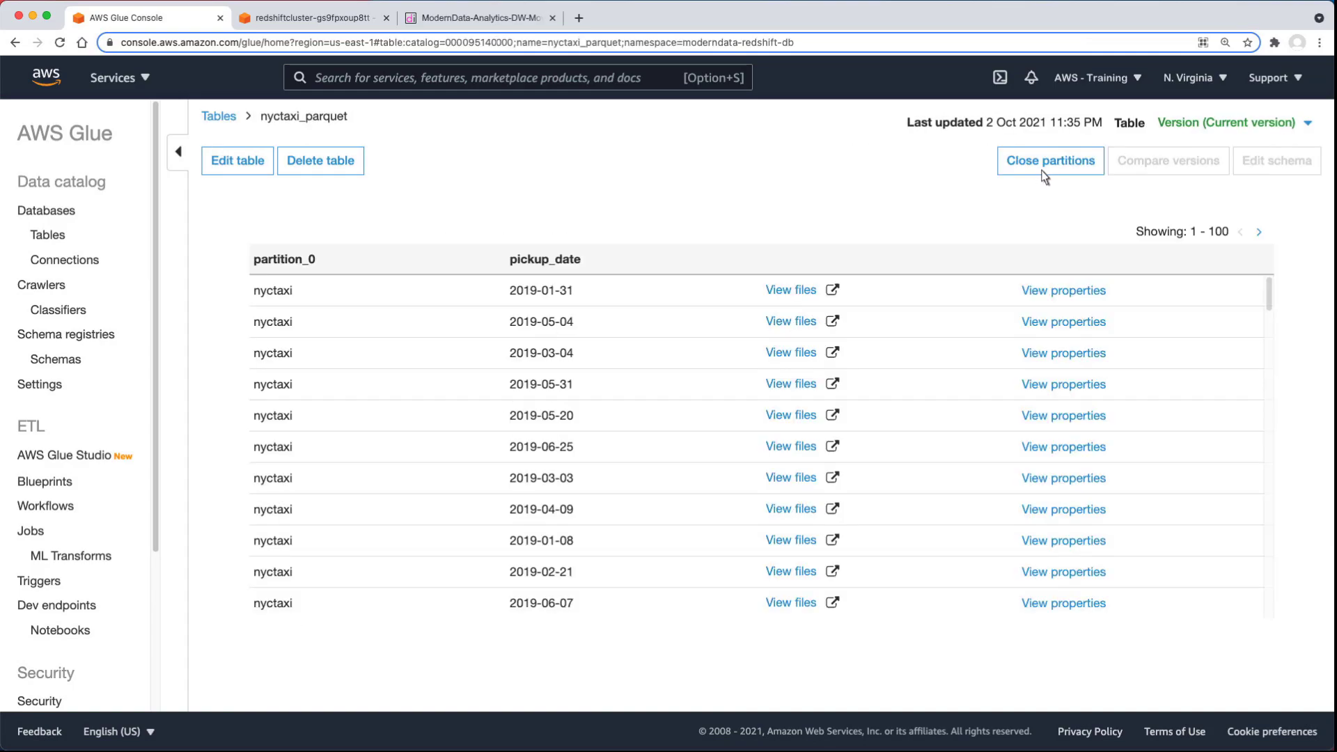
left_click(1050, 160)
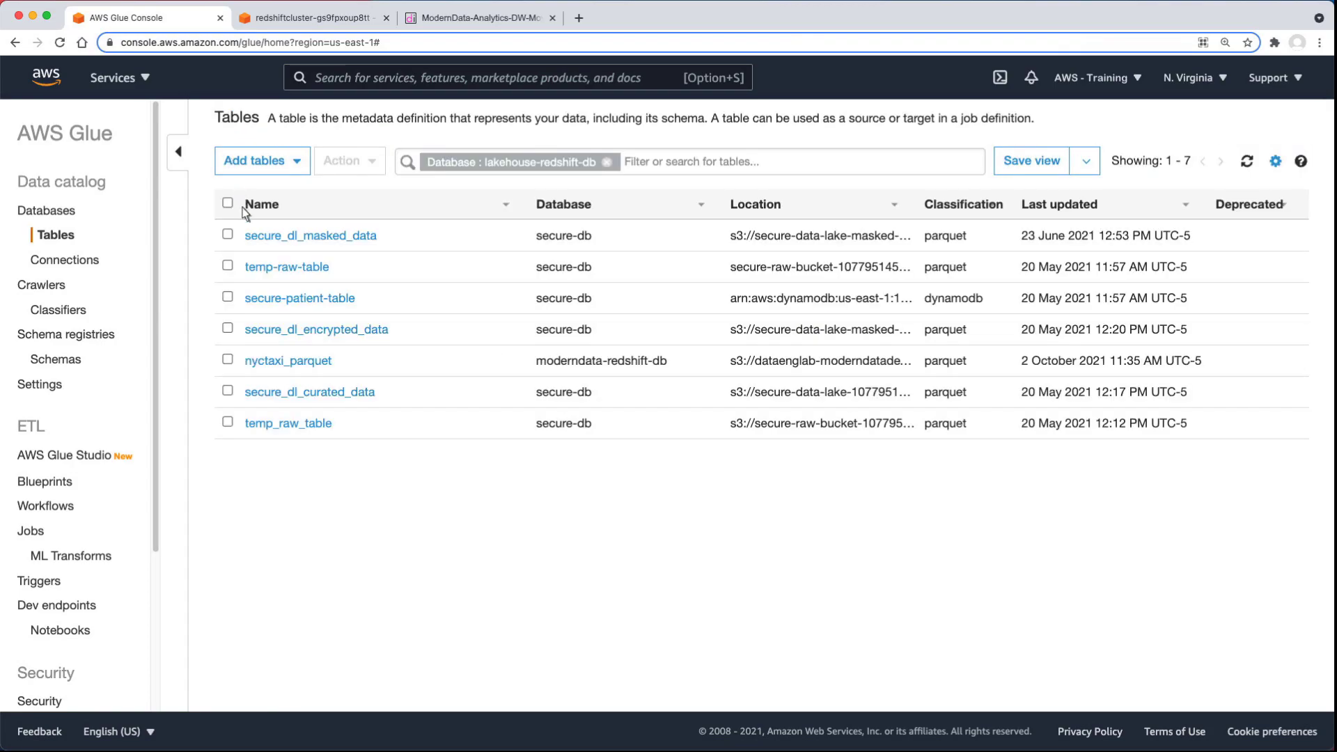
left_click(227, 360)
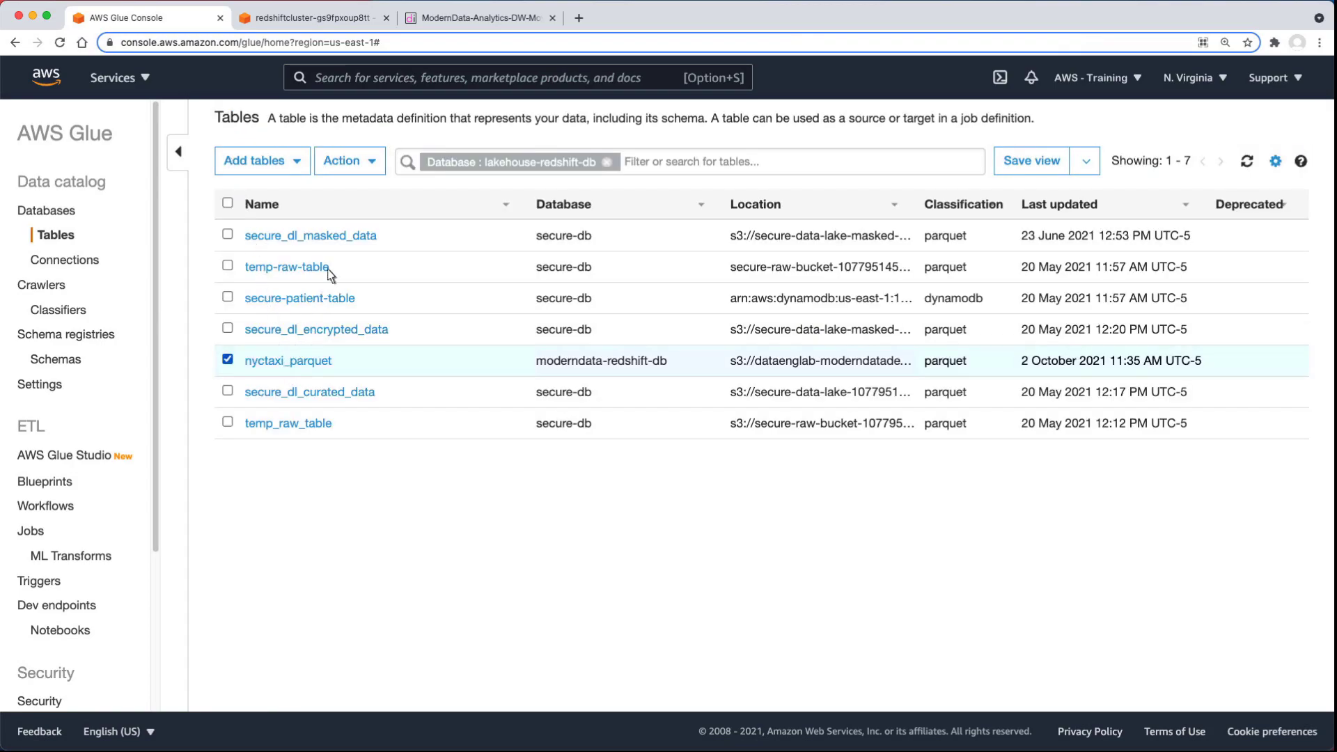
left_click(343, 160)
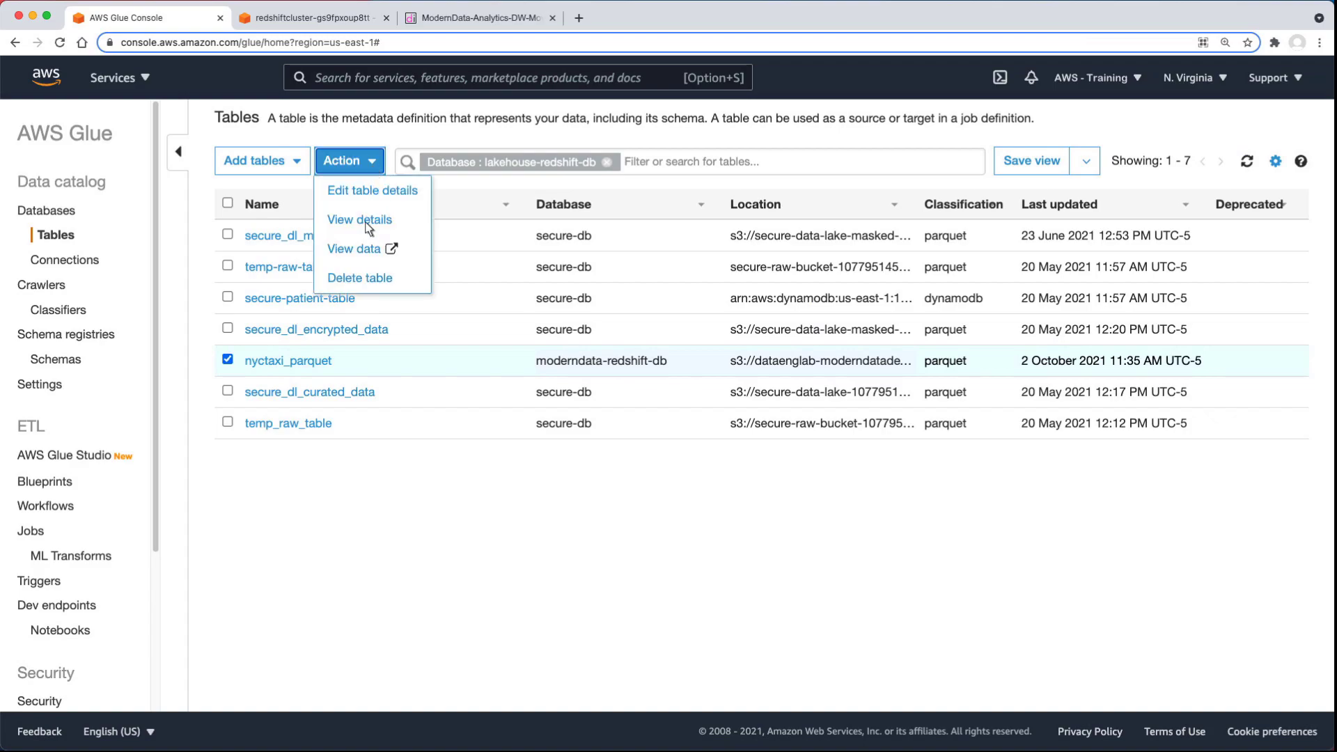
Preview nyctaxi_parquet in Athena with a limit-10 query and scroll the results grid.
left_click(354, 248)
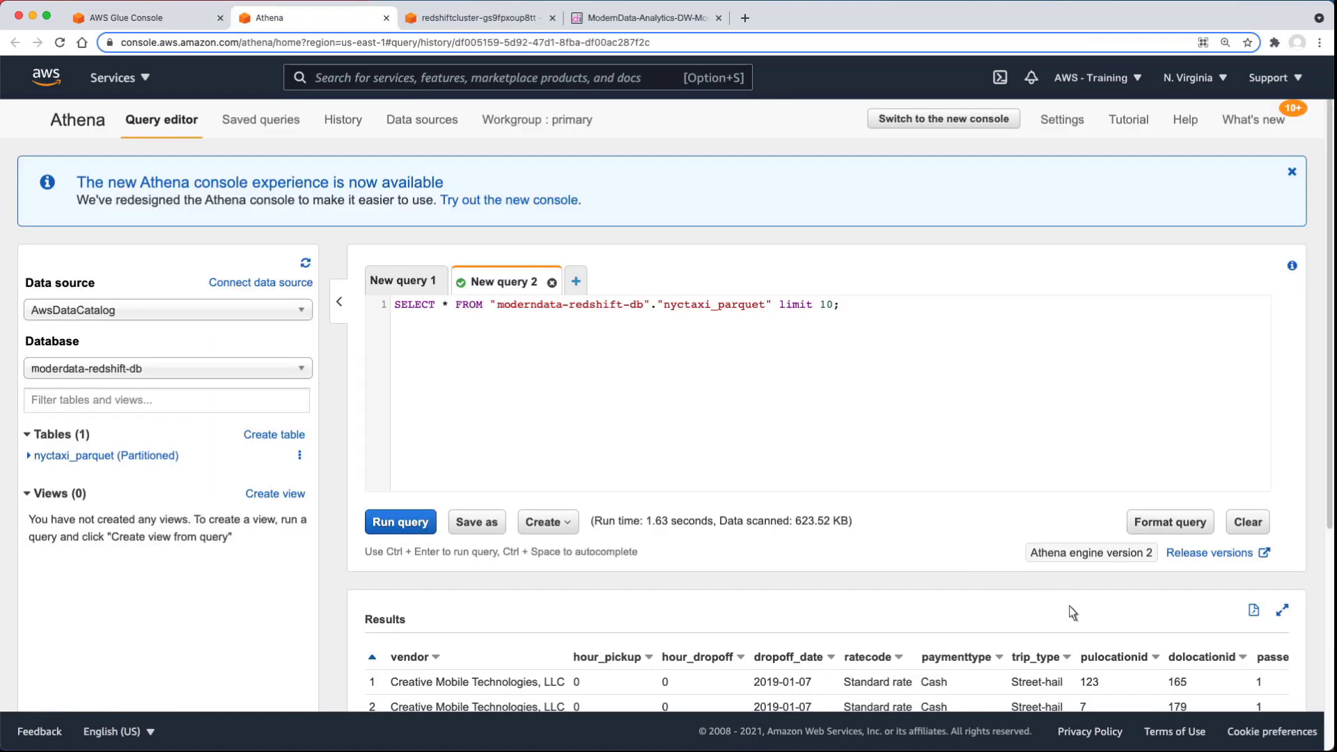
scroll("down", 3)
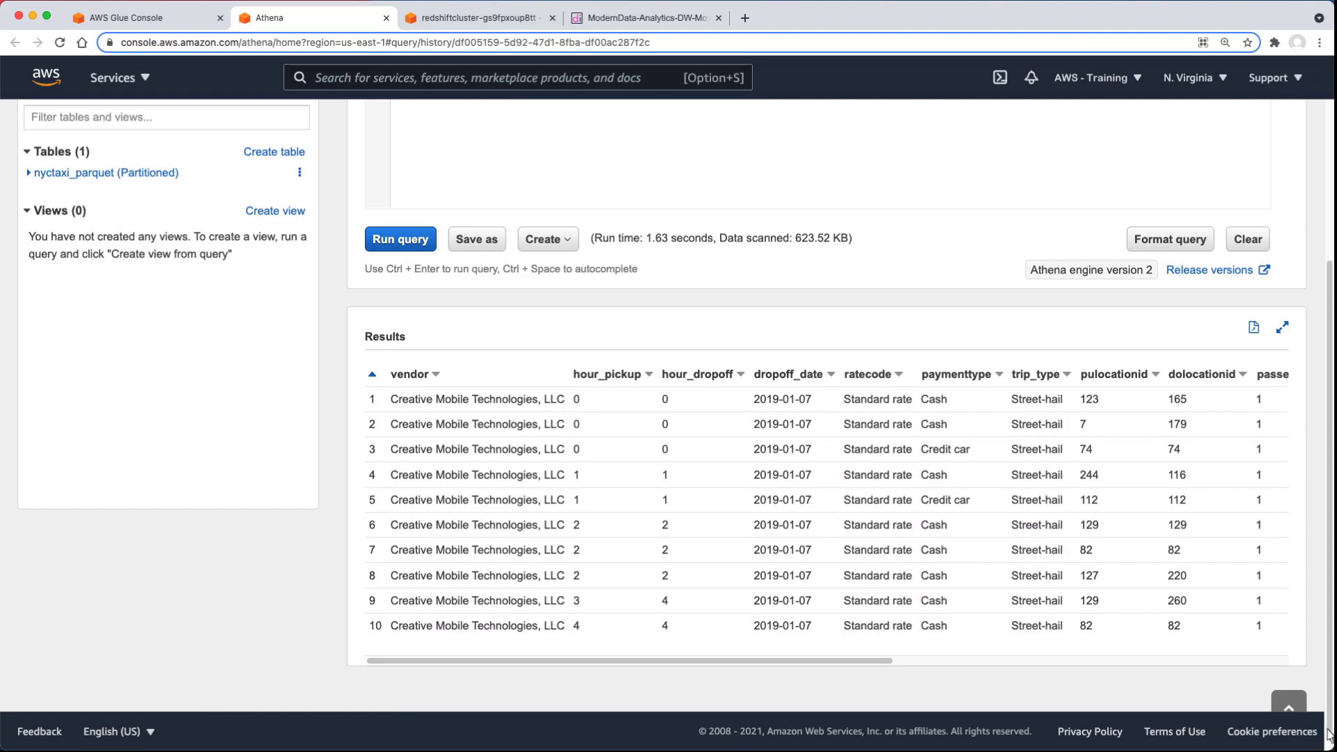
mouse_move(1289, 676)
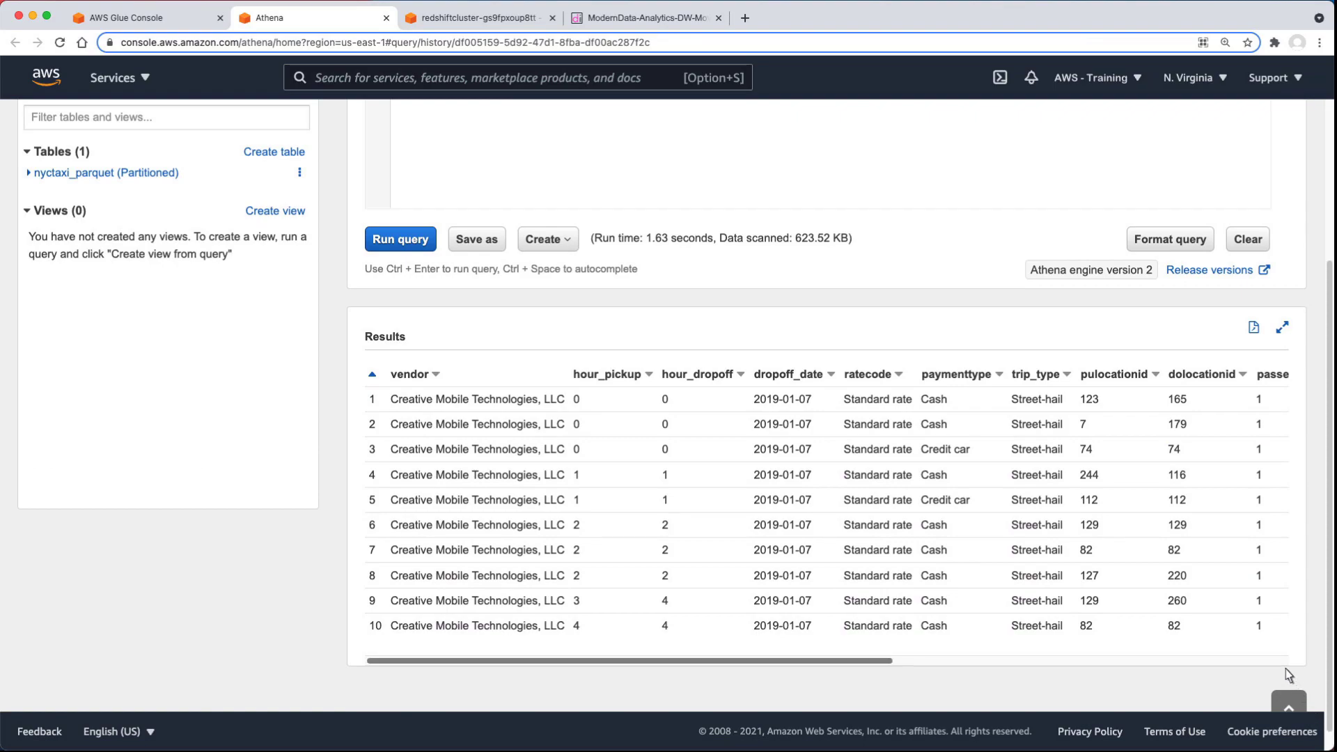
scroll("right", 3)
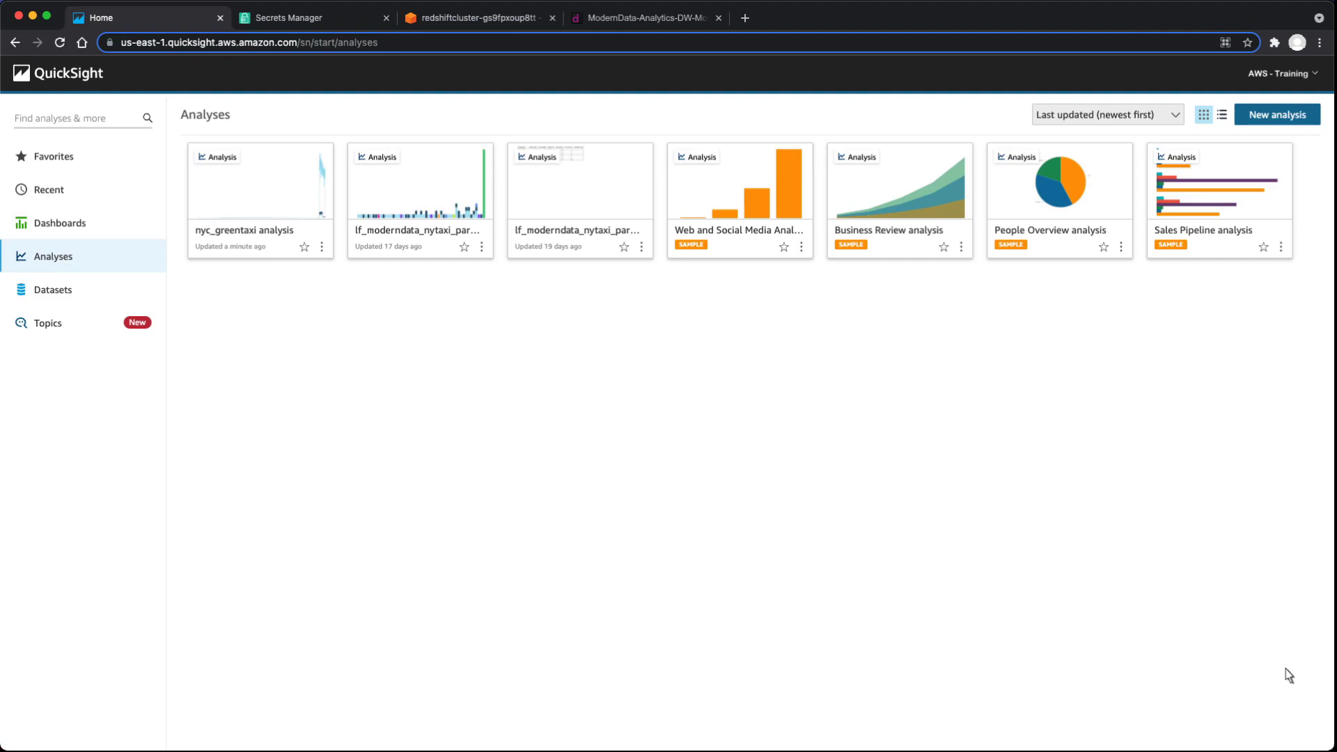
mouse_move(601, 470)
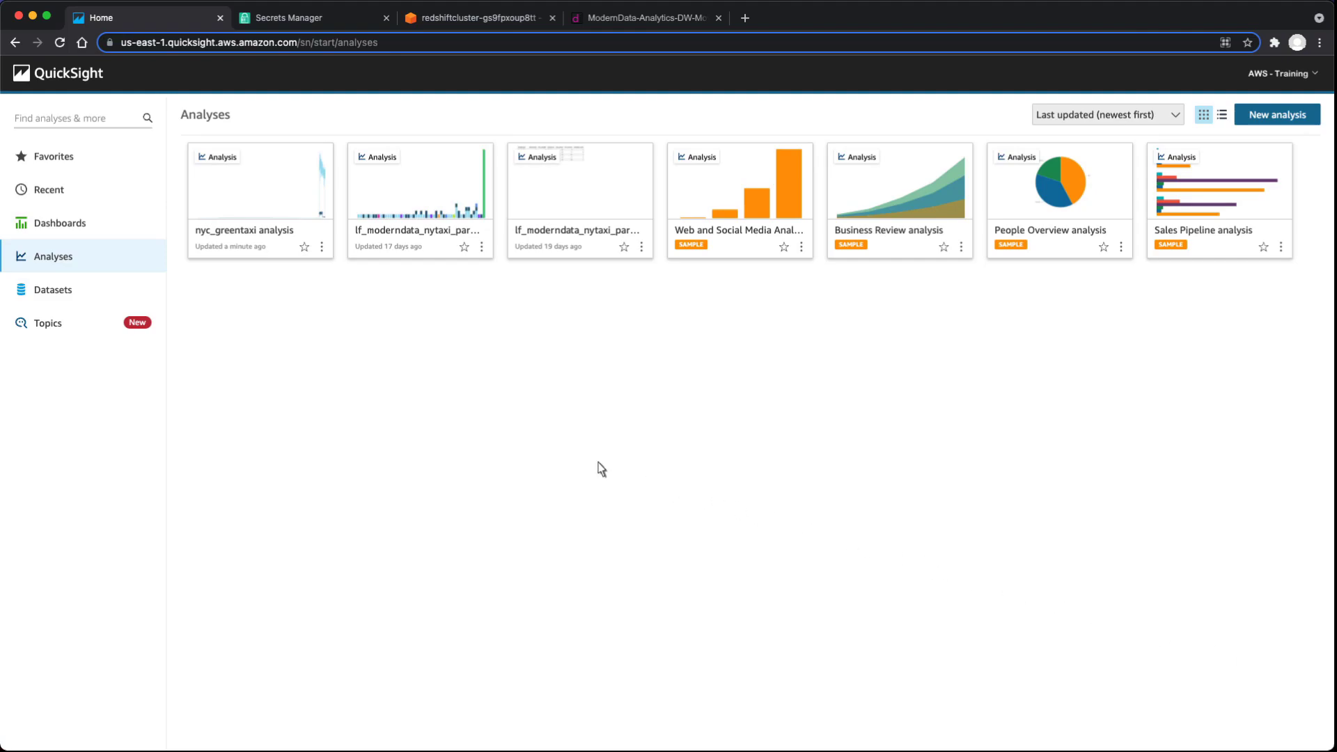
Create Redshift data source 'nyctaxidata_new' on cluster redshiftcluster-gs9fpxoup8tt, database nyctaxi, user master.
left_click(52, 289)
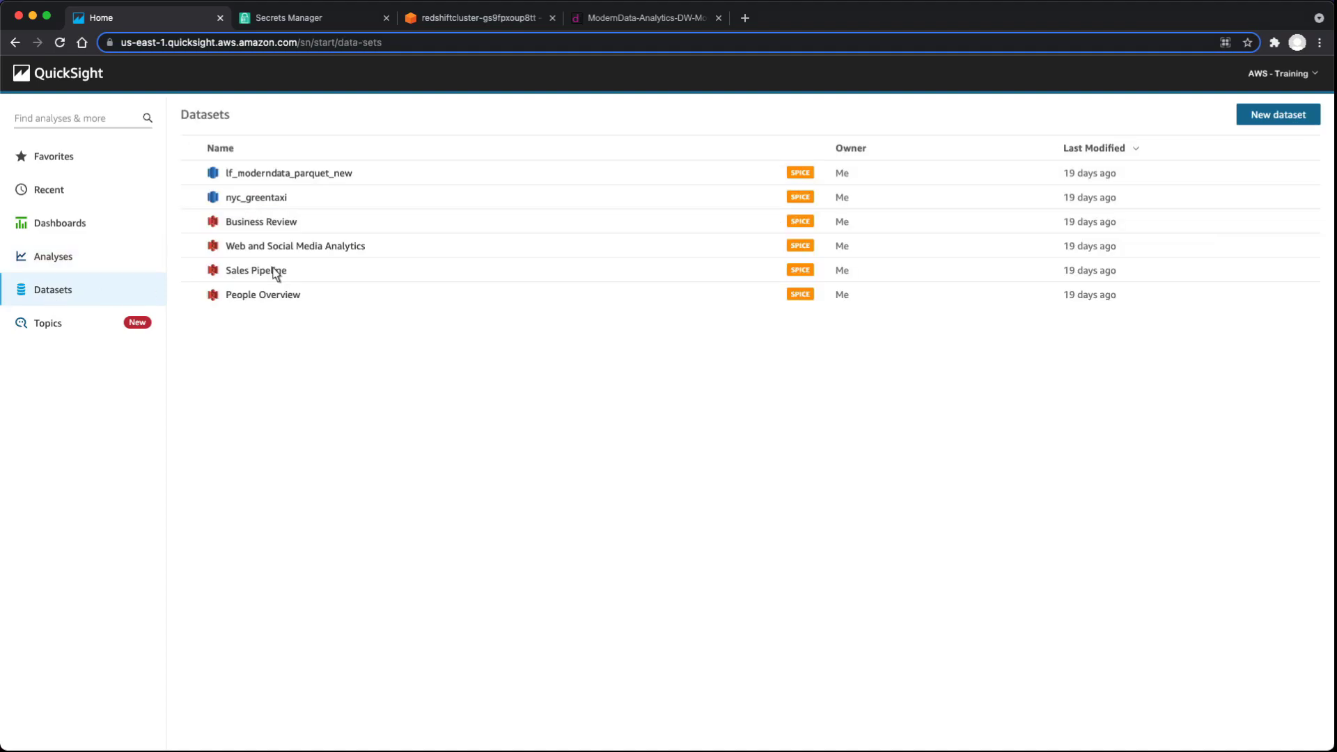
left_click(1277, 114)
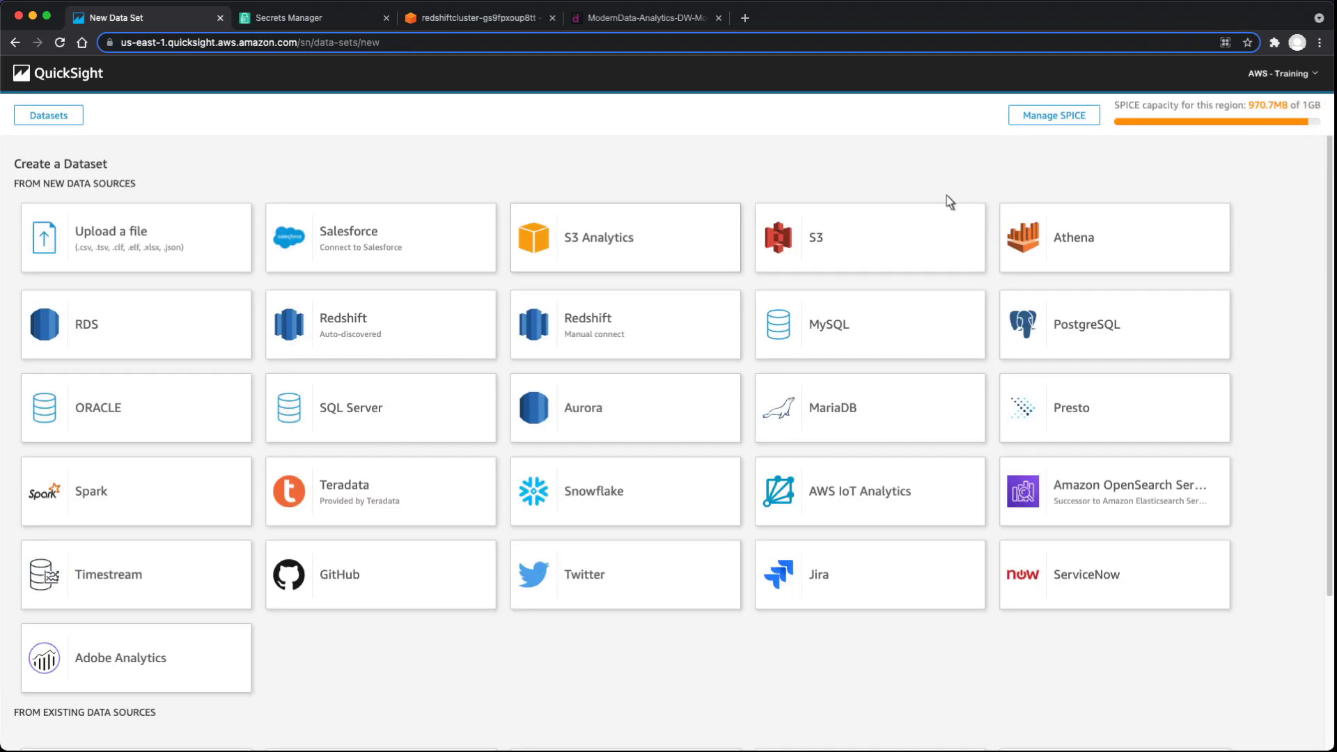
left_click(625, 323)
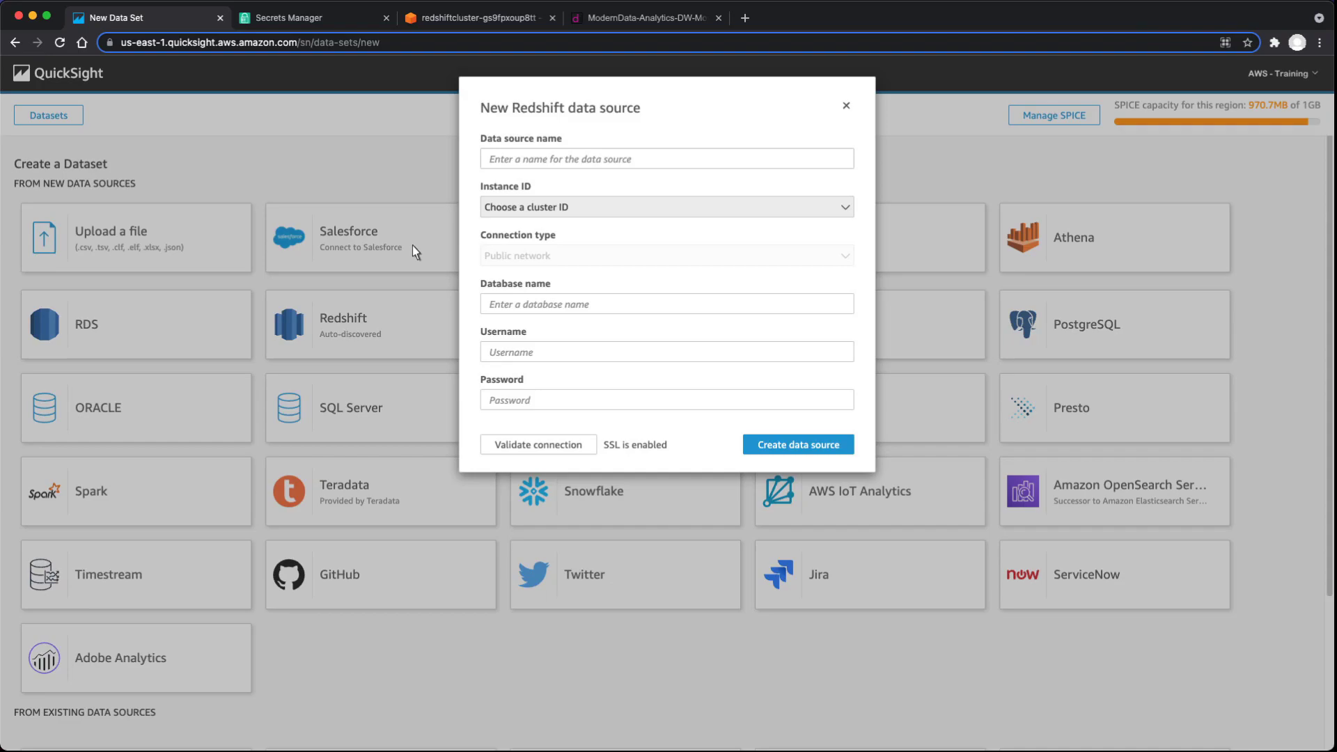
type("nyctaxidata_new")
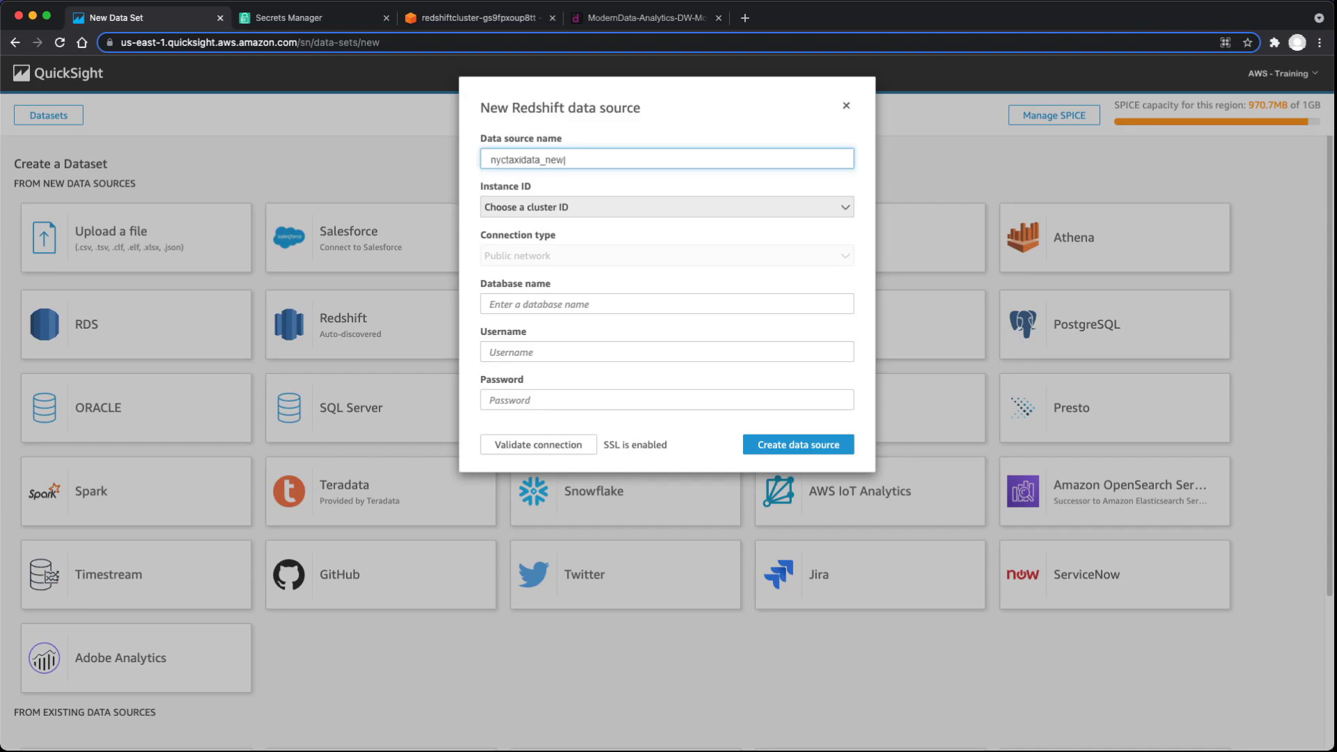
left_click(844, 206)
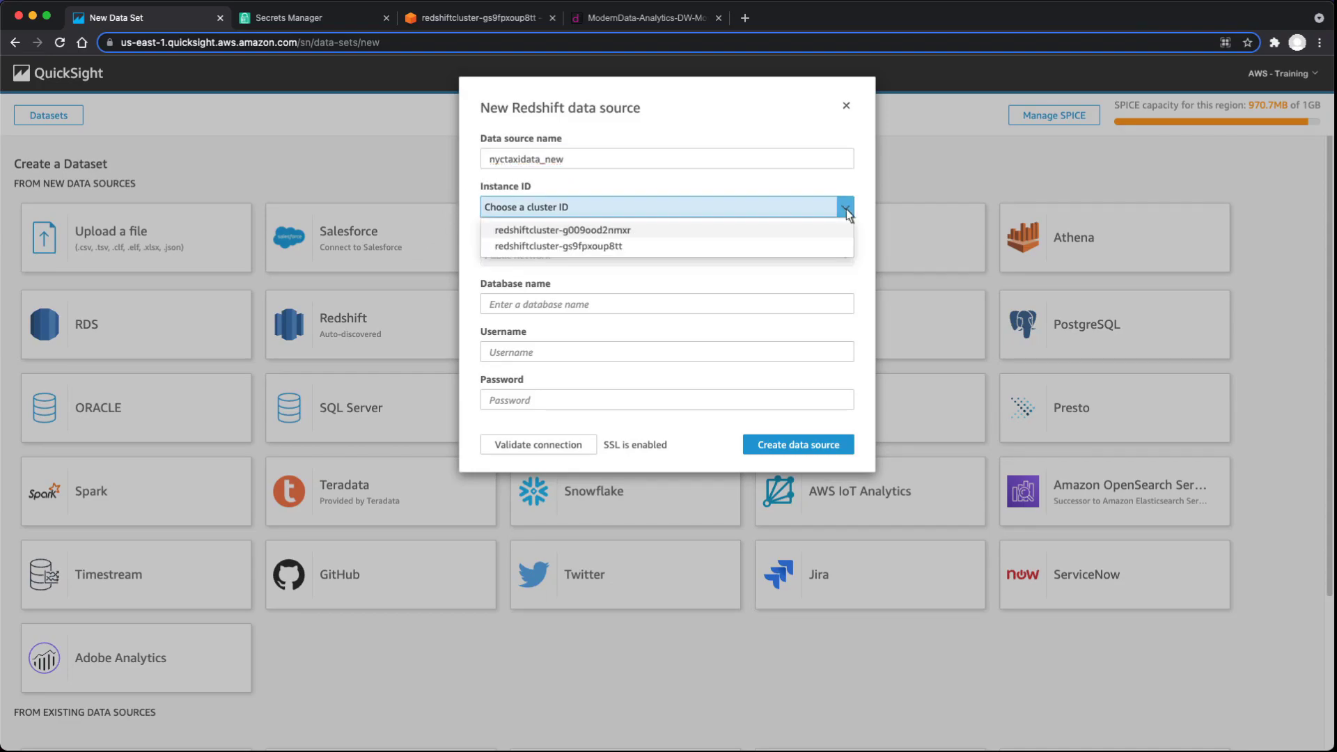
left_click(558, 246)
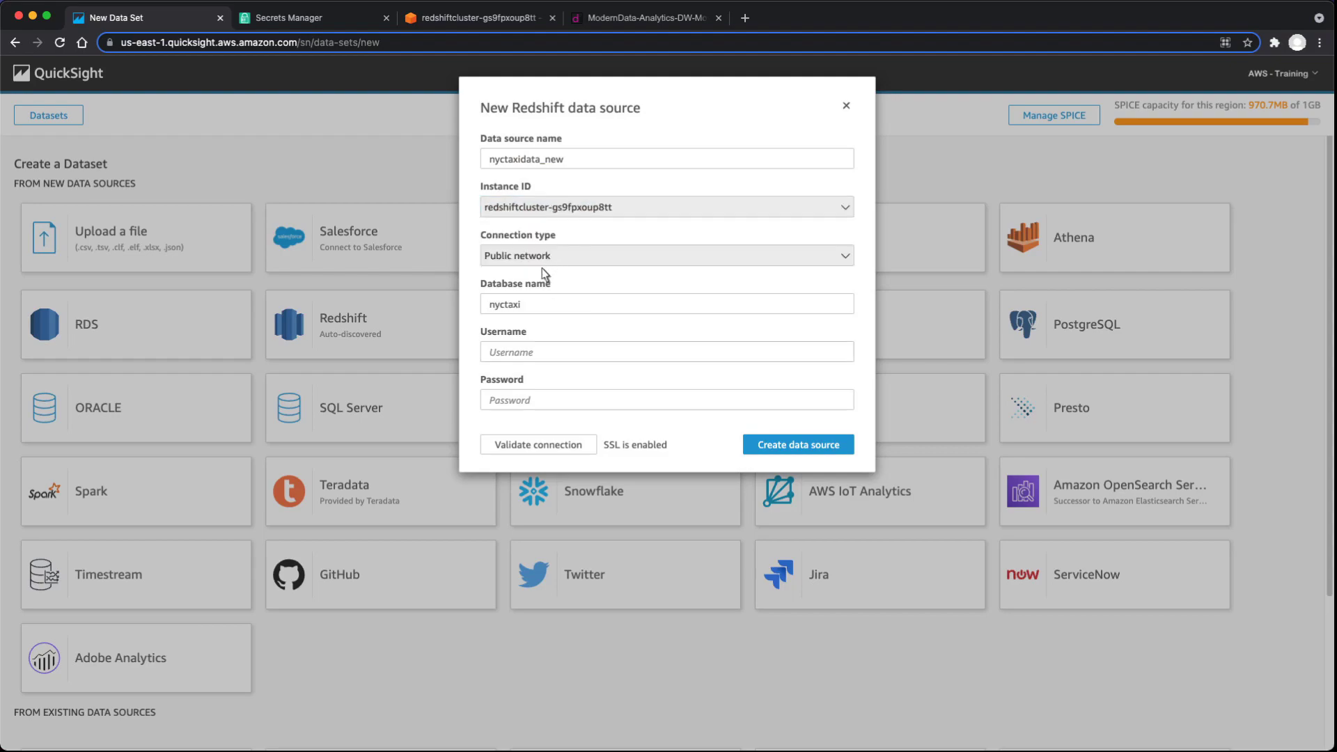
type("master")
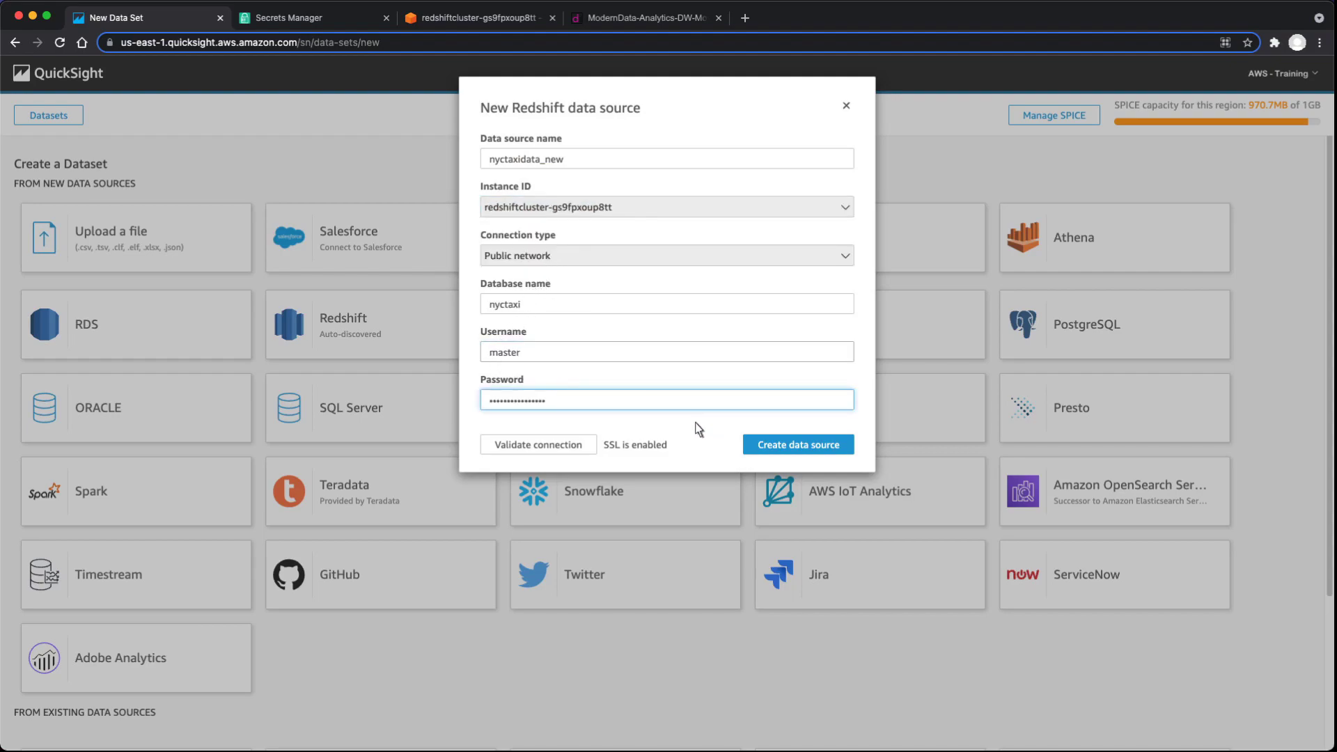
left_click(796, 444)
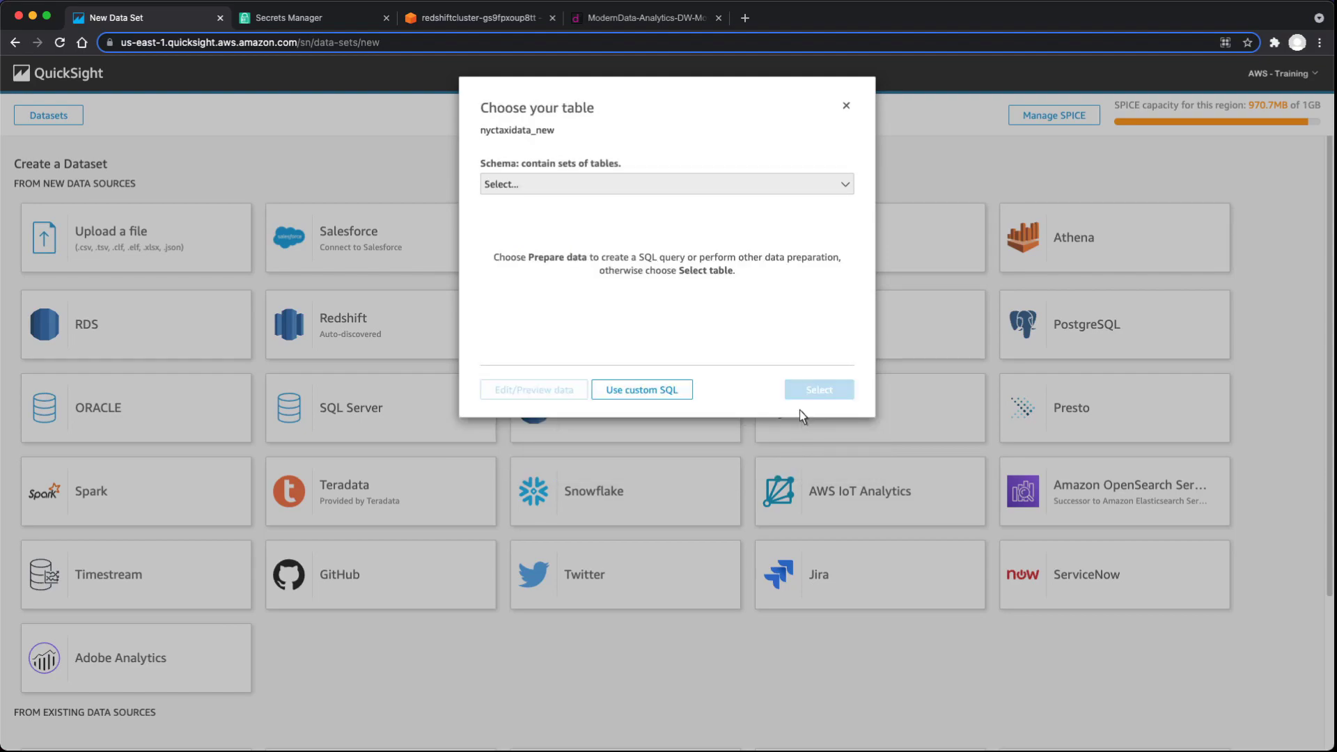
Select the nyc_greentaxi table from taxischema and open it for preview and editing.
left_click(665, 183)
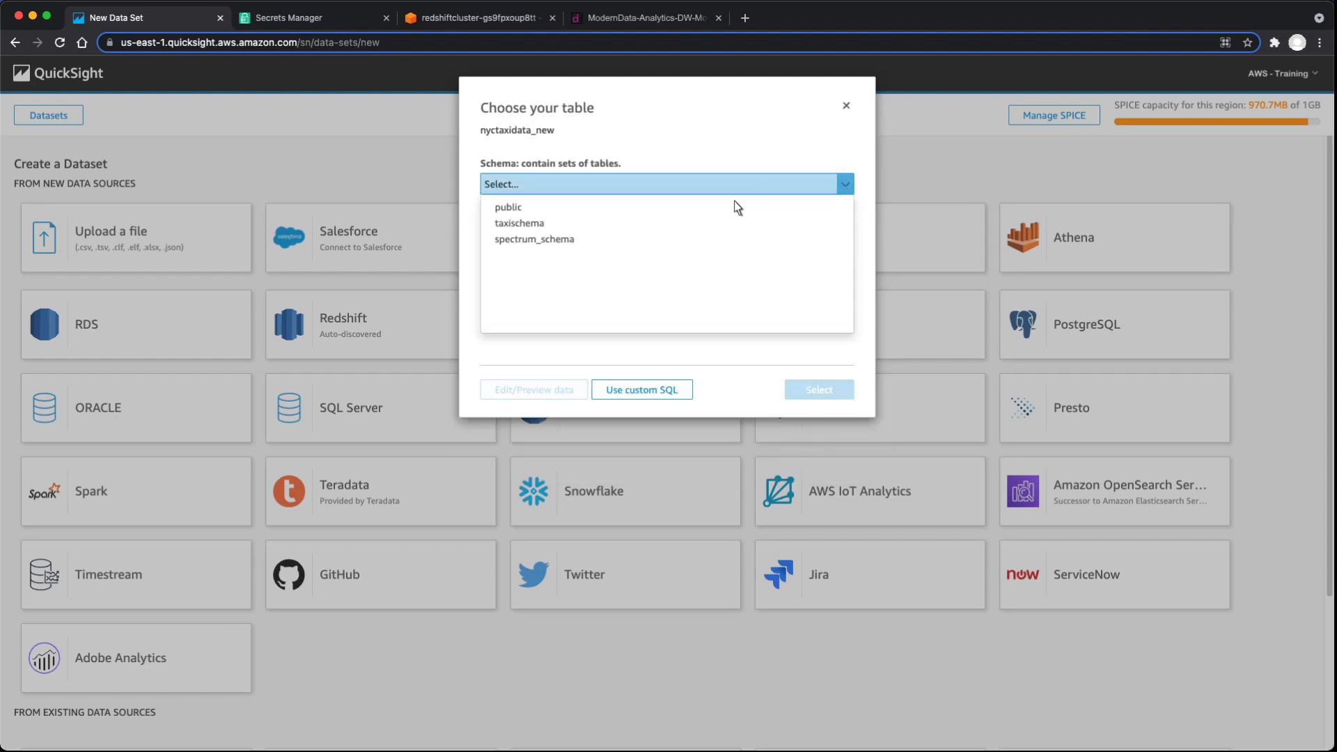
left_click(519, 222)
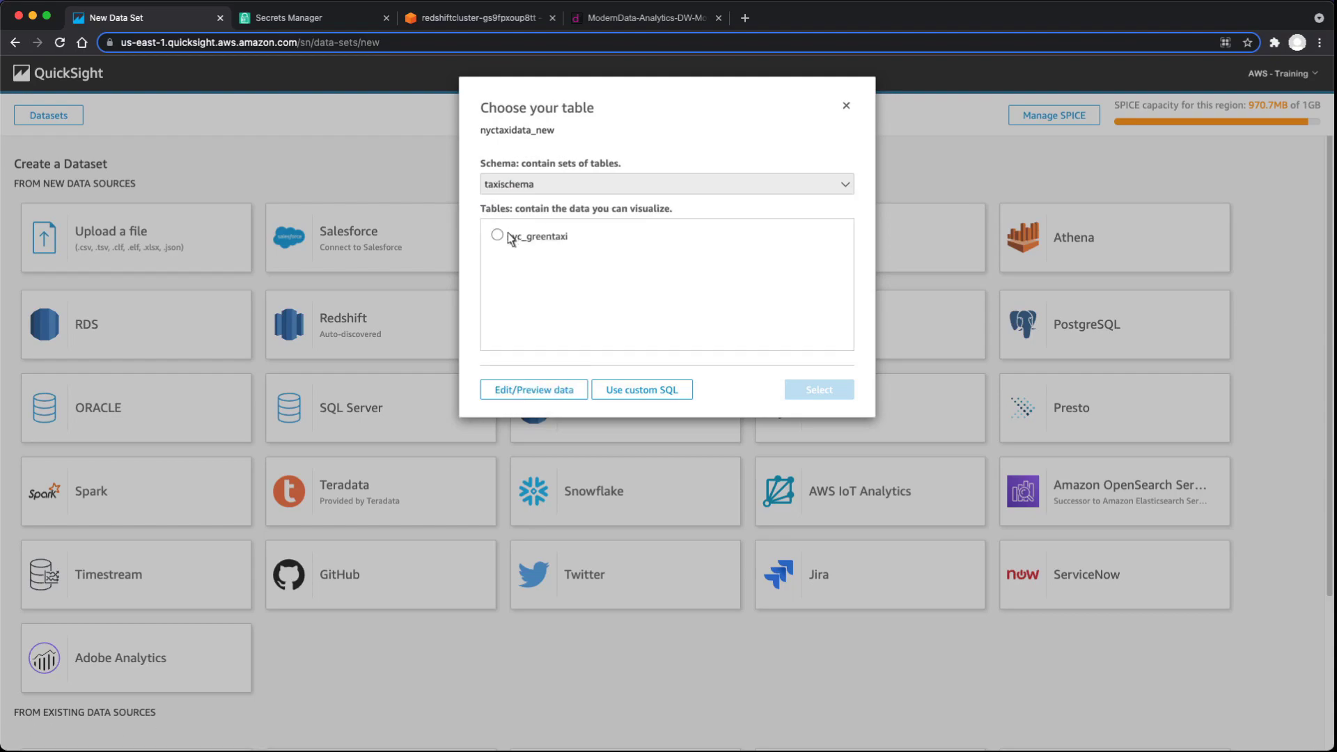
left_click(497, 236)
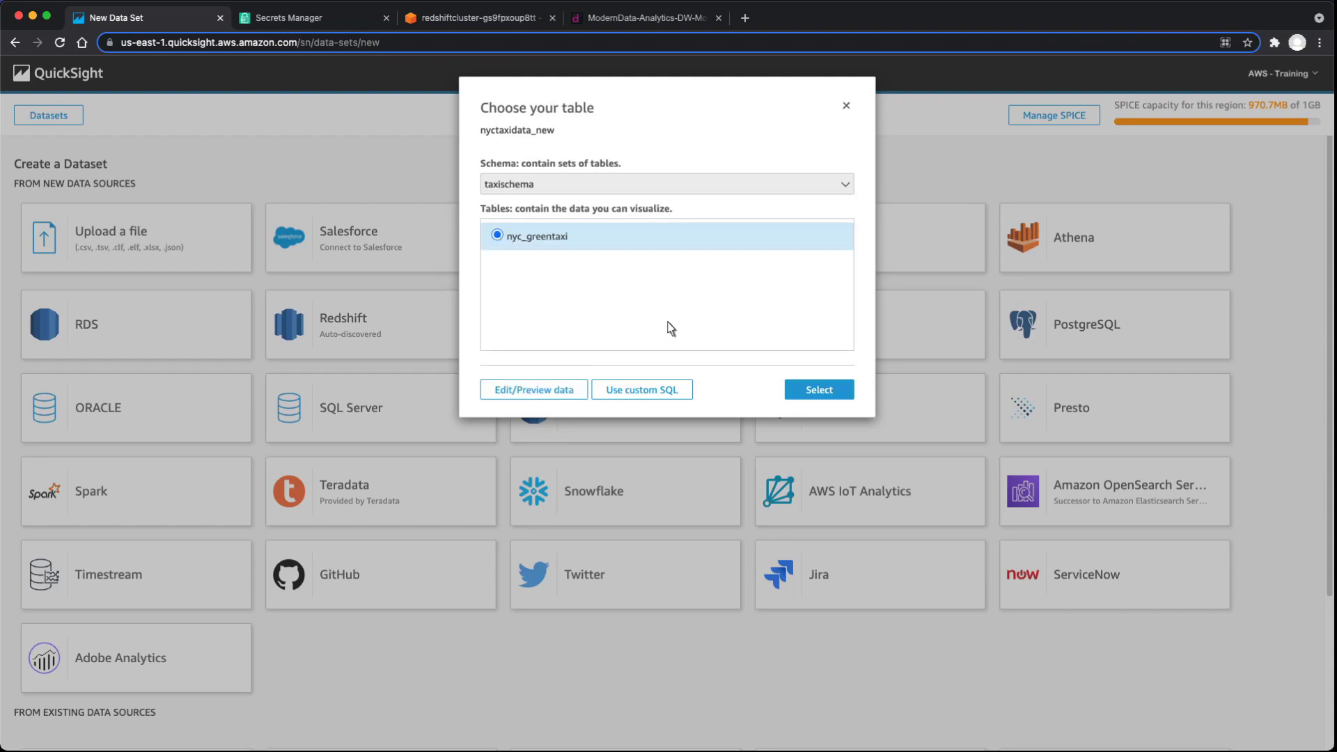
left_click(816, 388)
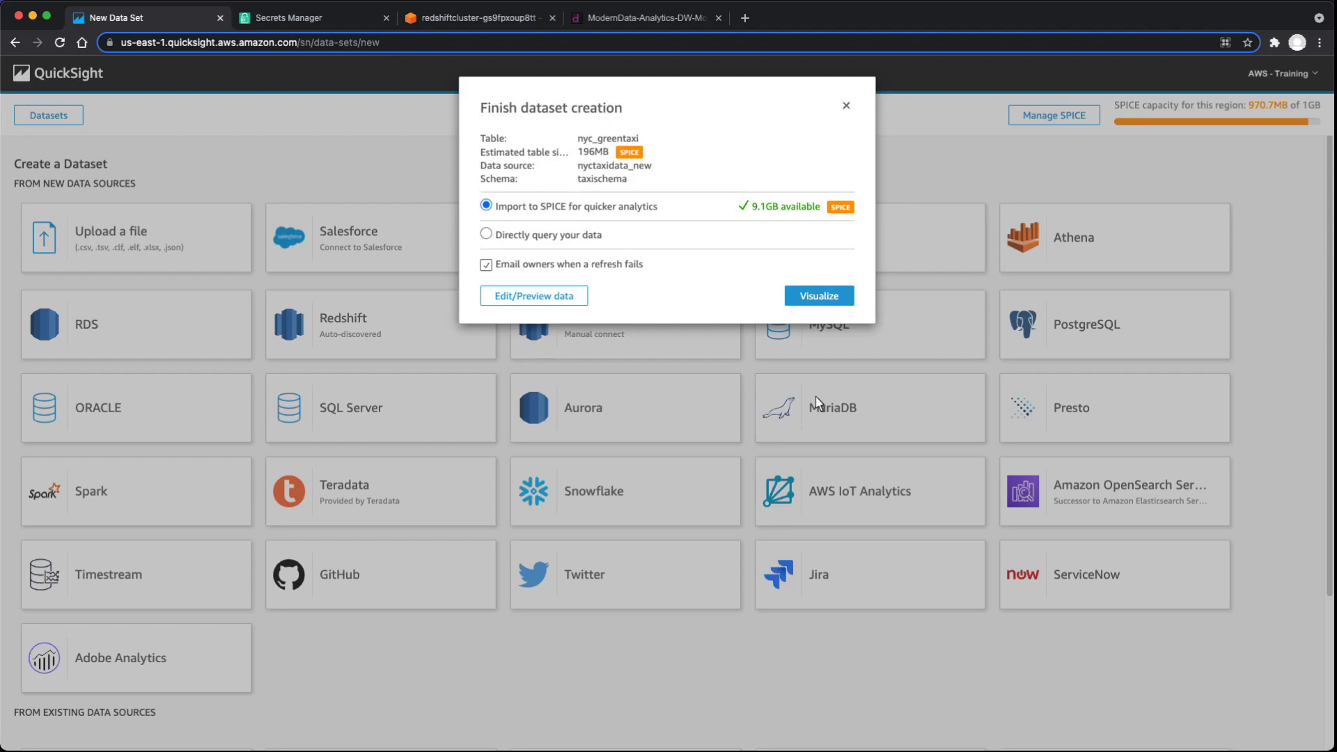
mouse_move(537, 312)
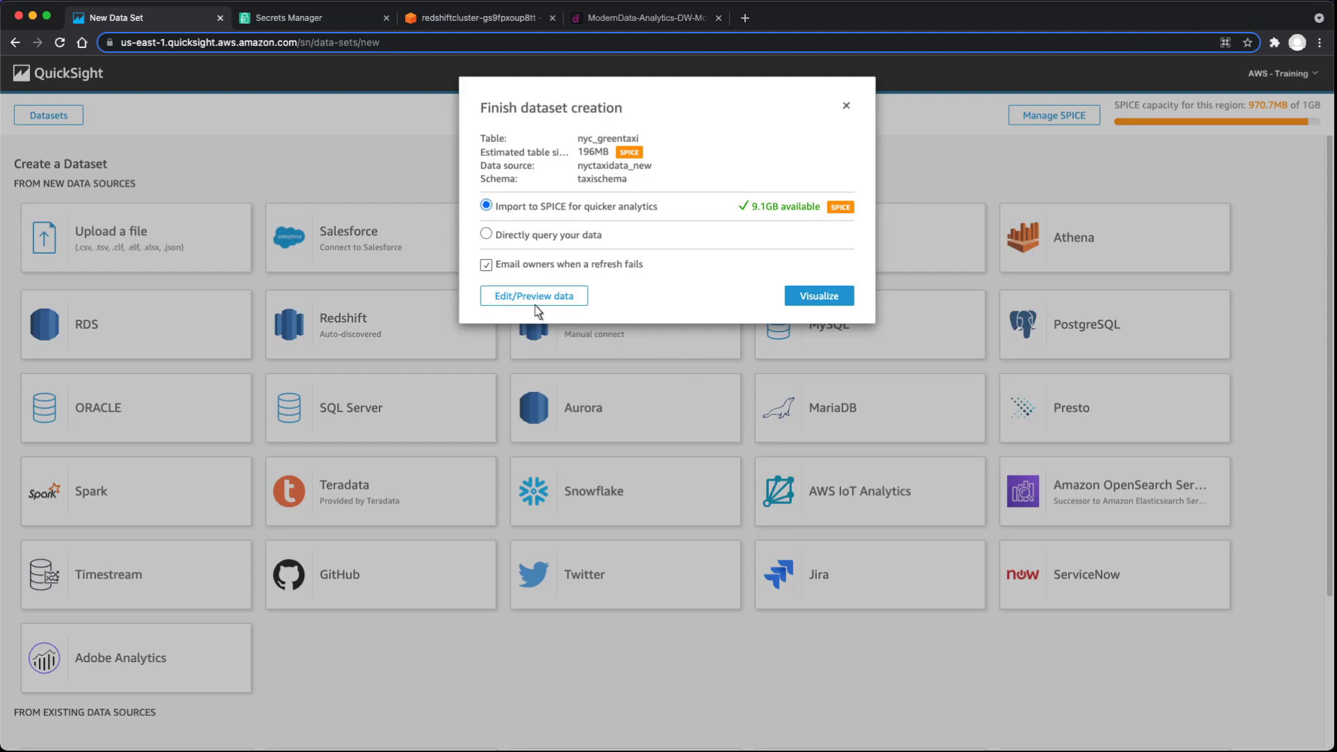
left_click(533, 296)
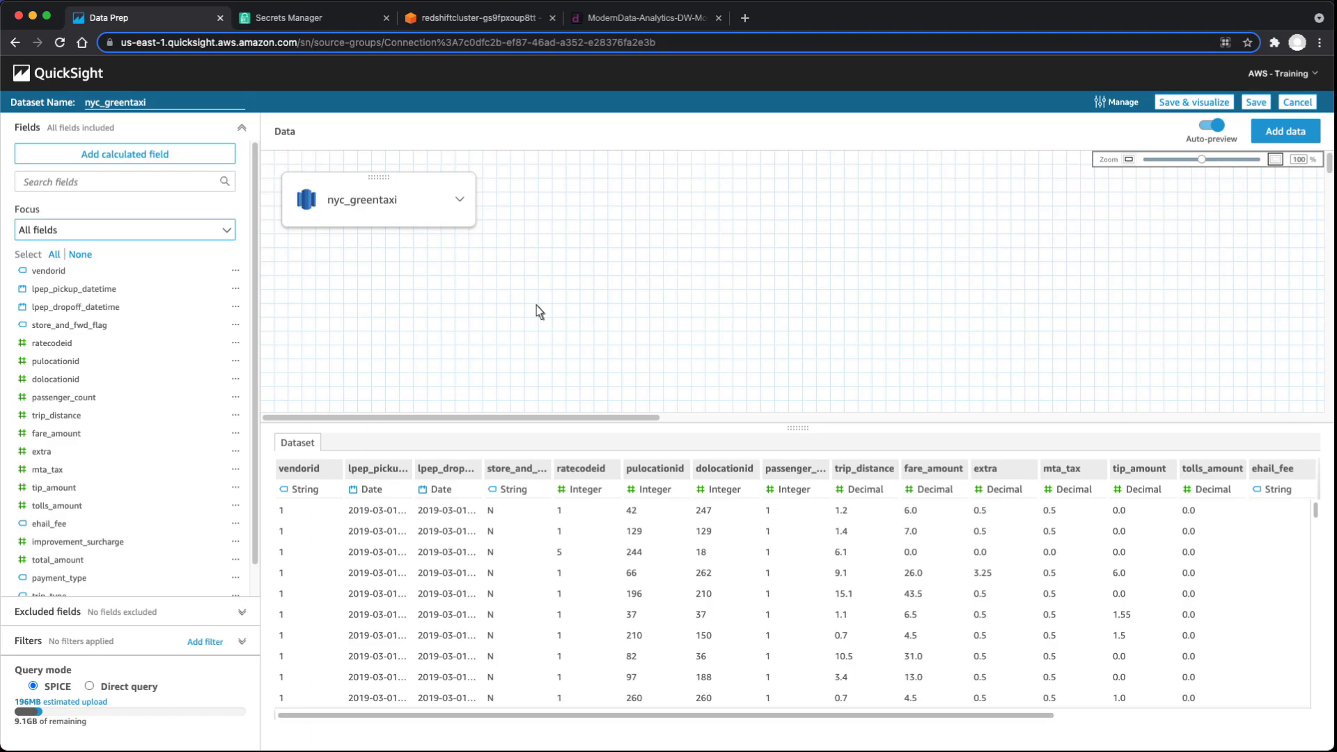
mouse_move(511, 497)
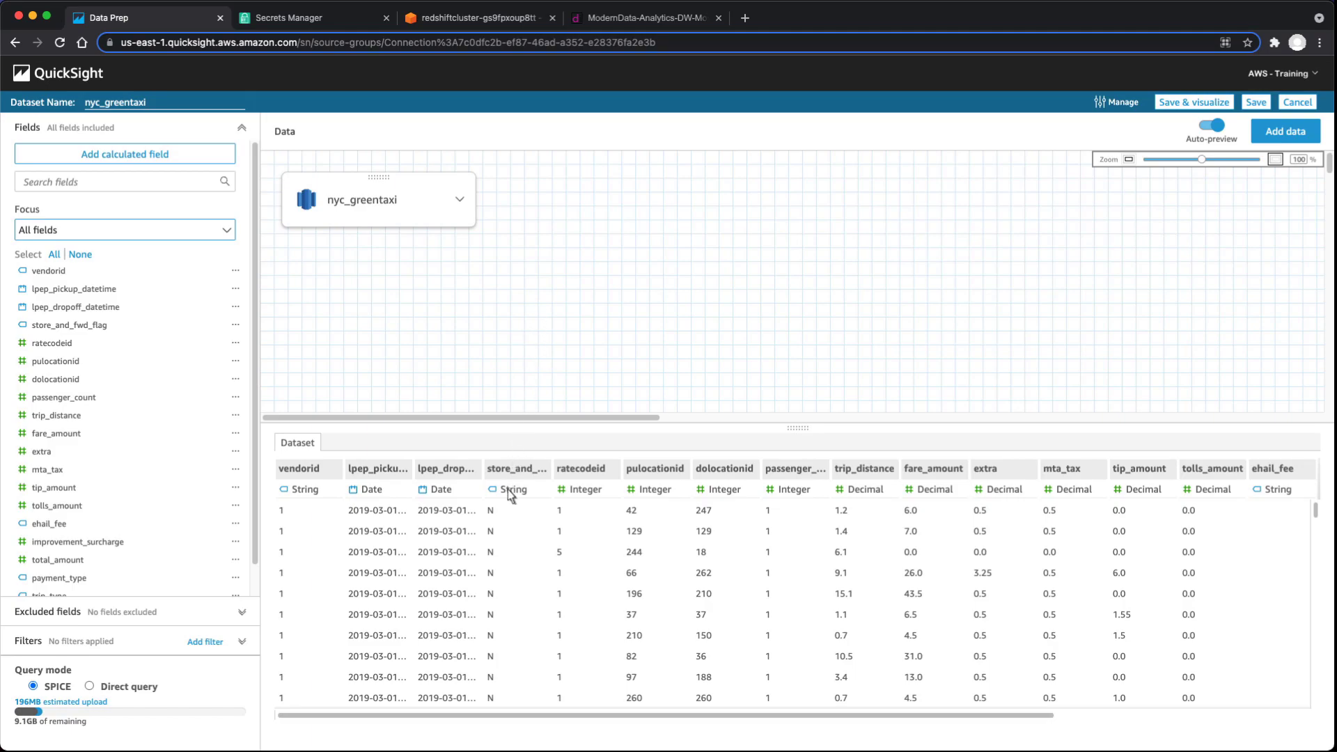
Save the nyc_greentaxi dataset unchanged and launch a new analysis from it.
left_click(511, 490)
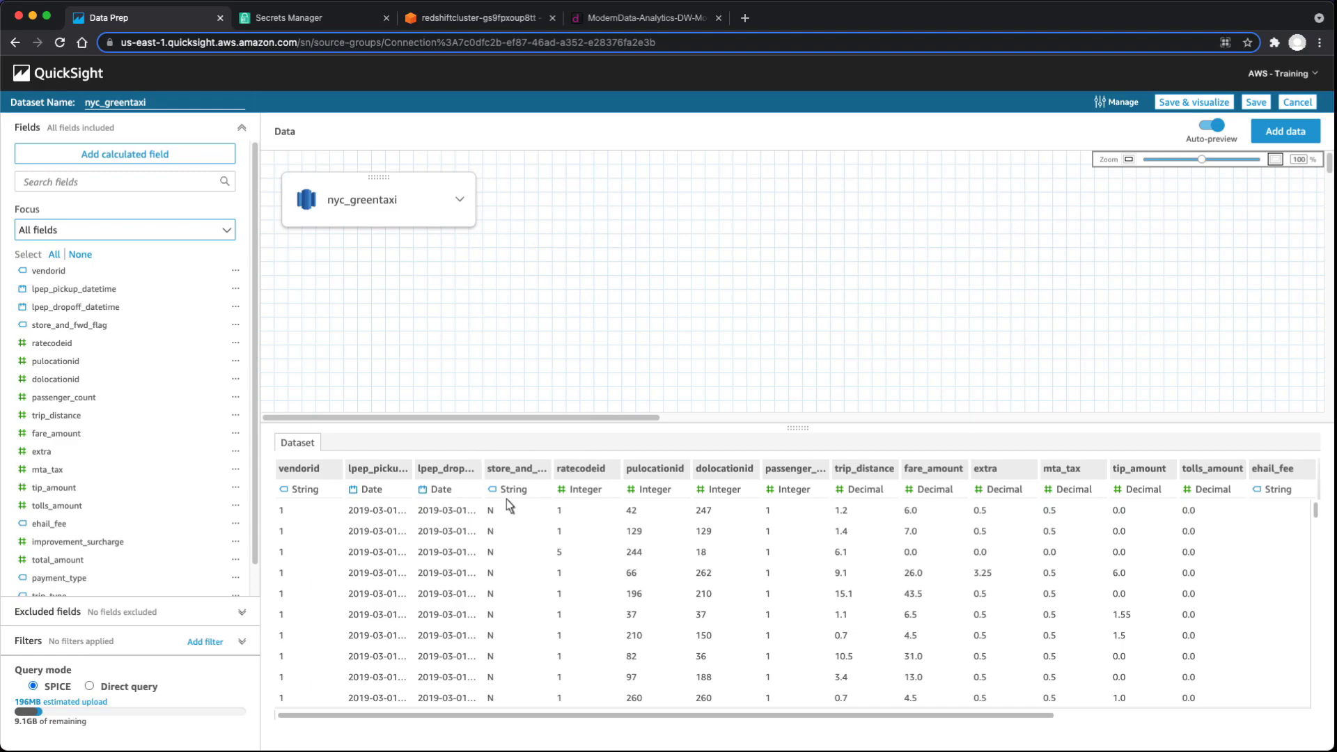
mouse_move(752, 367)
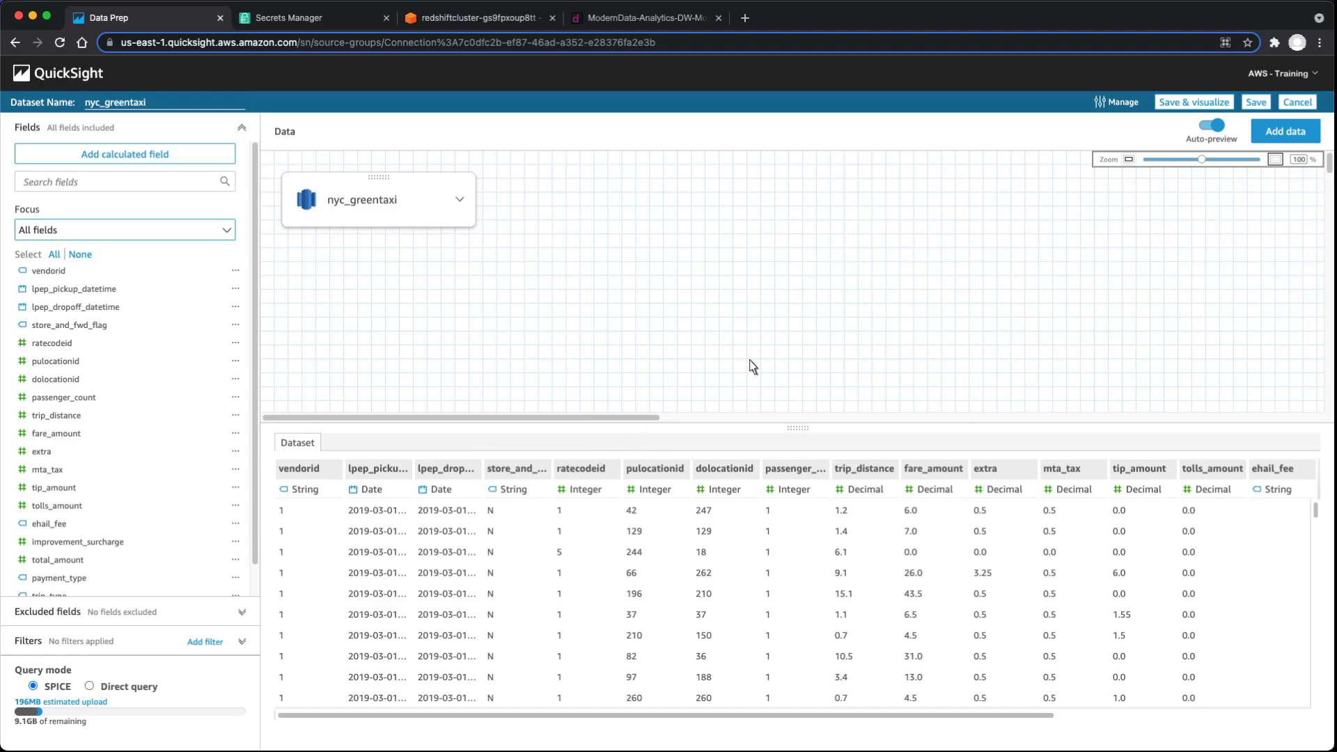
left_click(1193, 101)
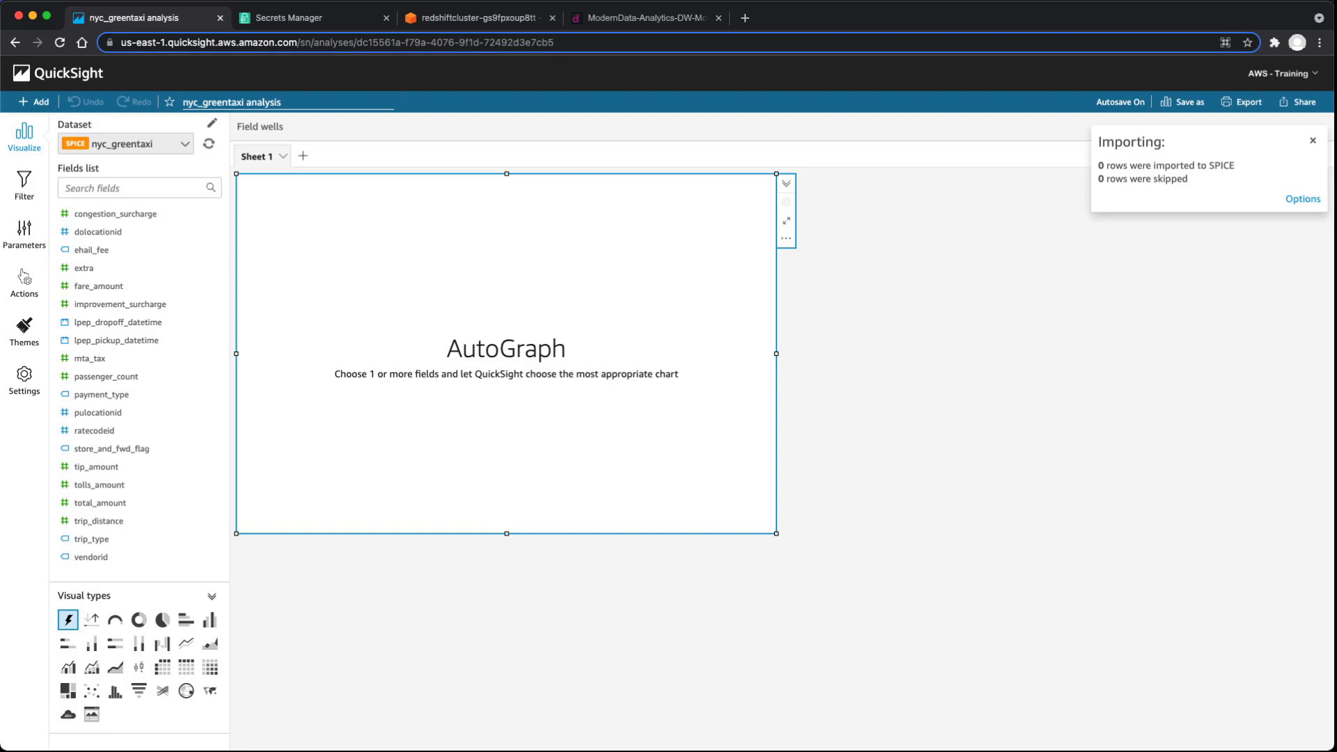
mouse_move(946, 168)
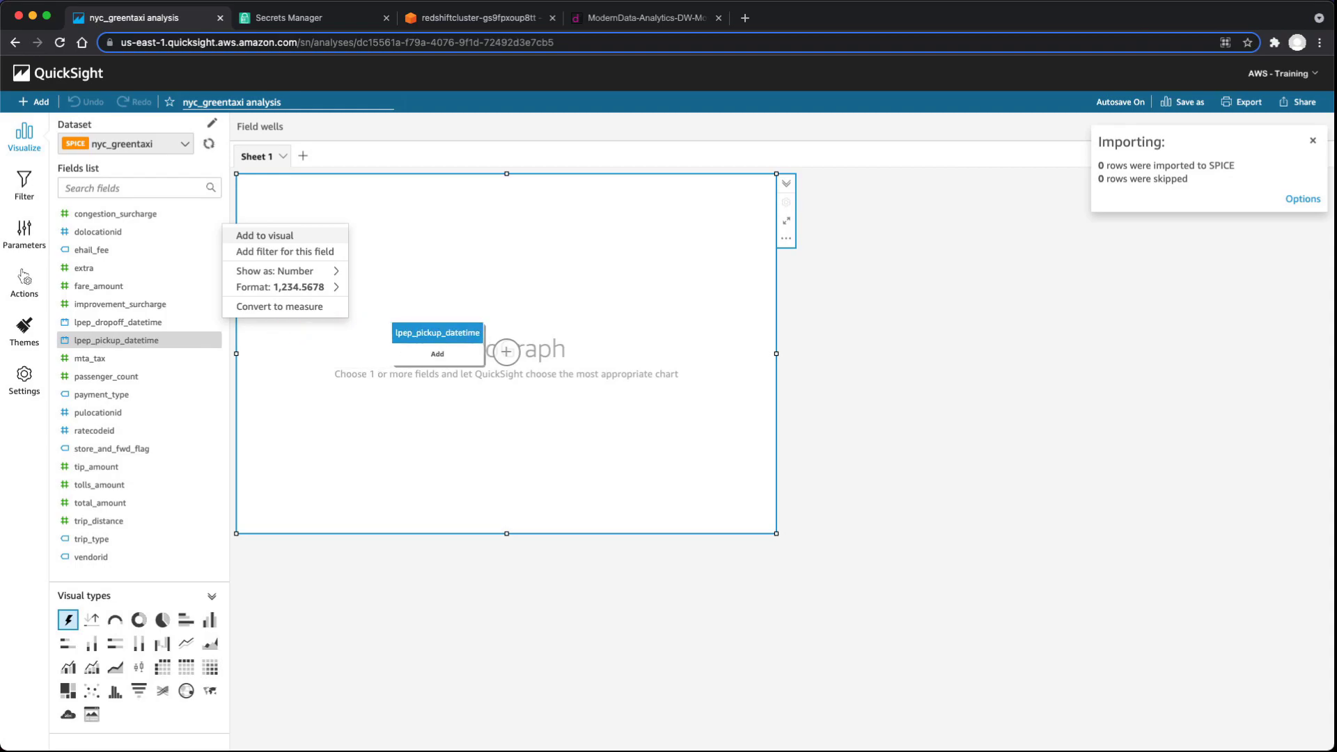
Plot record count by lpep_pickup_datetime, colored by trip_type.
left_click(265, 235)
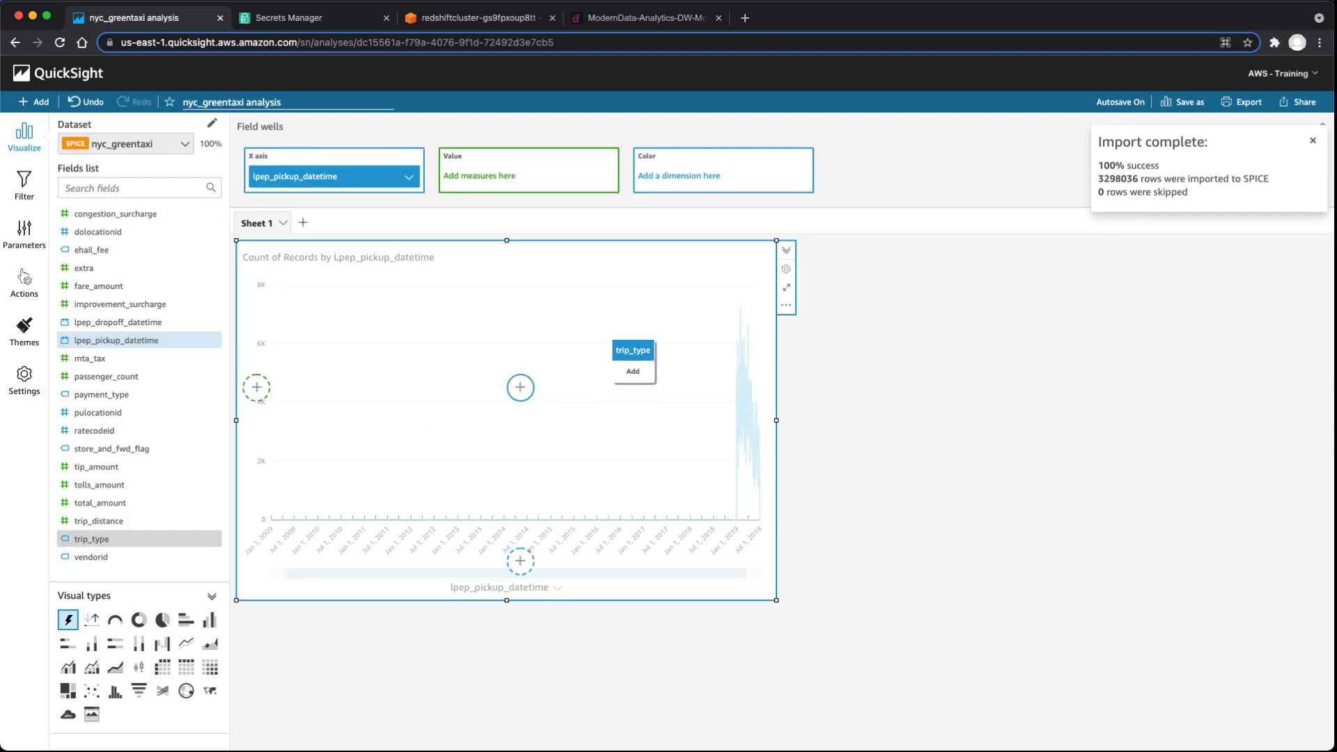
left_click(631, 371)
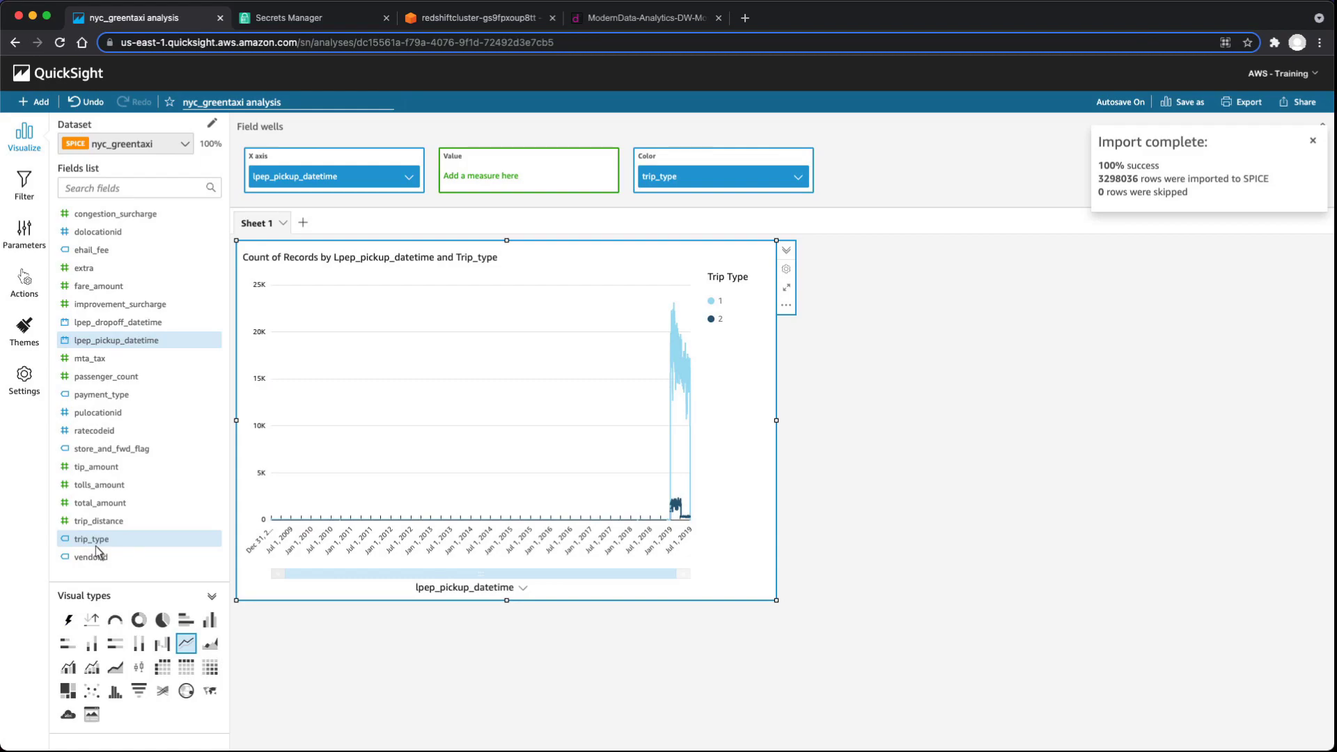
mouse_move(691, 582)
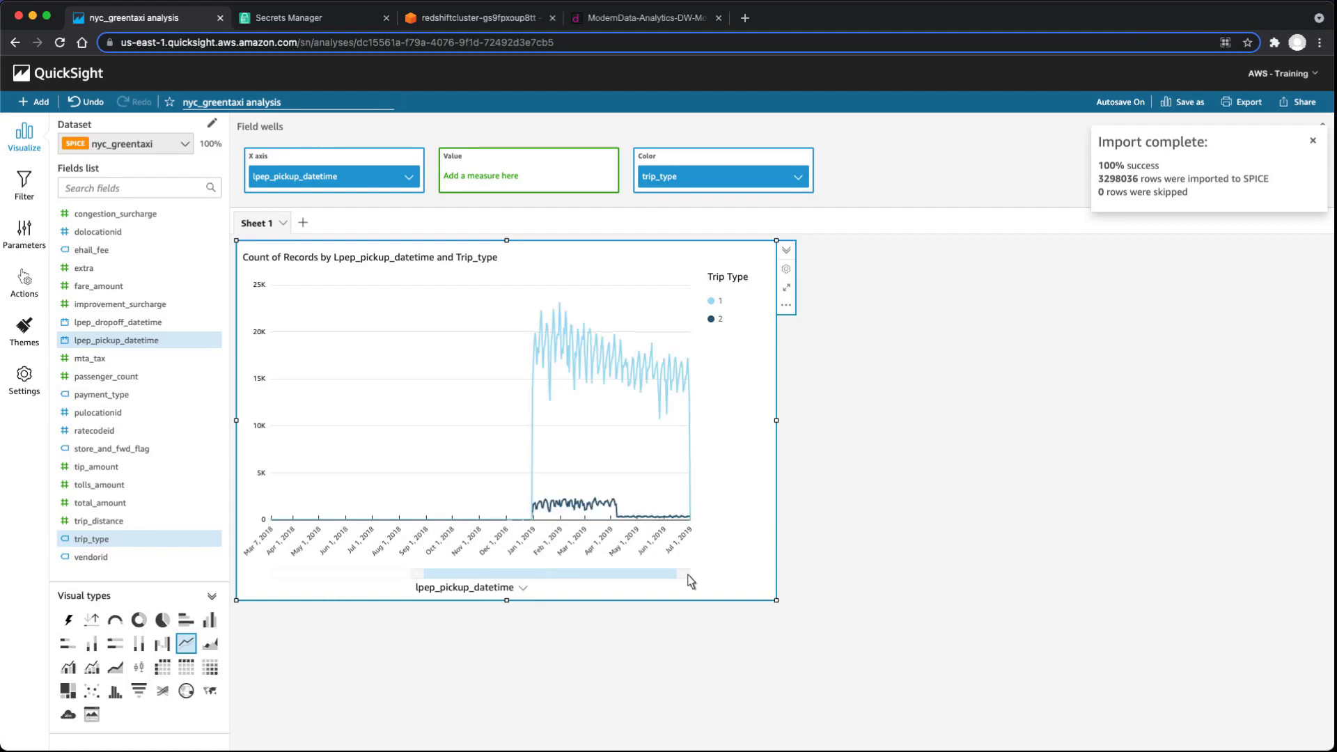
mouse_move(571, 475)
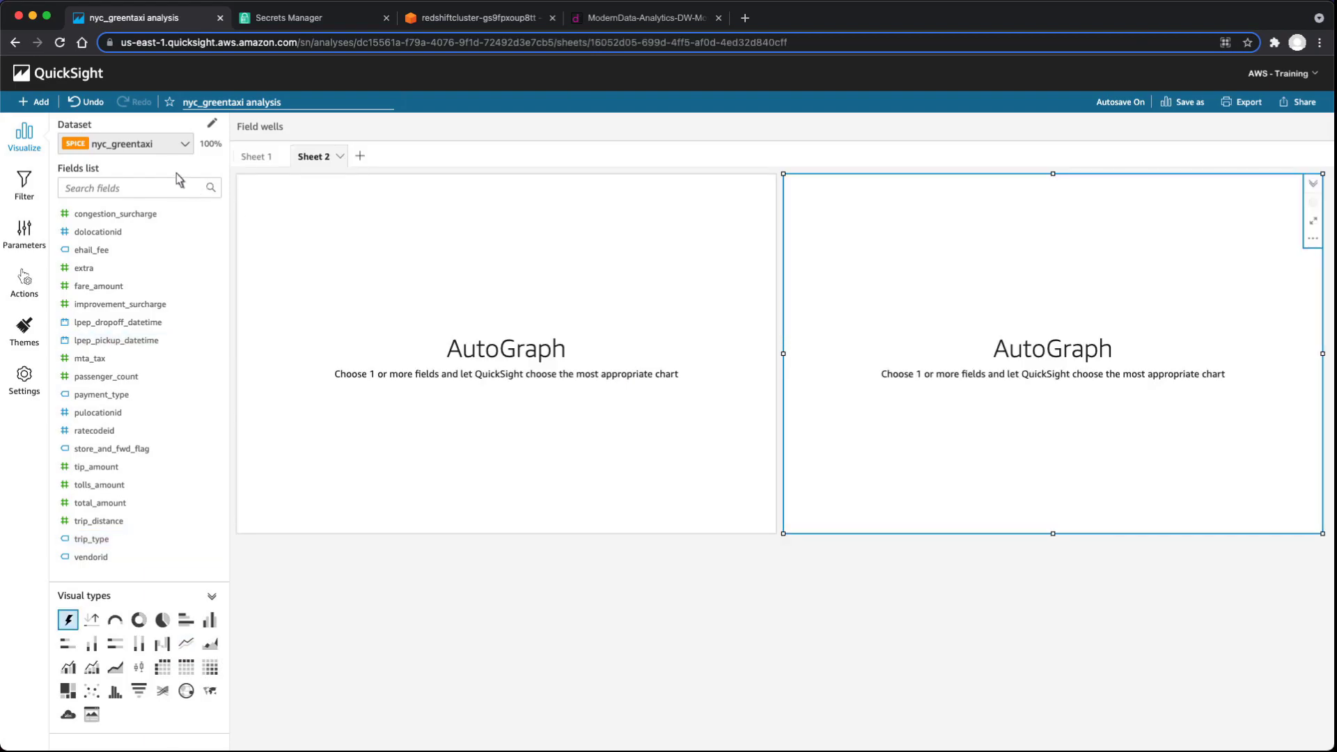
Add Sheet 2 with two empty AutoGraph visuals and open its Add menu.
left_click(34, 102)
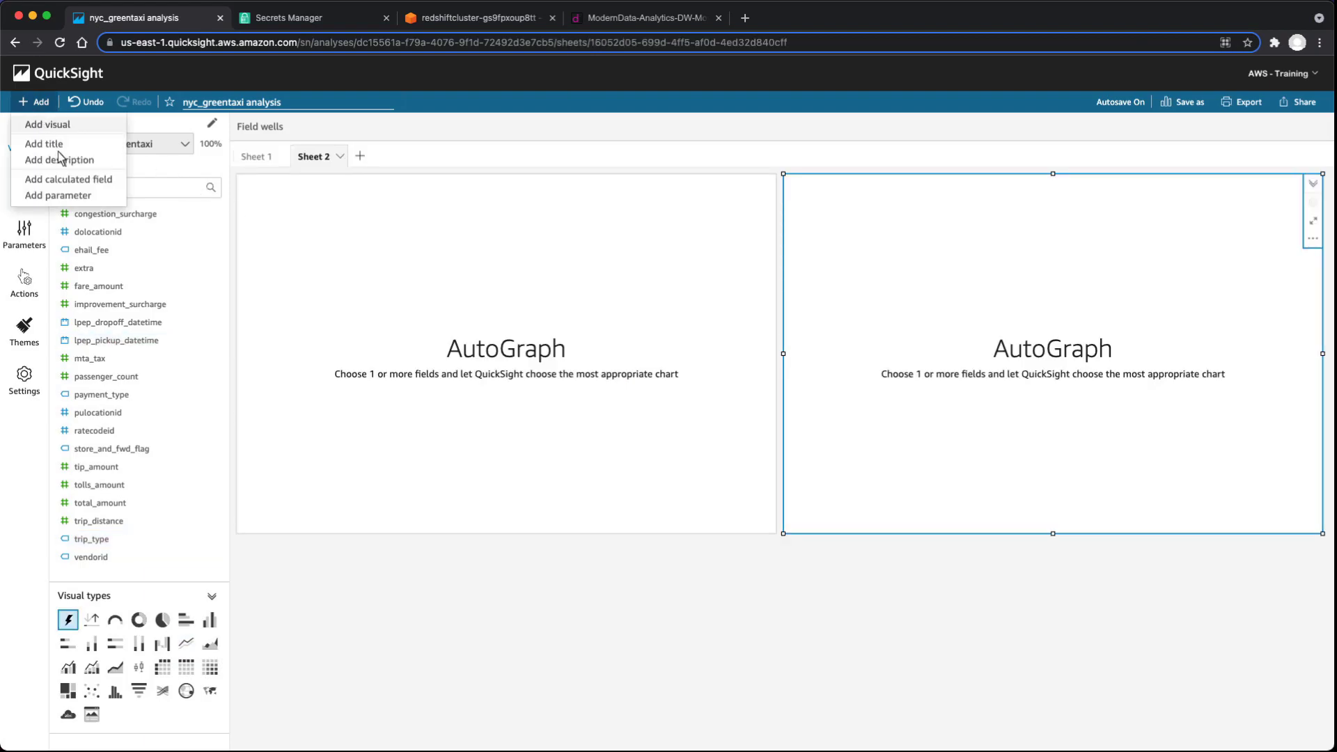
mouse_move(69, 179)
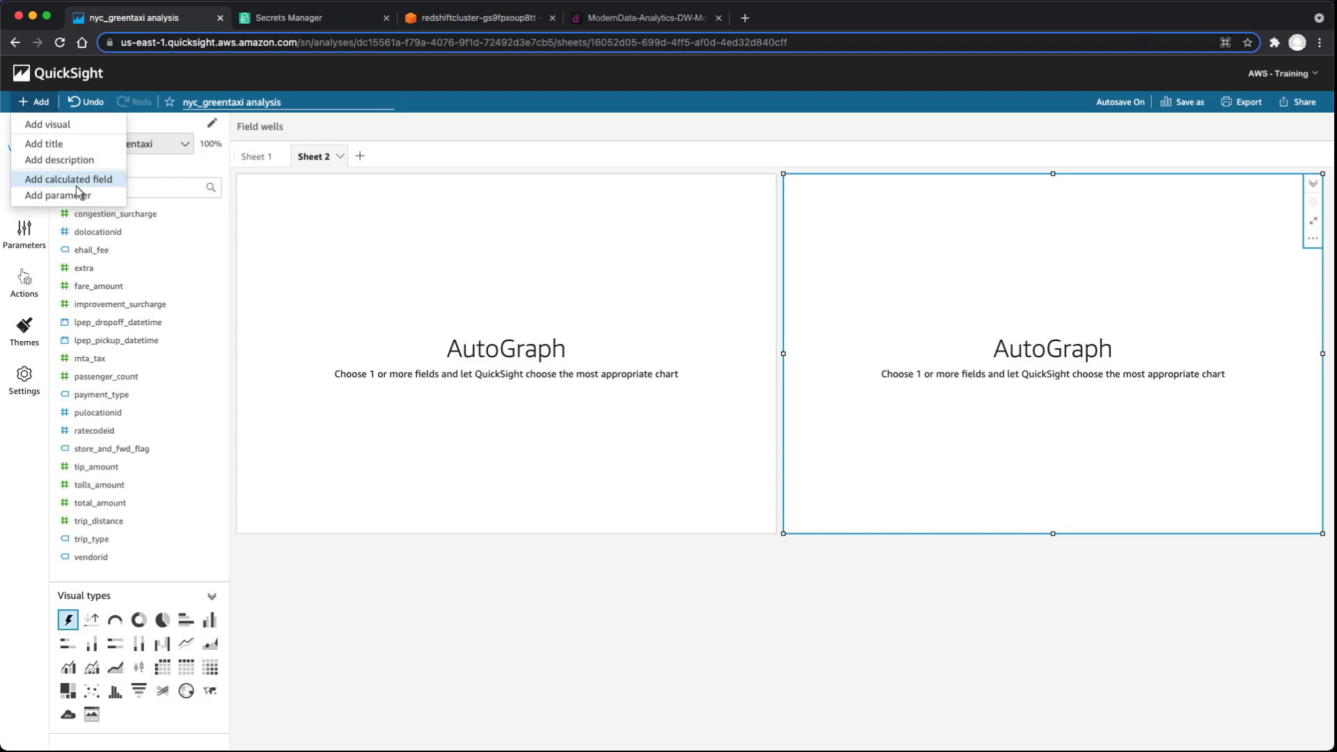
Save calculated field Trip_dist_buckets, an ifelse on trip_distance giving 0-5, 5-10, 10-30, >30.
left_click(69, 179)
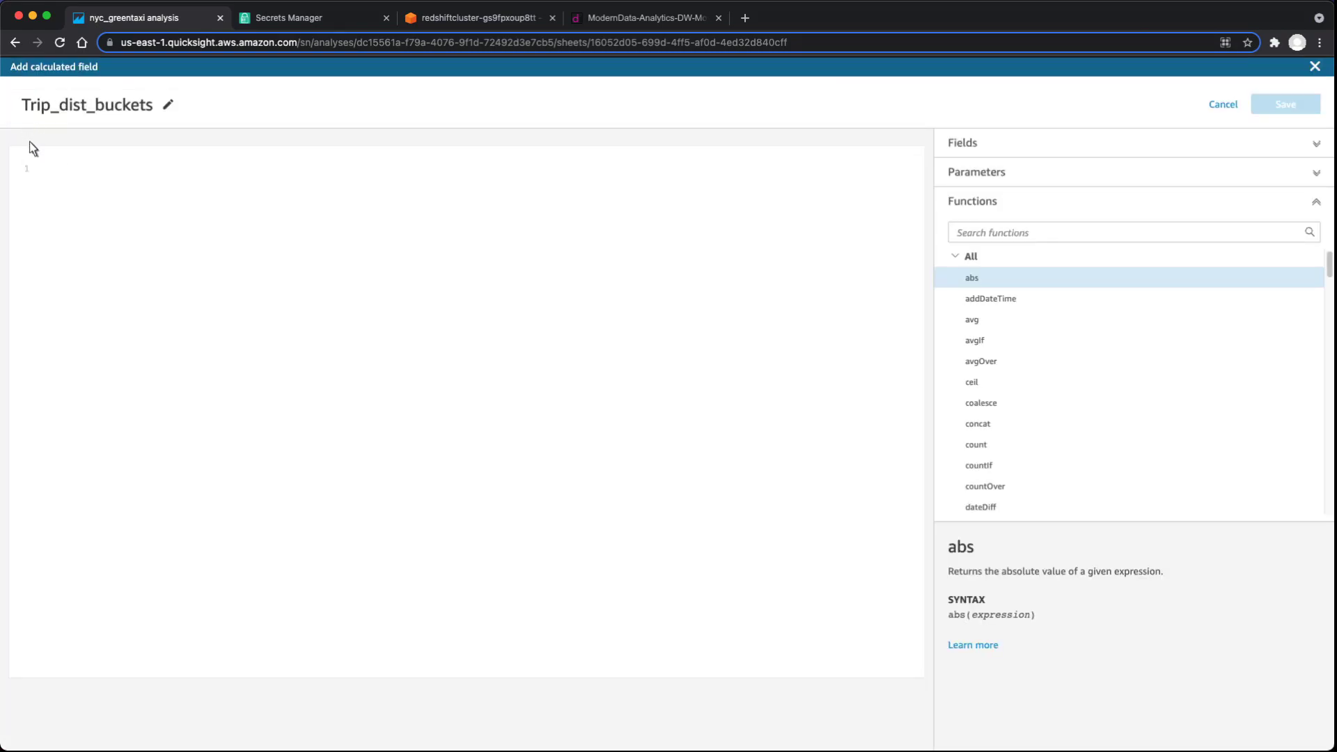
type("ifelse([trip_distan")
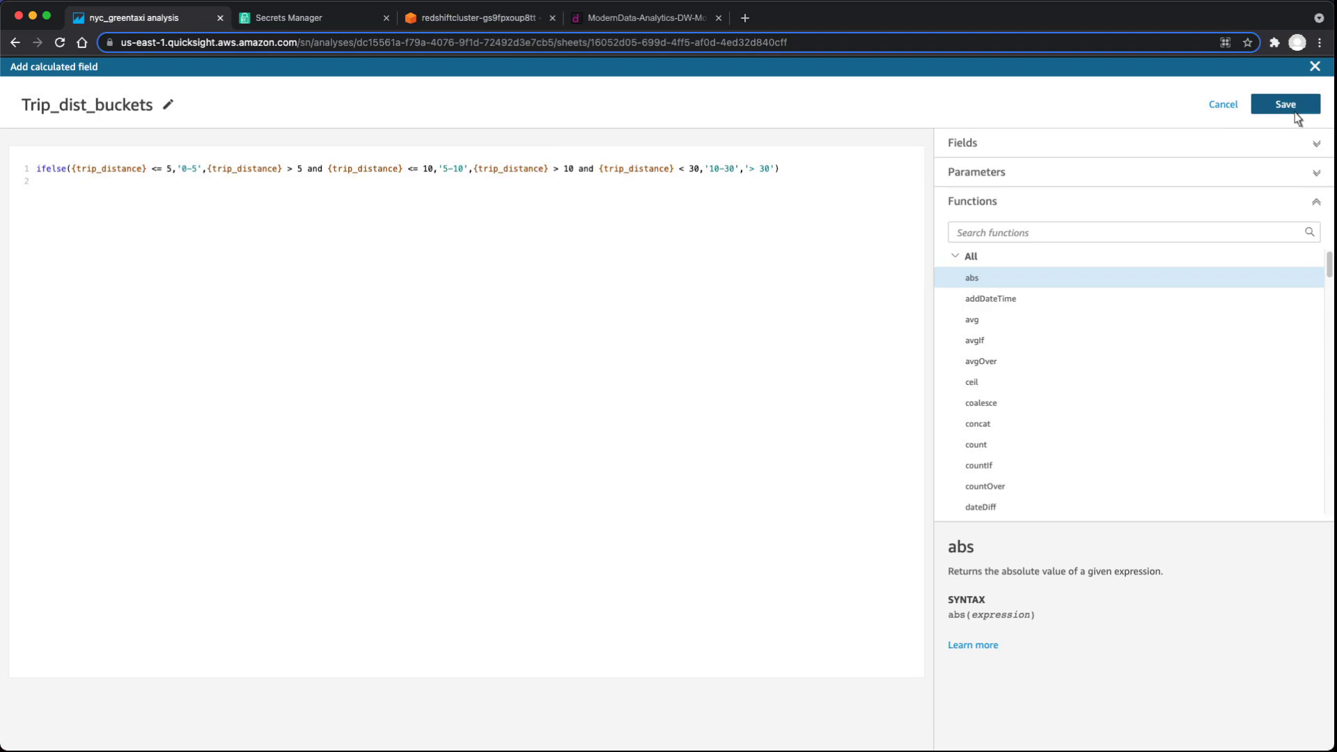
left_click(1284, 103)
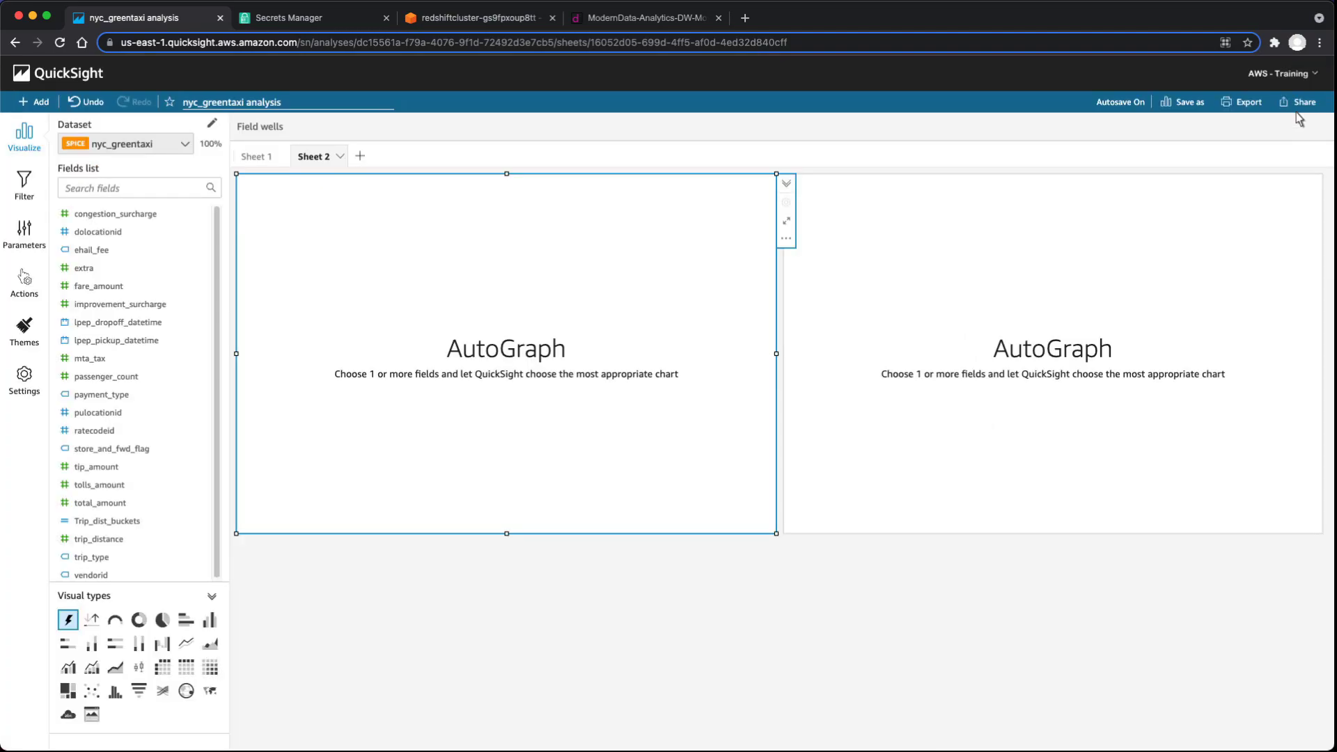
mouse_move(67, 667)
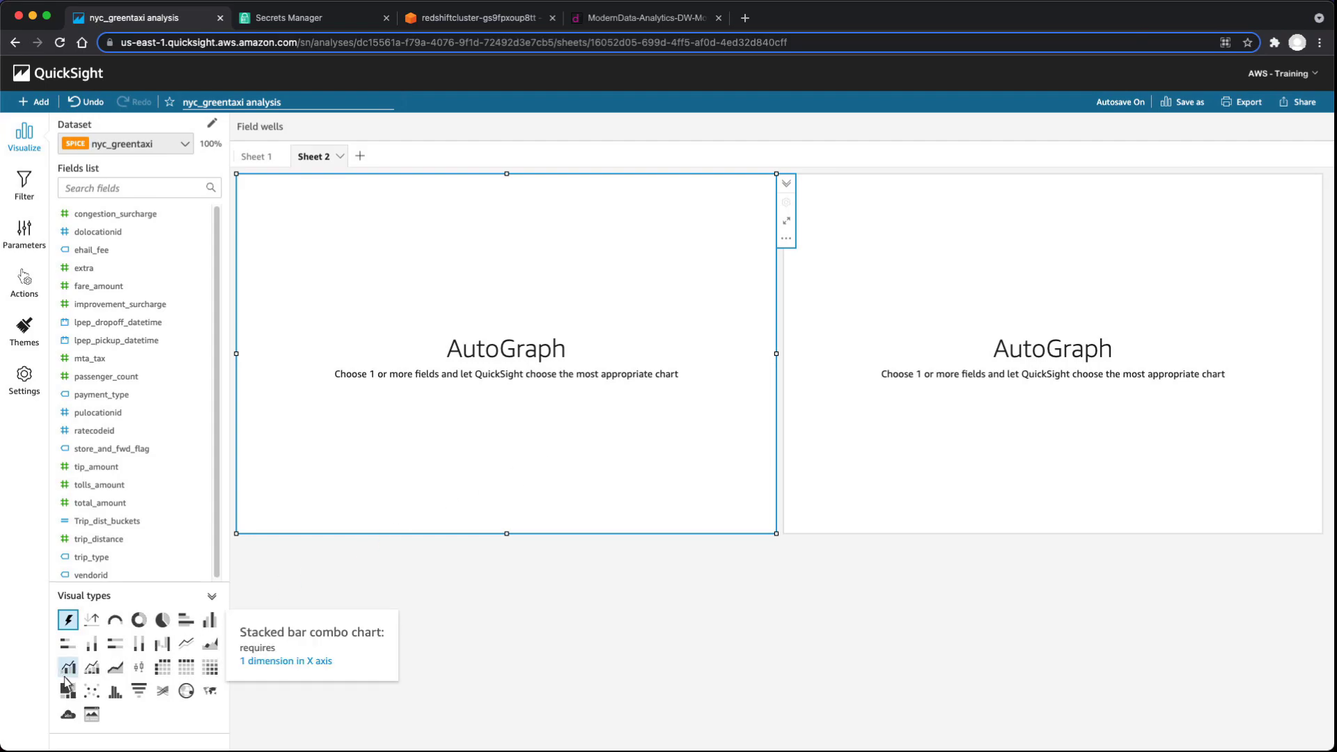
Chart summed total_amount bars and pickup count line per Trip_dist_buckets as a stacked bar combo.
left_click(67, 667)
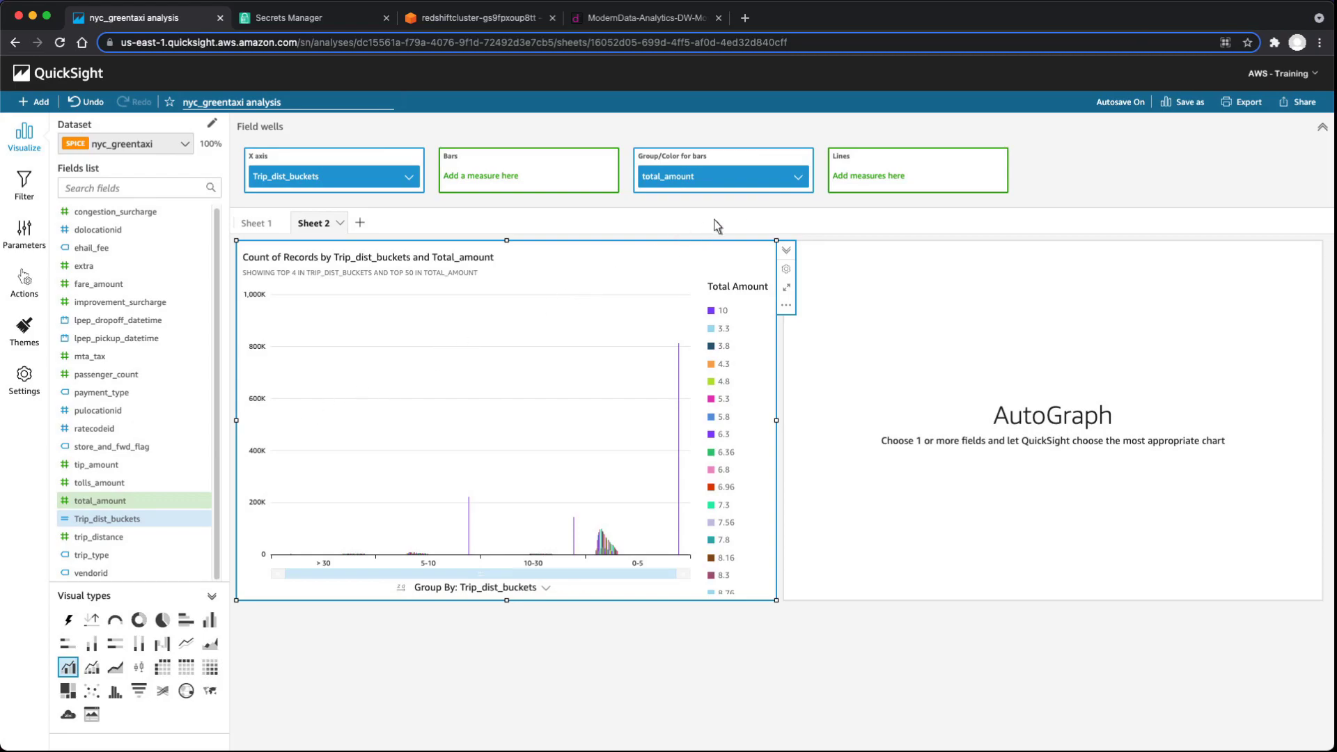
left_click_drag(674, 177, 481, 176)
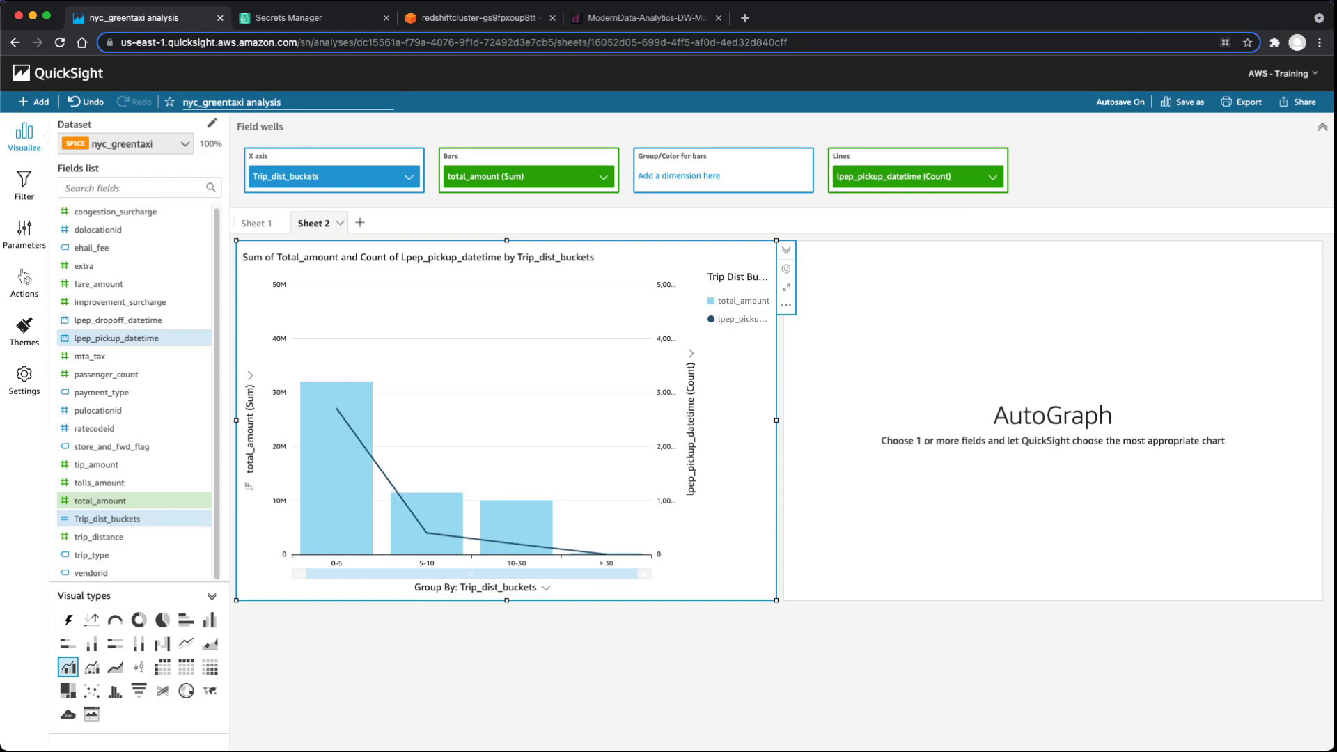
left_click(313, 16)
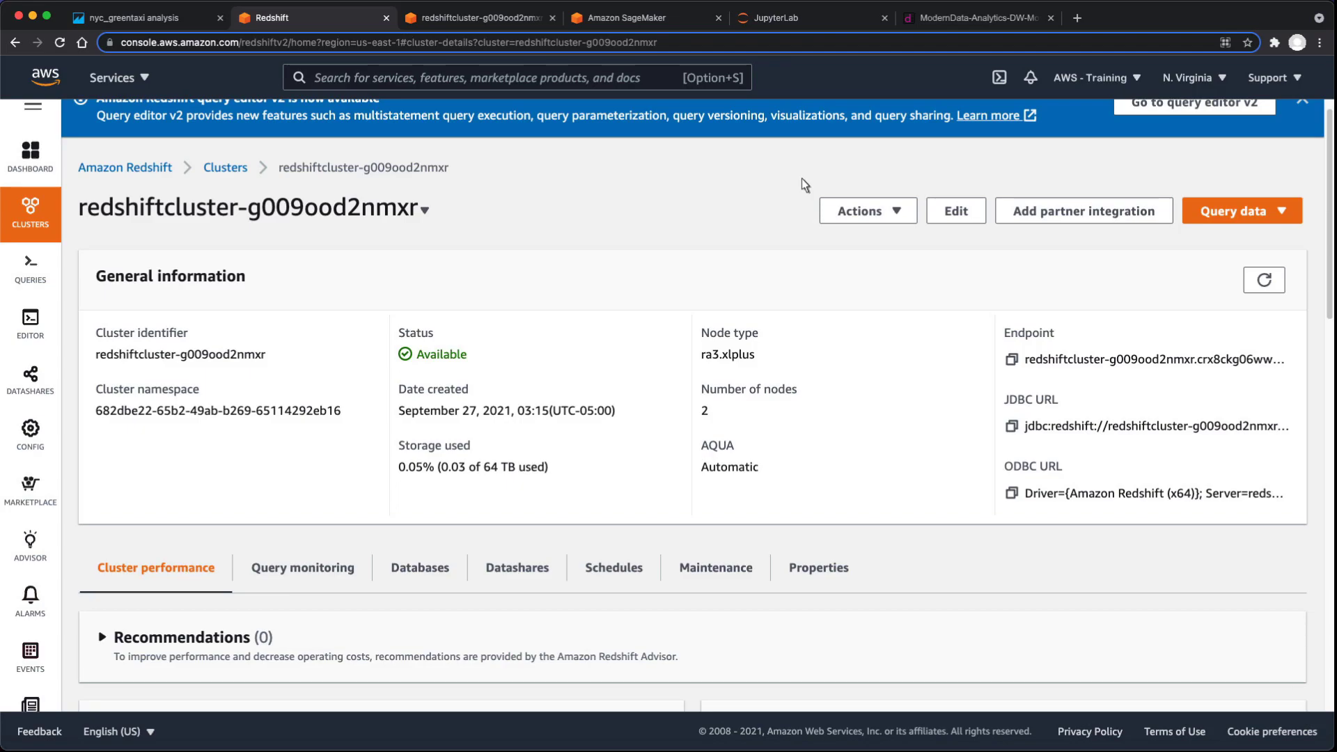
mouse_move(490, 33)
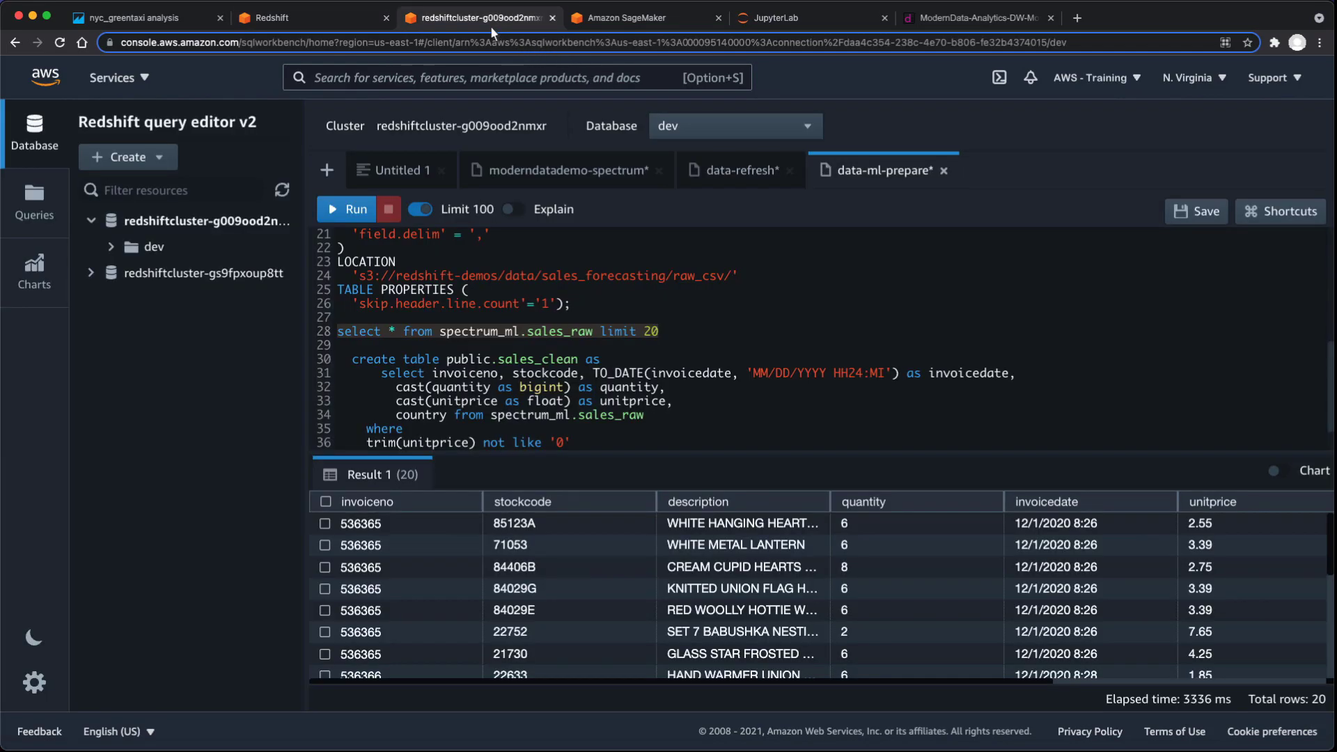
mouse_move(536, 61)
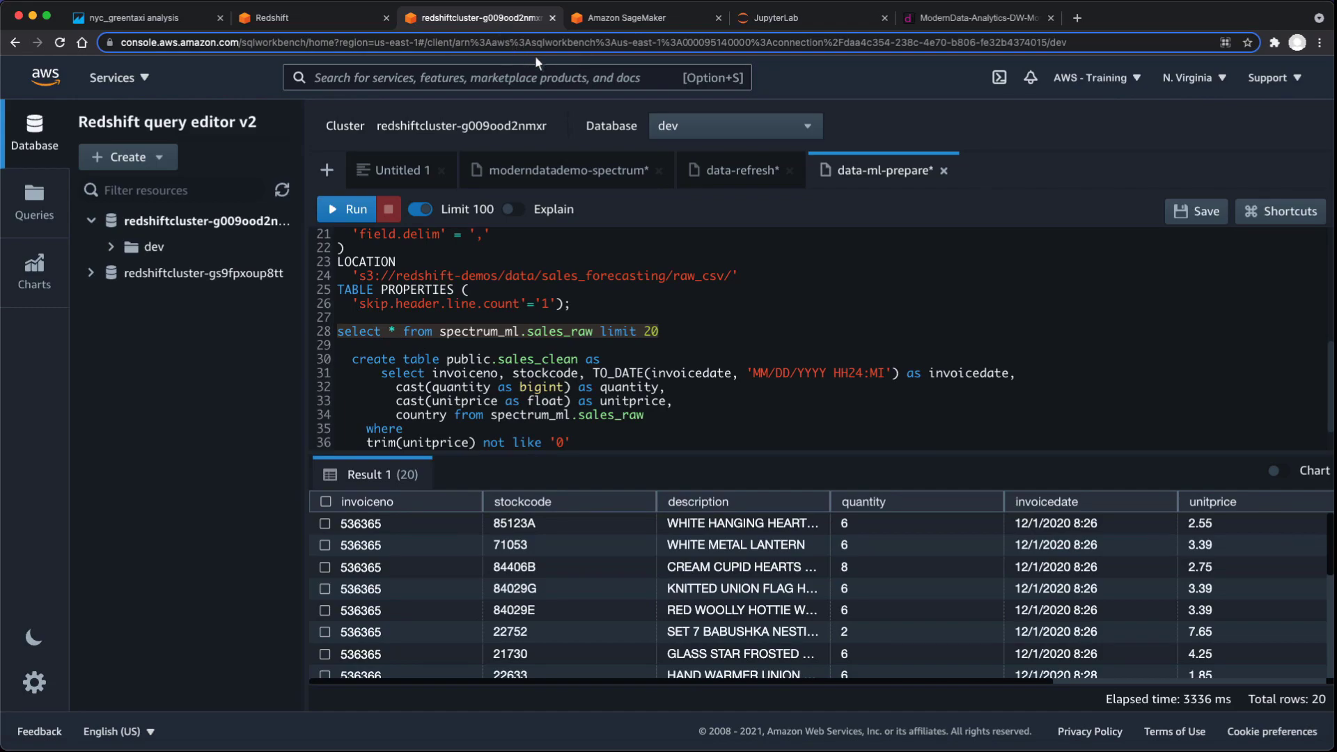
Run the 20-row sales_clean preview query, then open the moderndata-ml-demo notebook in JupyterLab.
left_click(737, 170)
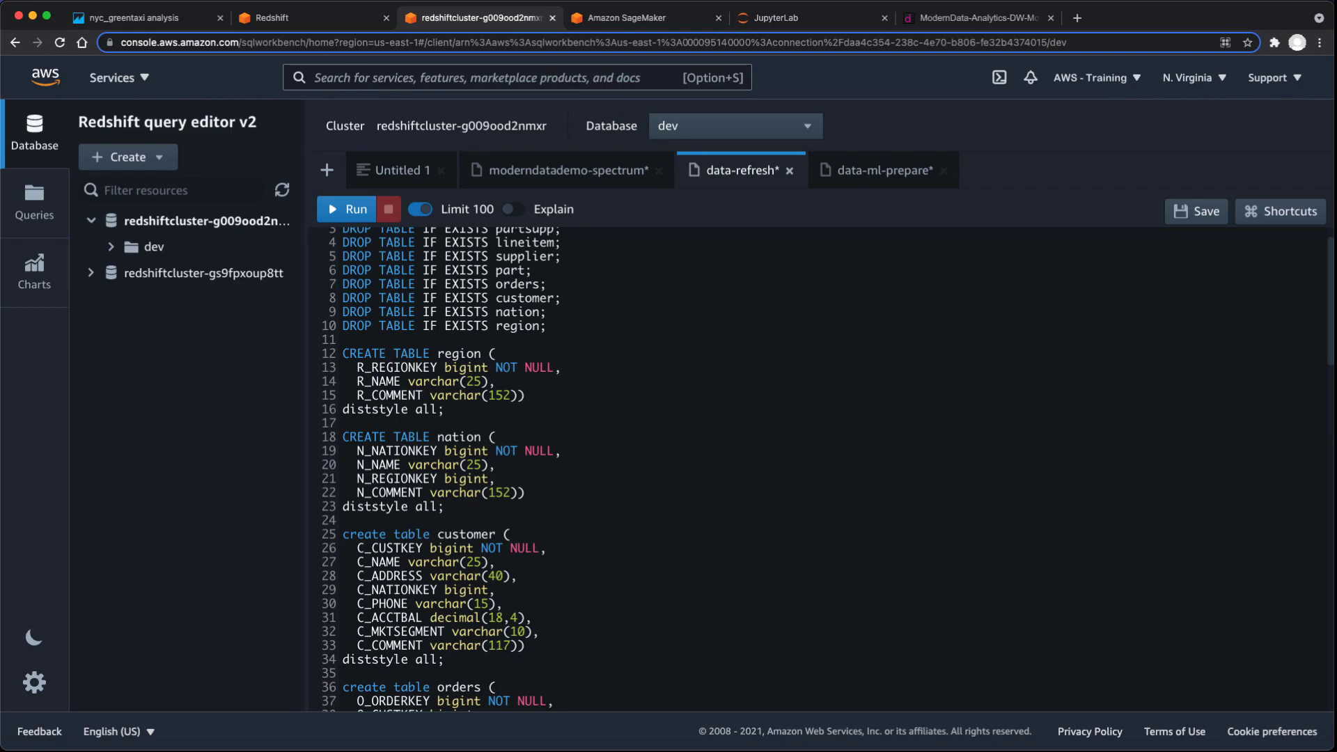
mouse_move(825, 186)
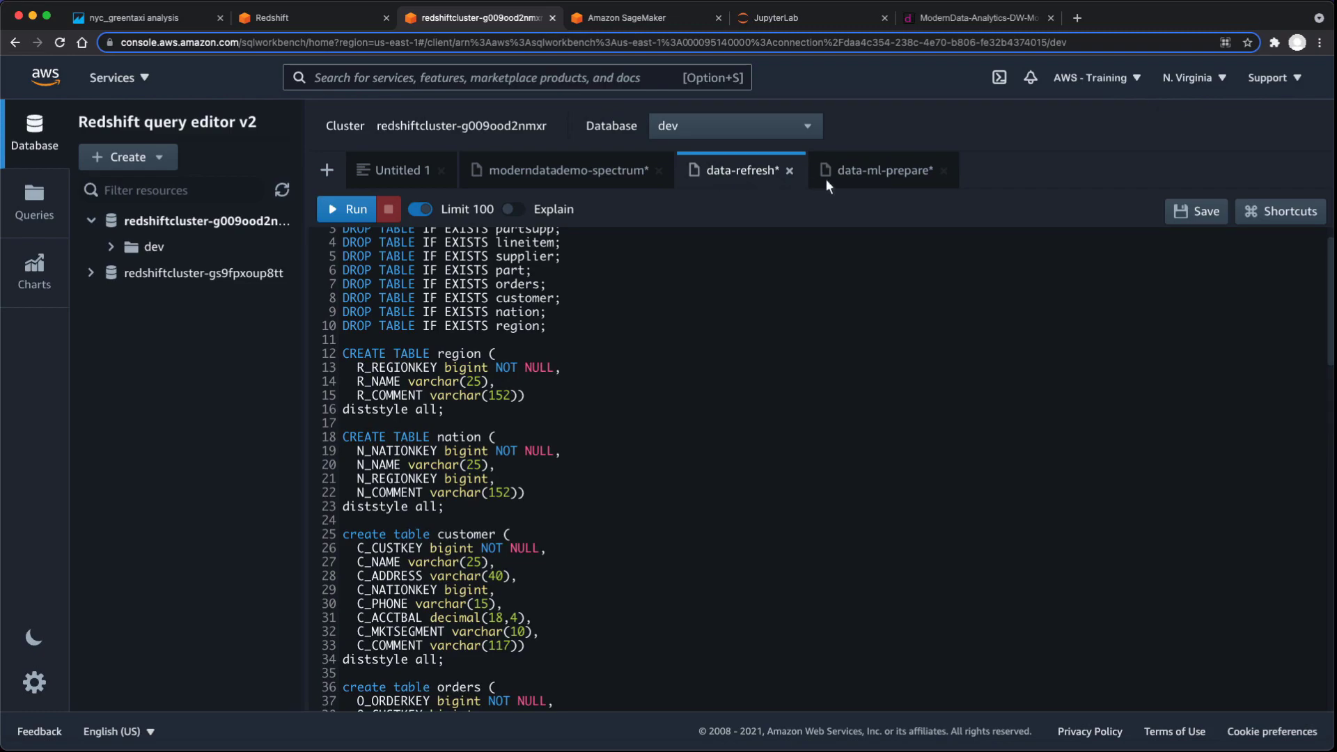
left_click(883, 169)
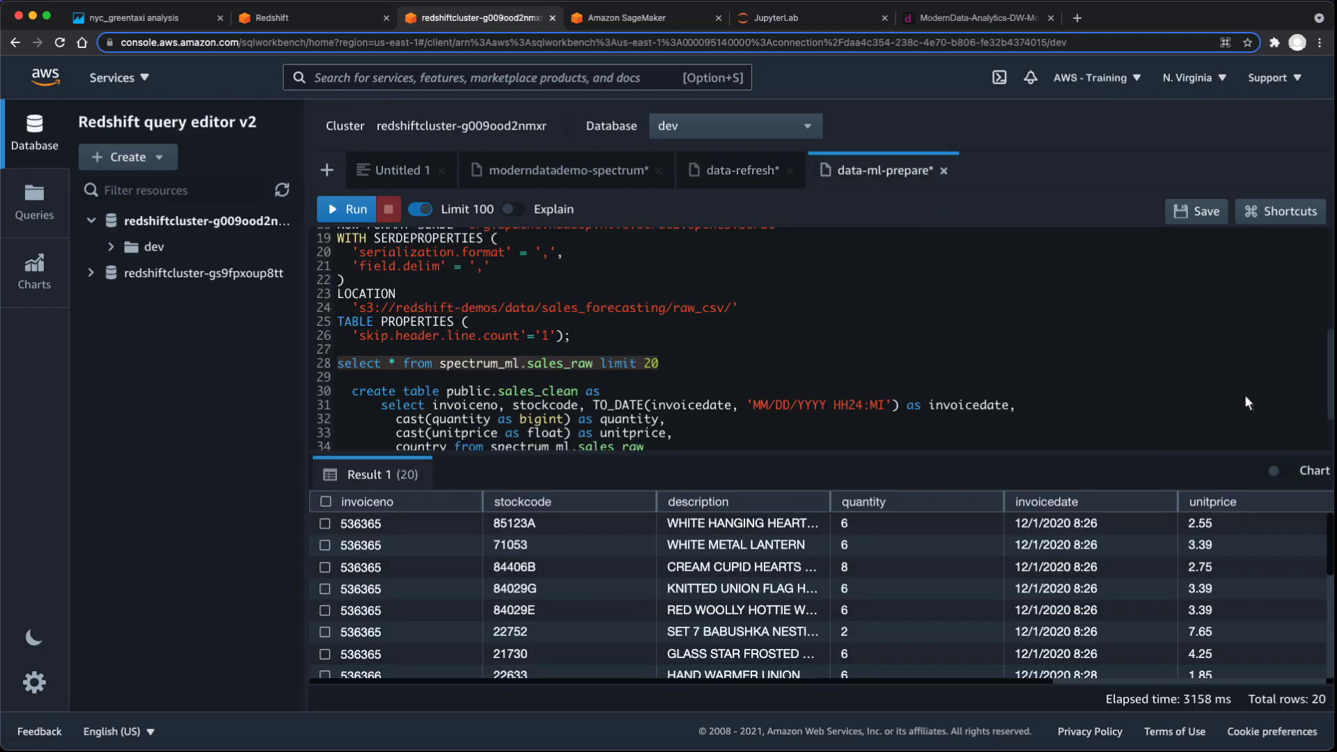
scroll("down", 3)
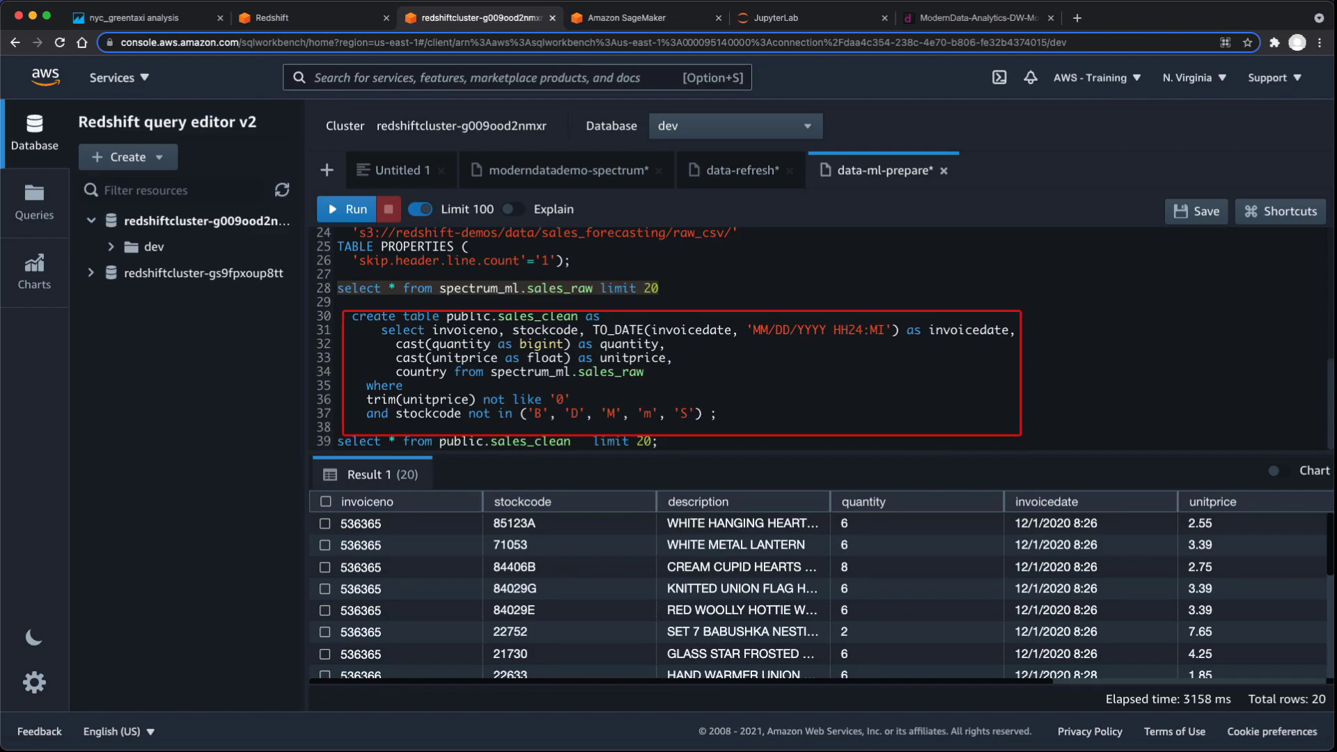
left_click(720, 449)
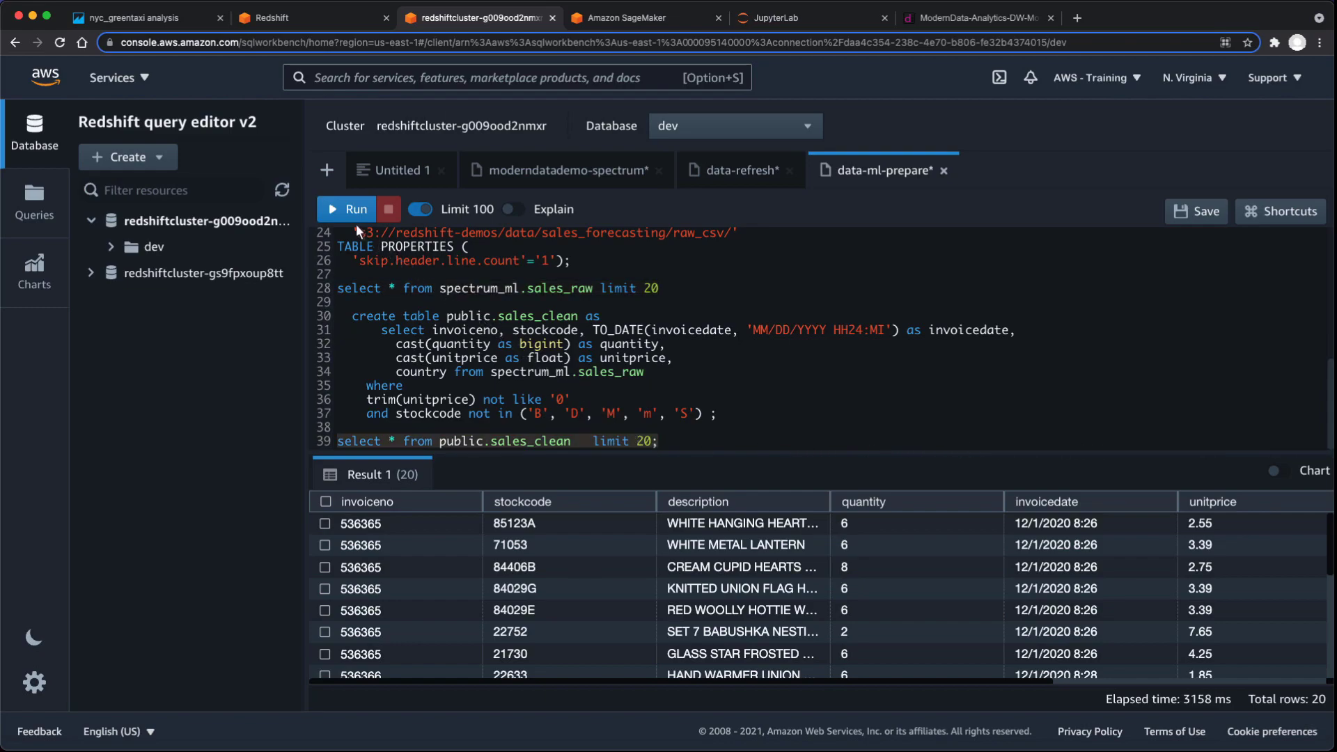
left_click(353, 209)
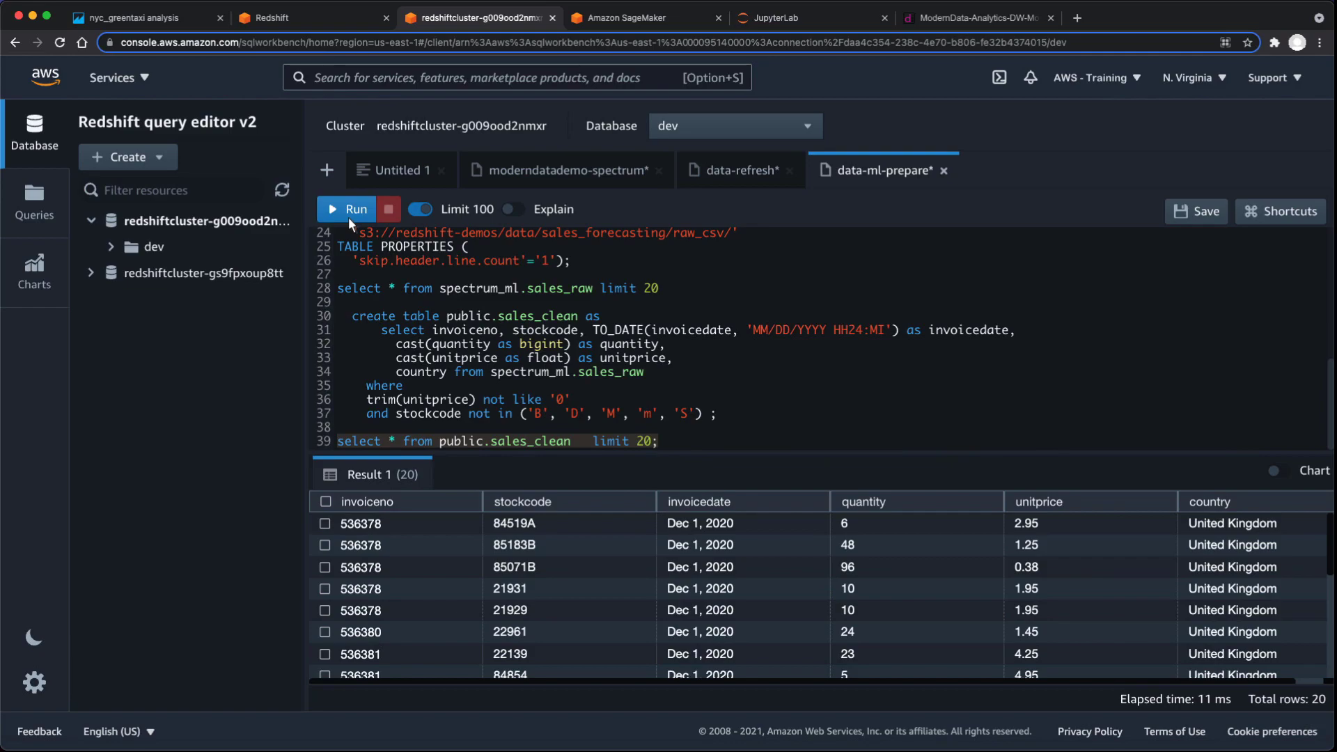
mouse_move(528, 100)
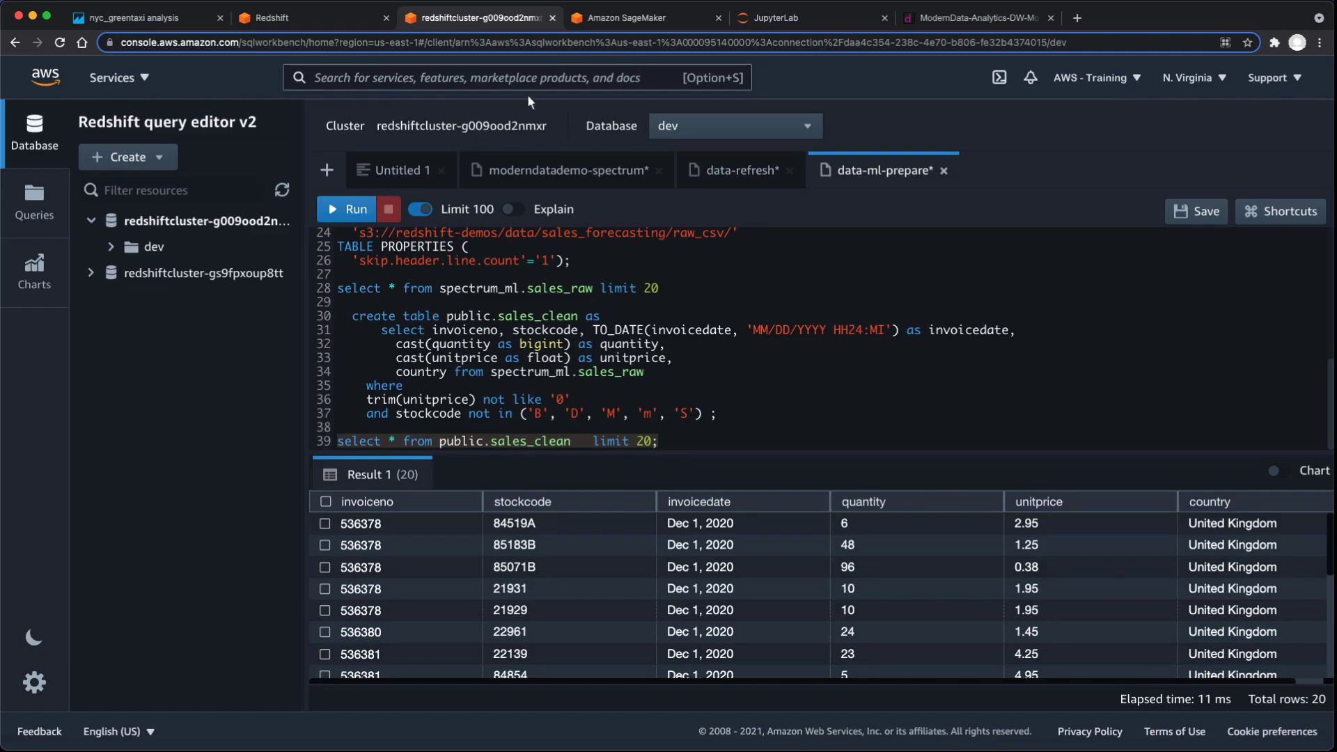
left_click(644, 17)
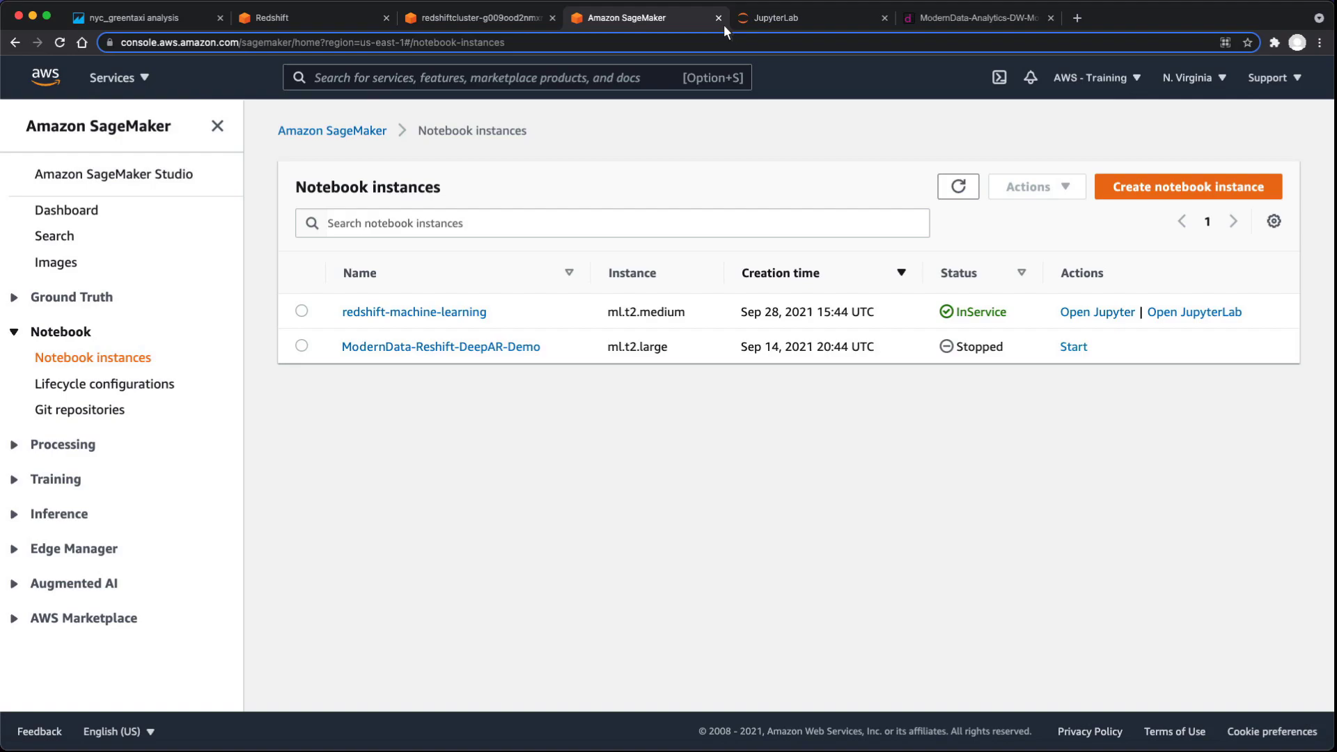
left_click(810, 17)
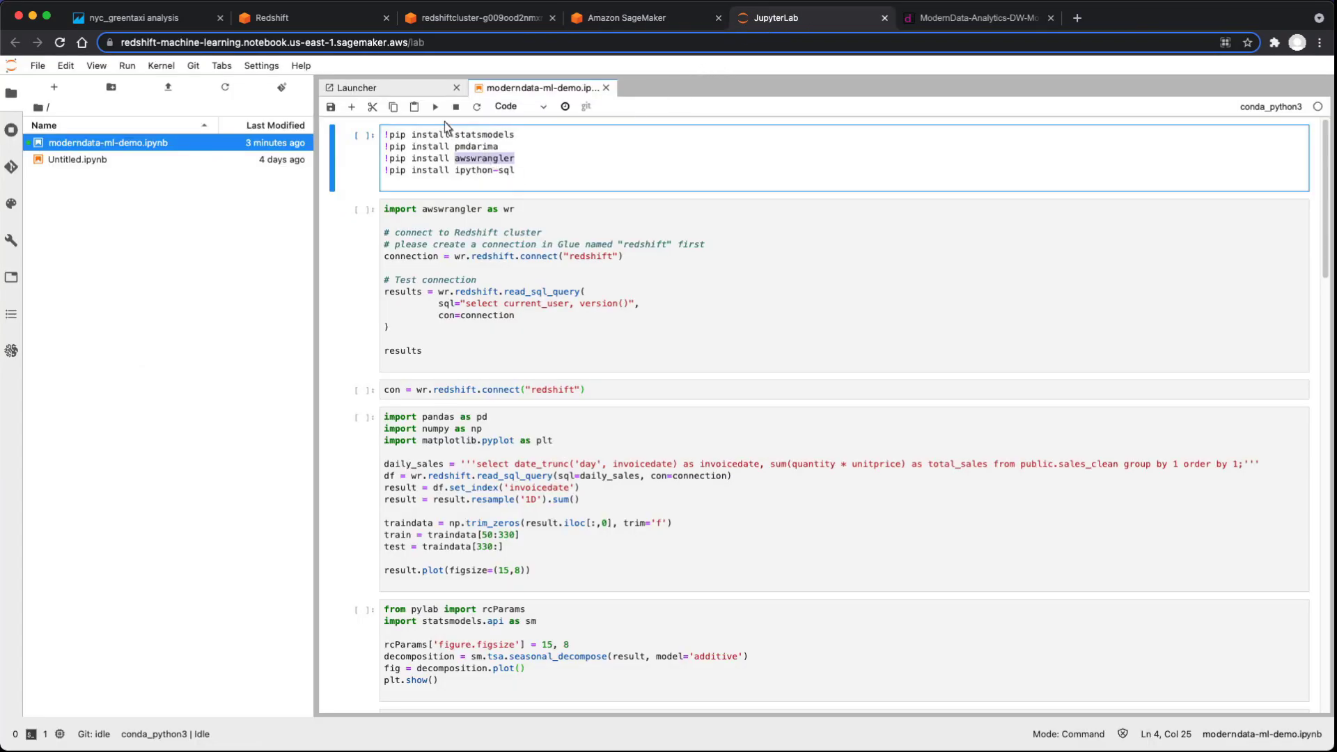
Run the pip install, Redshift connection, daily sales plot and seasonal decomposition cells.
left_click(434, 106)
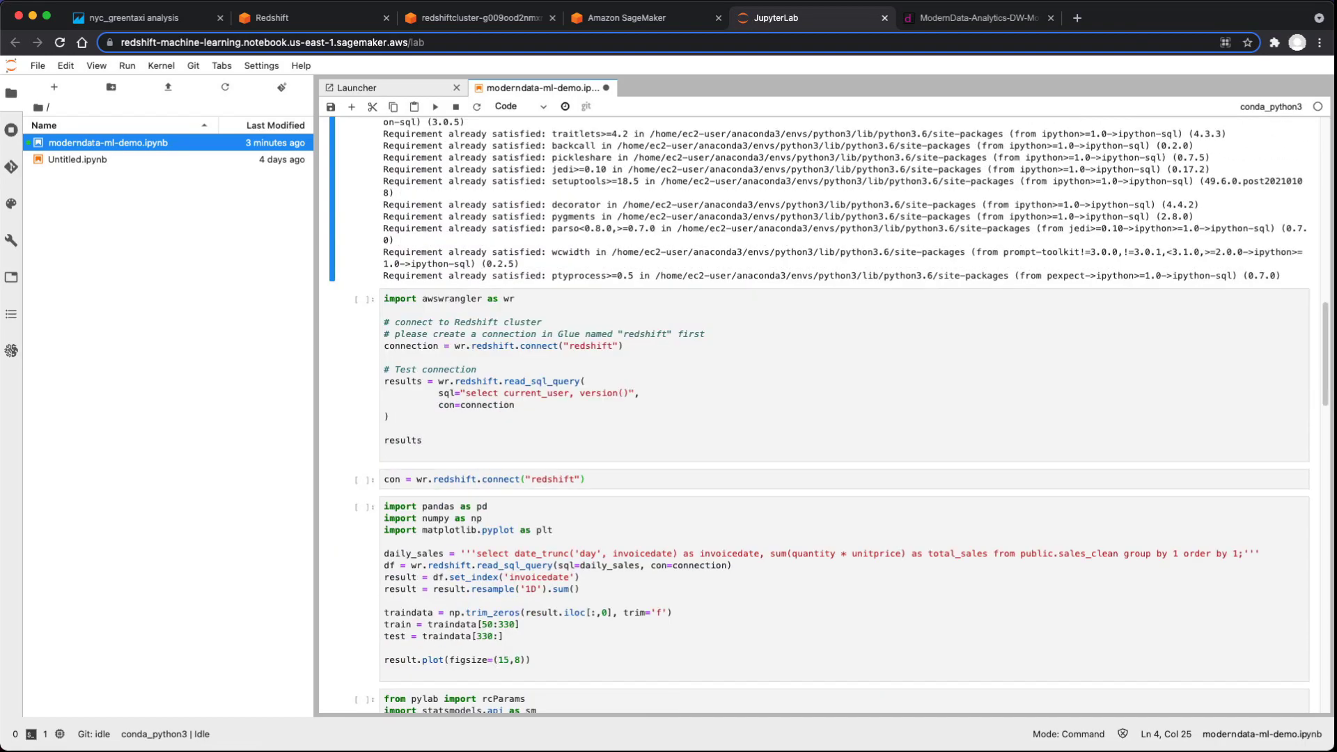
mouse_move(430, 333)
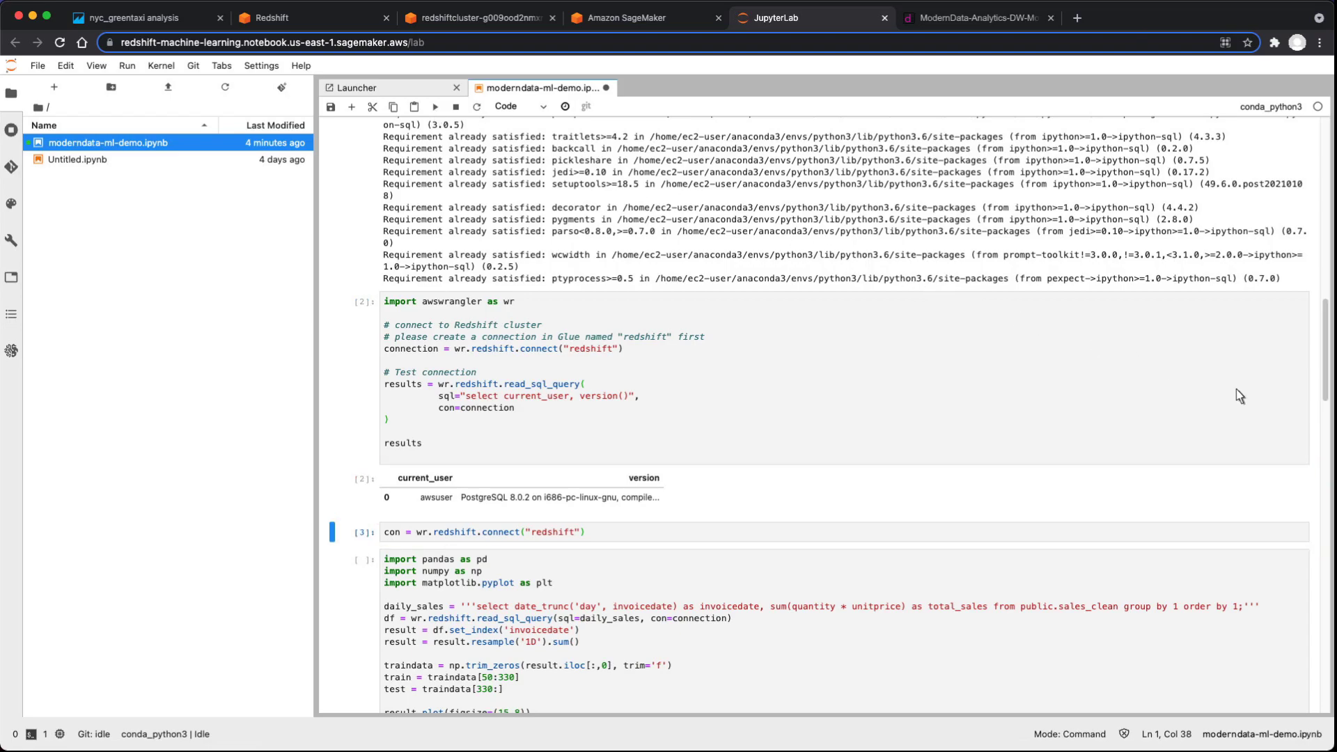
scroll("down", 3)
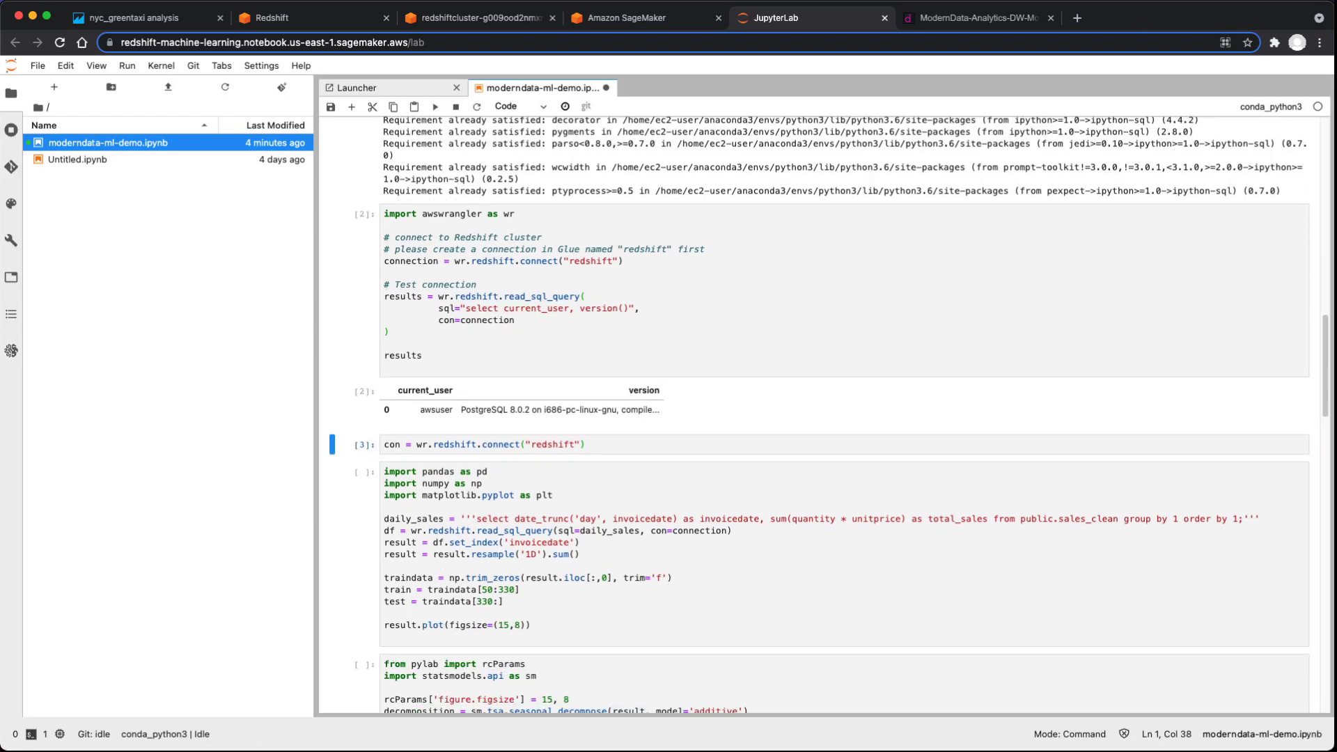
mouse_move(798, 563)
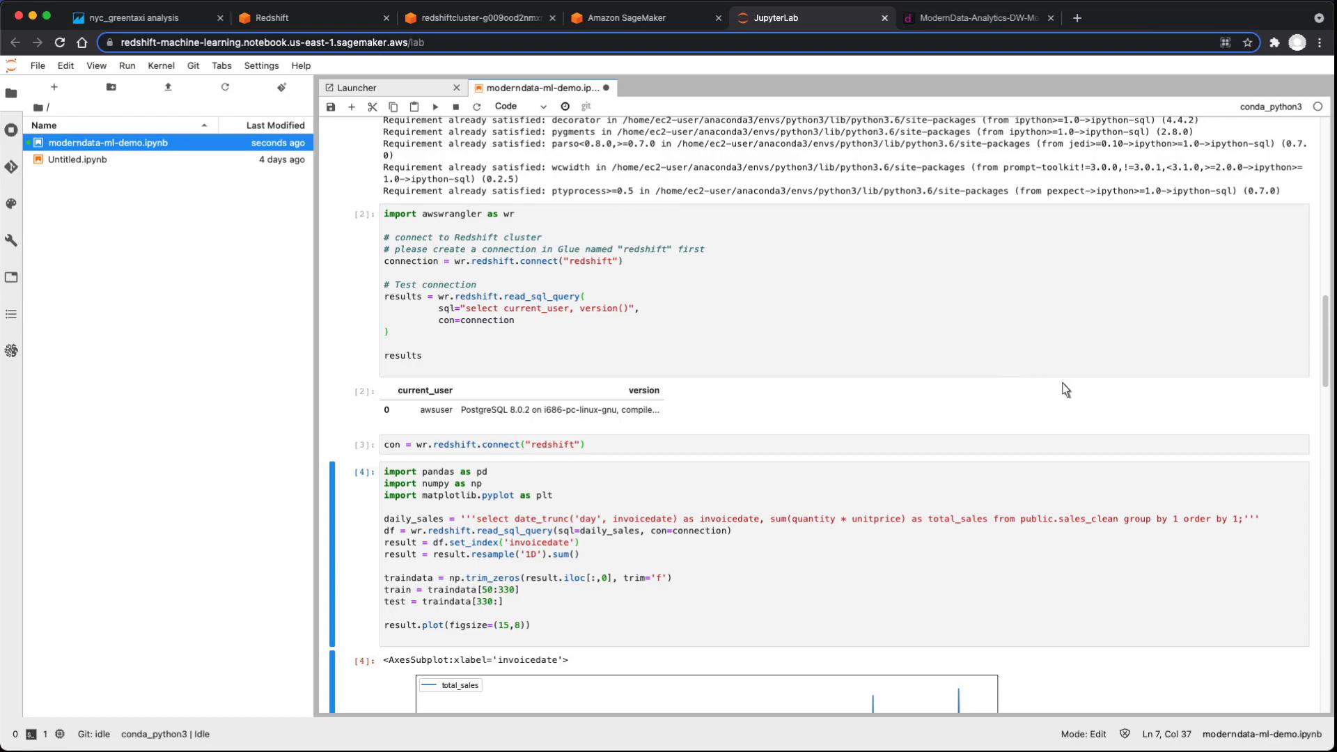
scroll("down", 3)
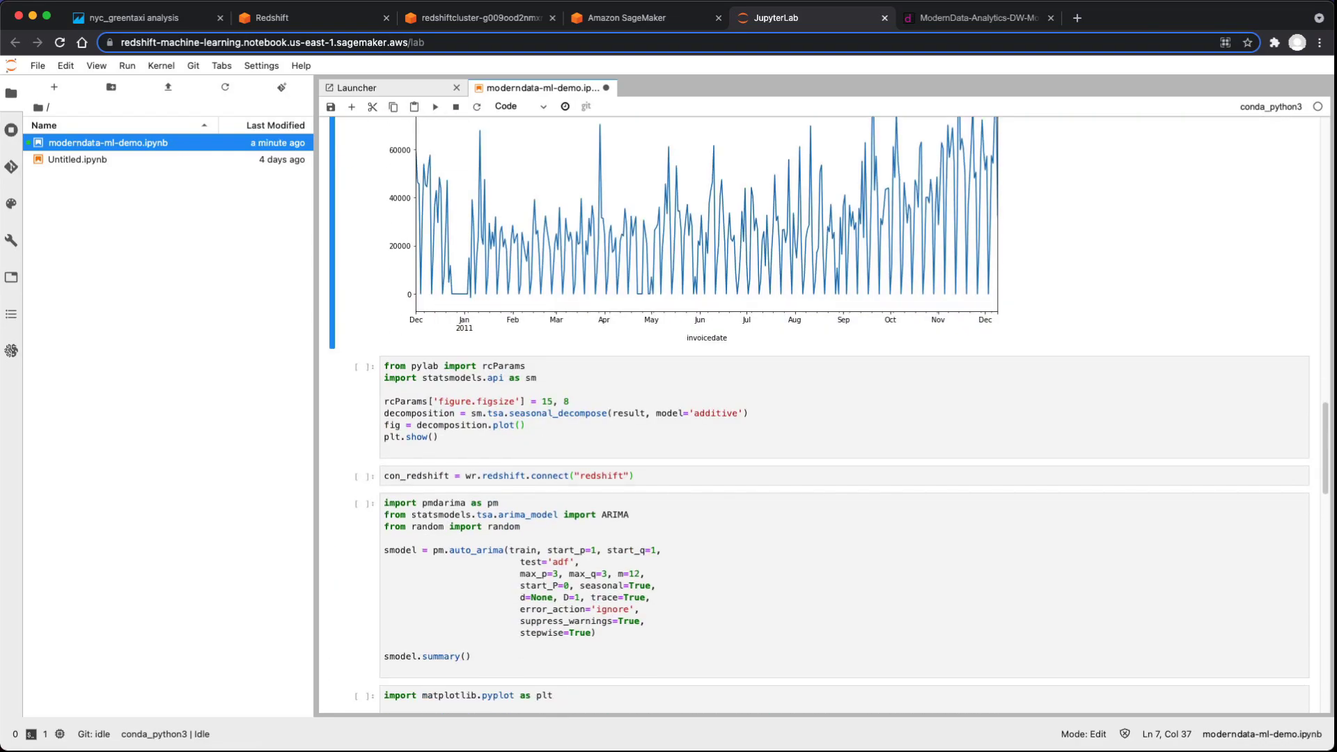
mouse_move(520, 451)
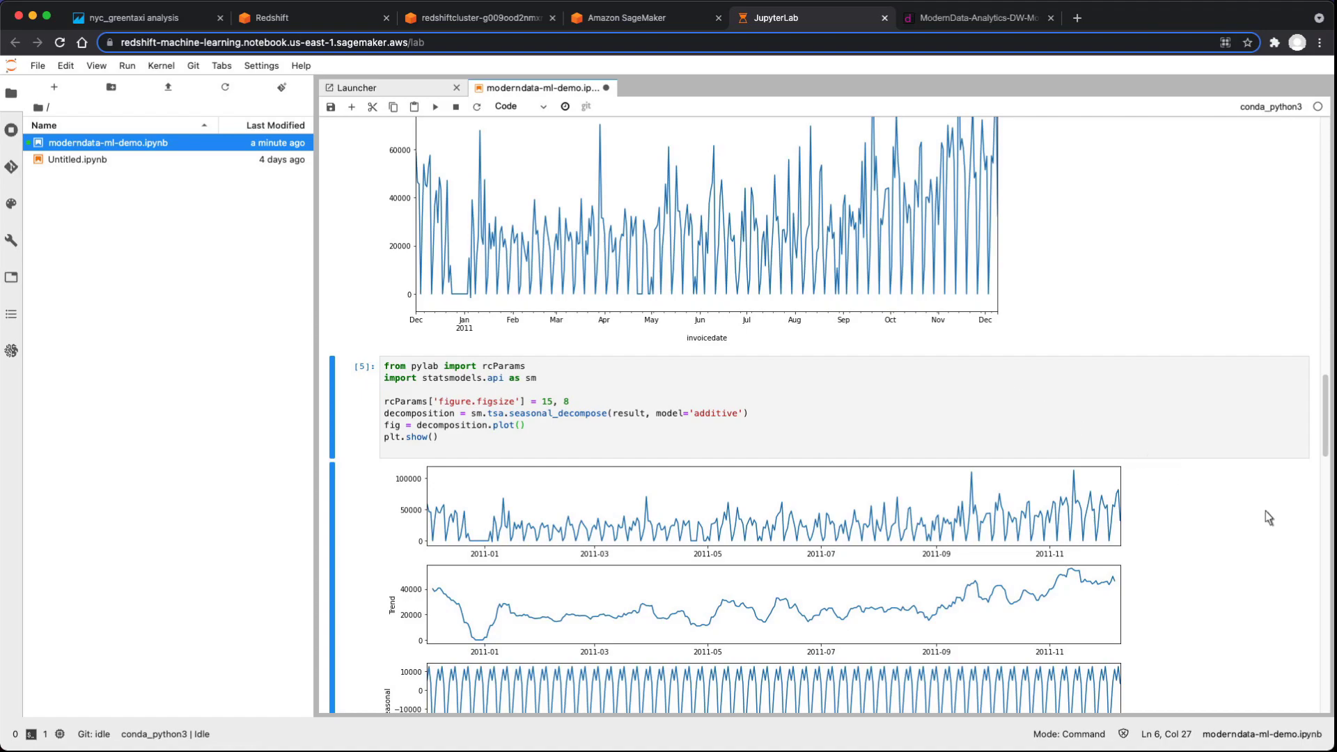
scroll("down", 3)
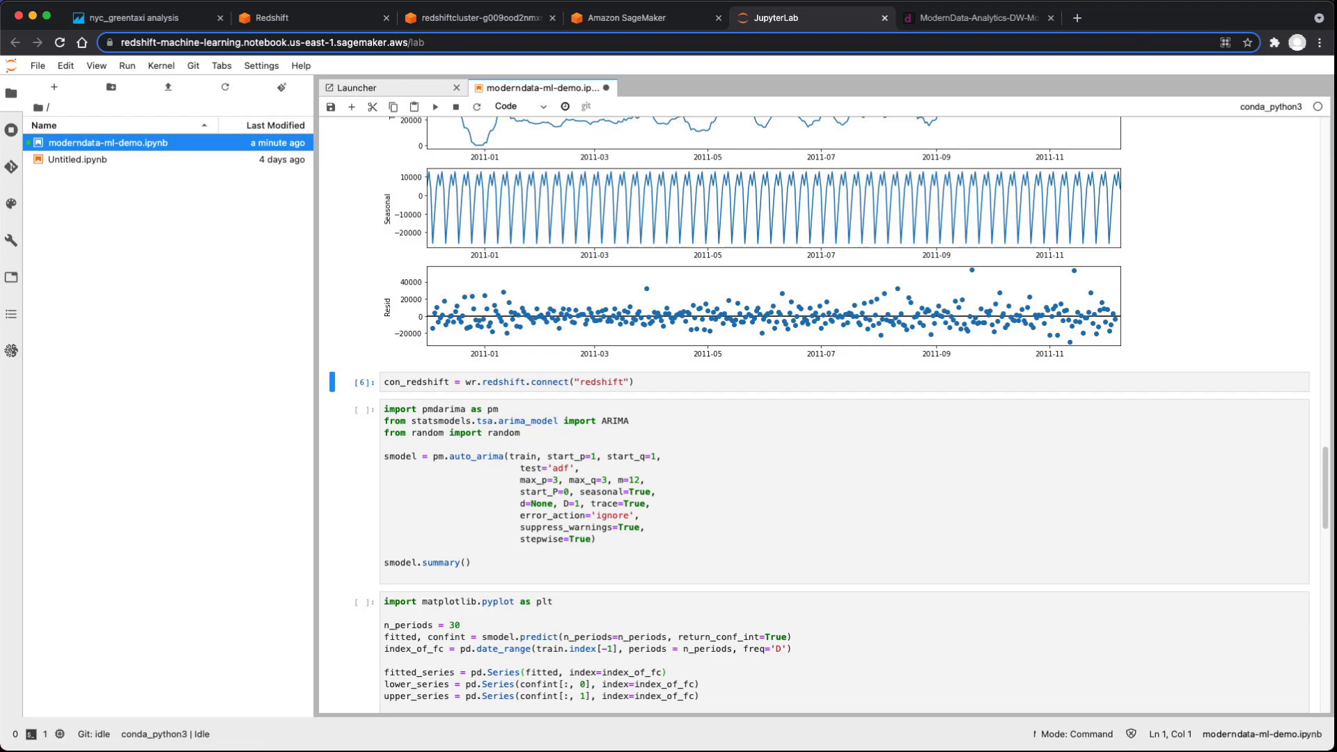
mouse_move(934, 555)
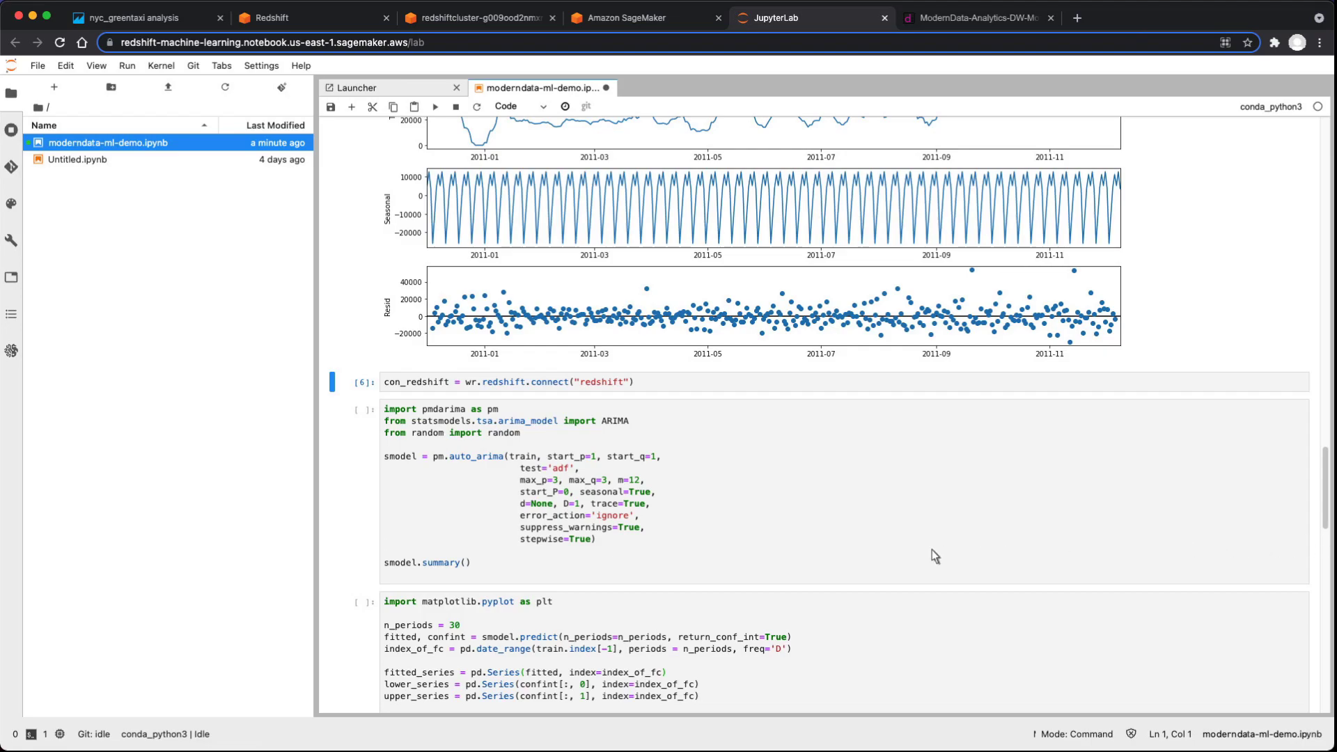
Fit auto_arima, selecting ARIMA(2,0,3)(2,1,2)[12], and plot 'Forecast of sales vs actual'.
left_click(661, 457)
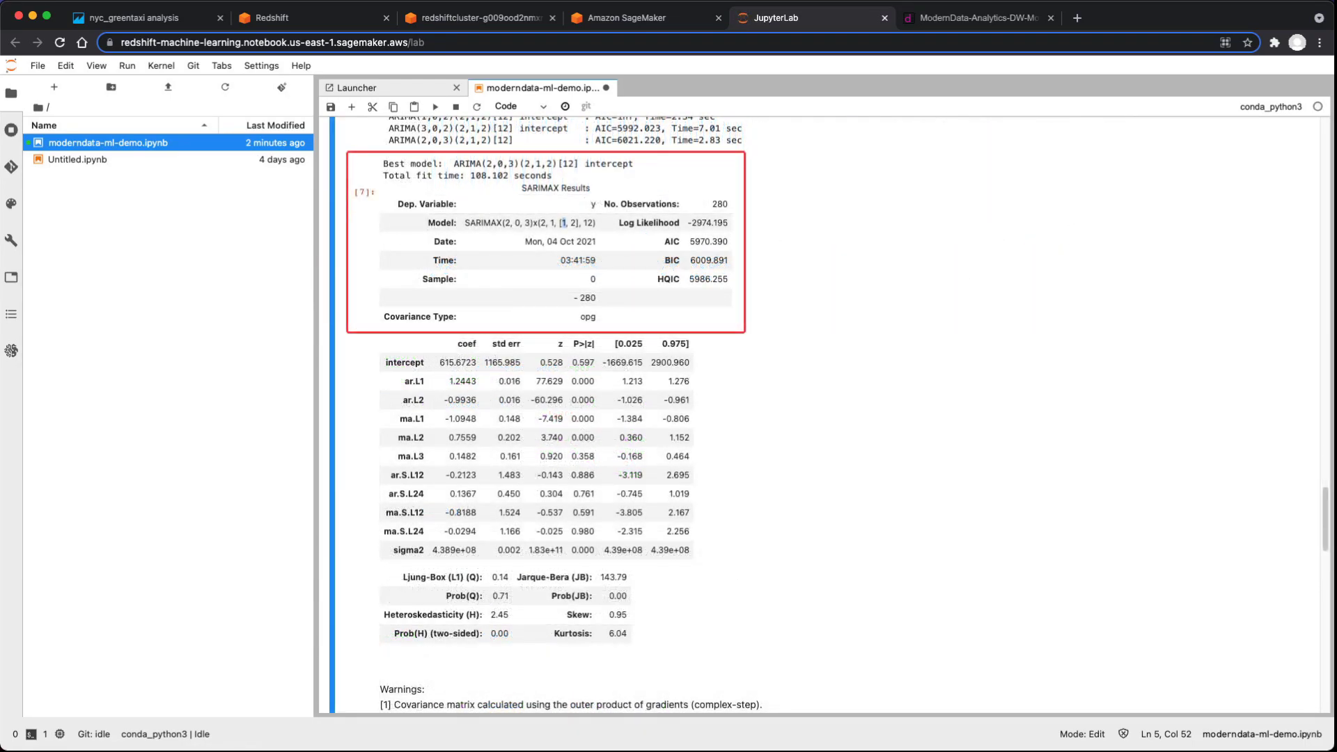
left_click(968, 410)
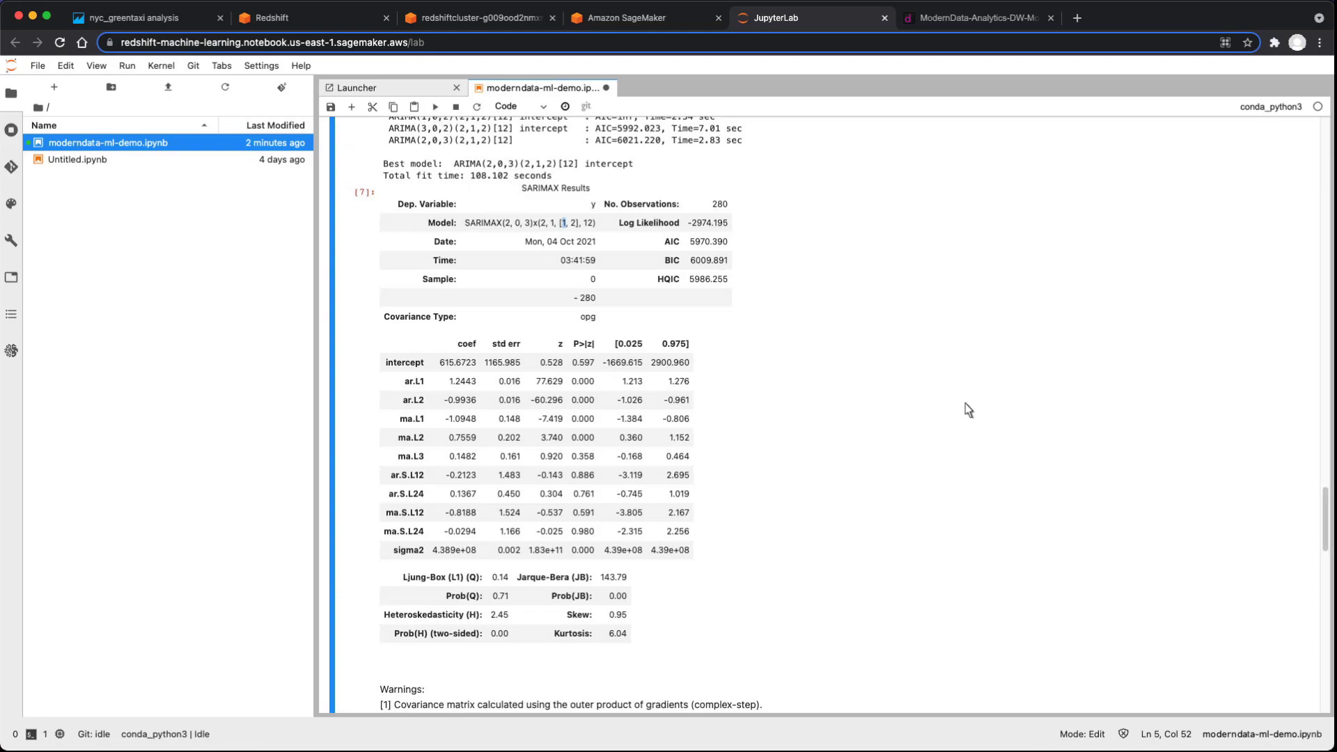
scroll("down", 3)
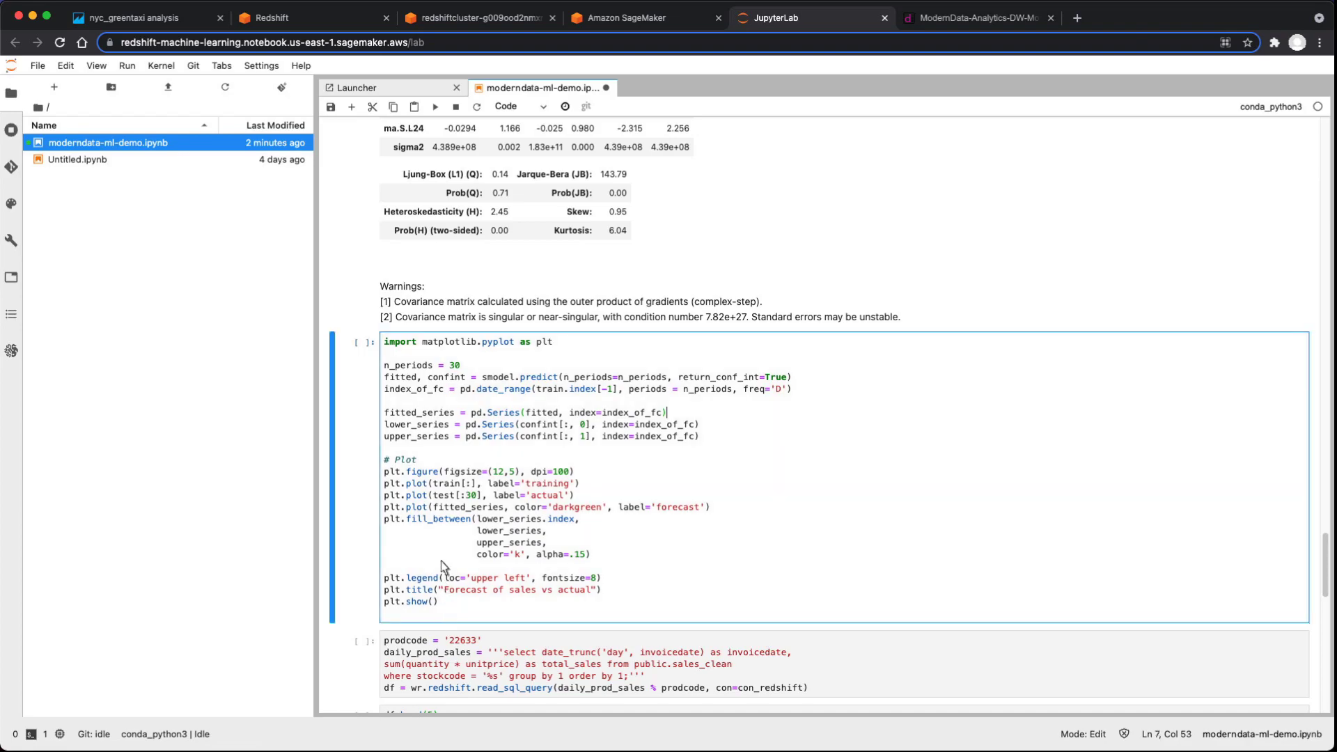
left_click(434, 107)
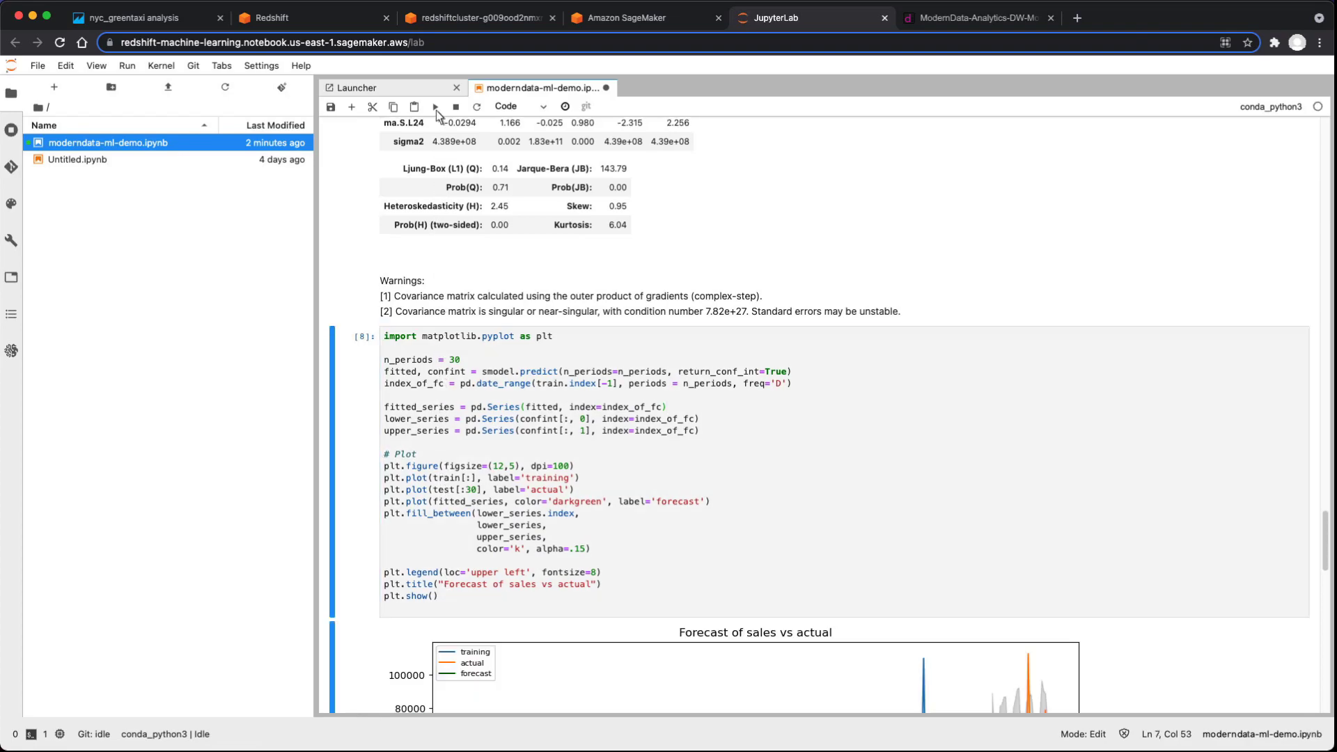
scroll("down", 3)
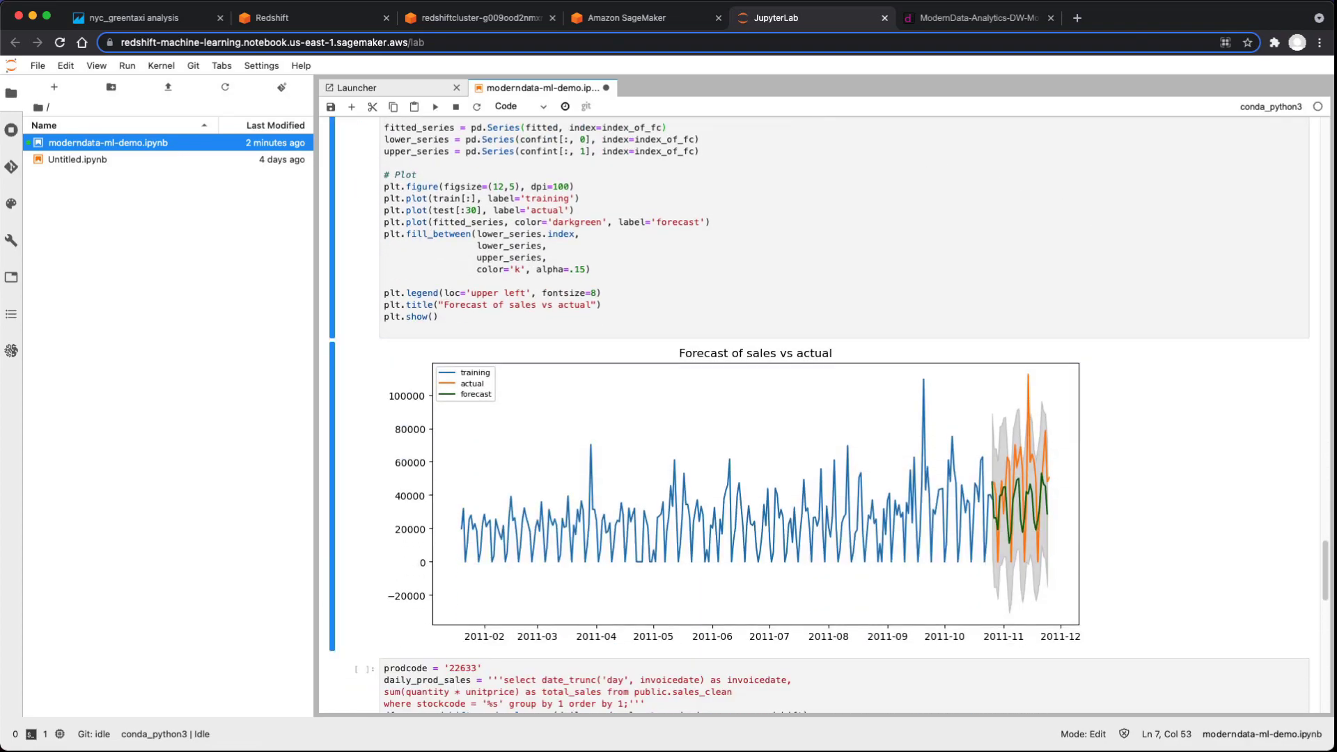
scroll("down", 3)
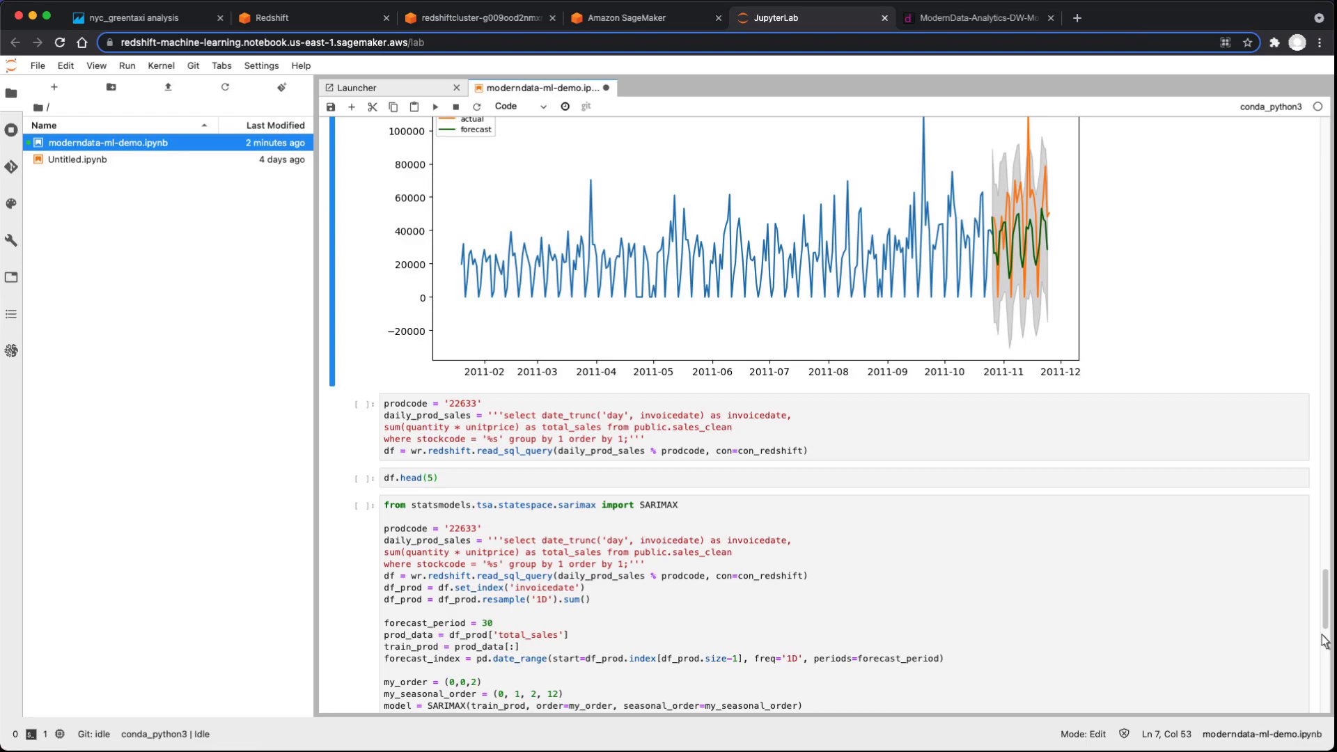
mouse_move(1288, 628)
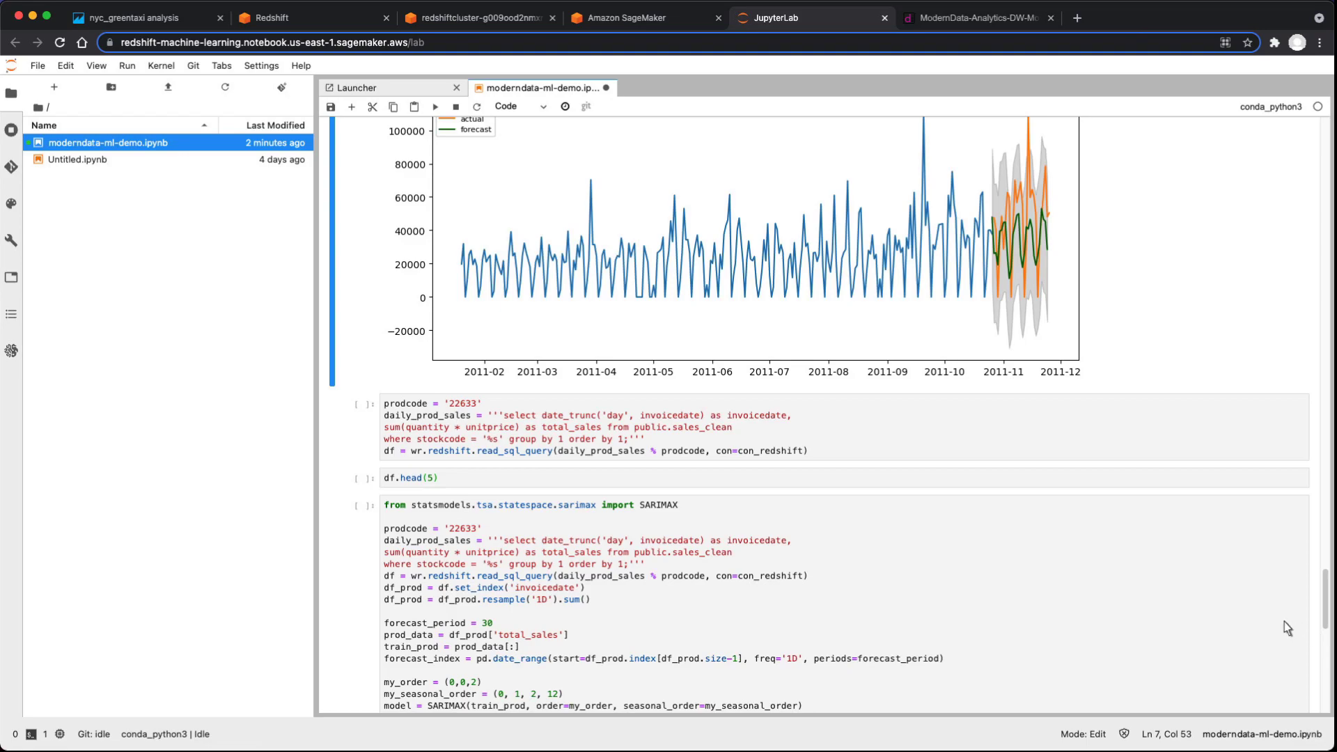
Run the product 22633 daily sales query and scroll to its 30-day SARIMAX forecast chart.
left_click(597, 426)
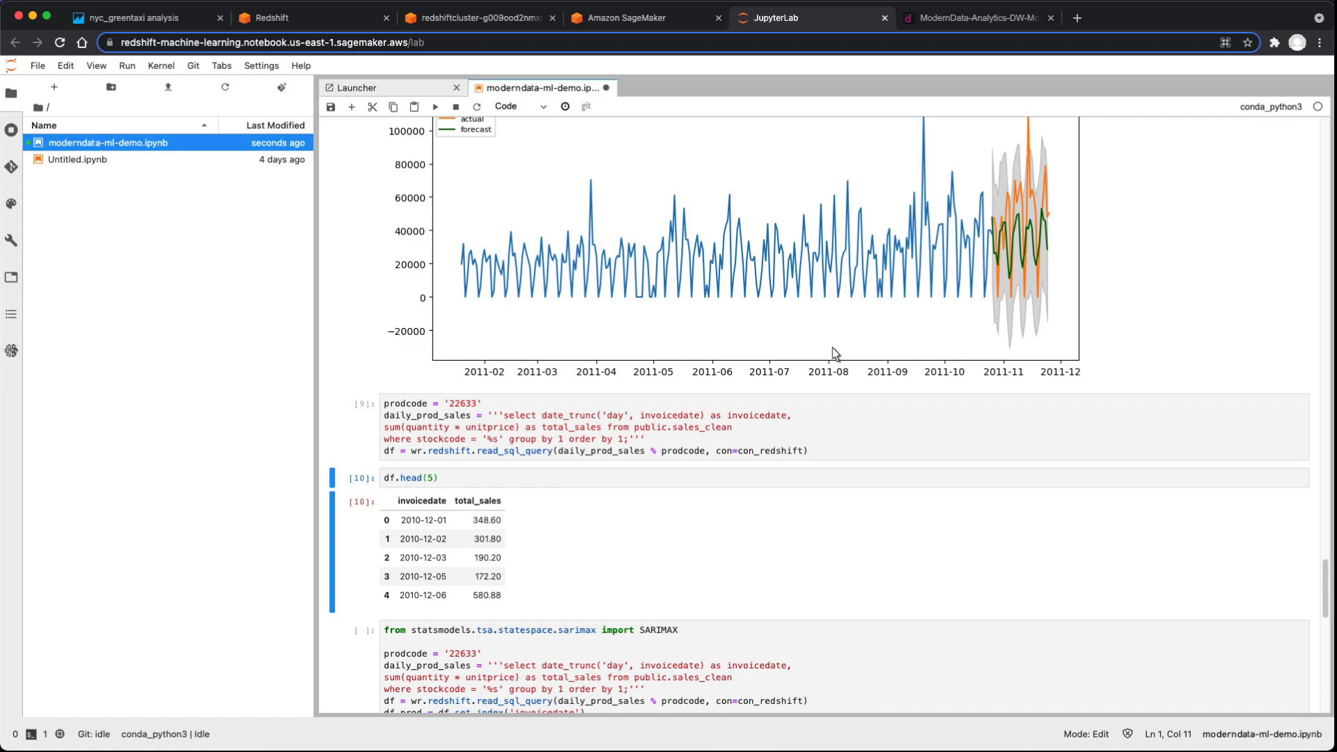
scroll("down", 3)
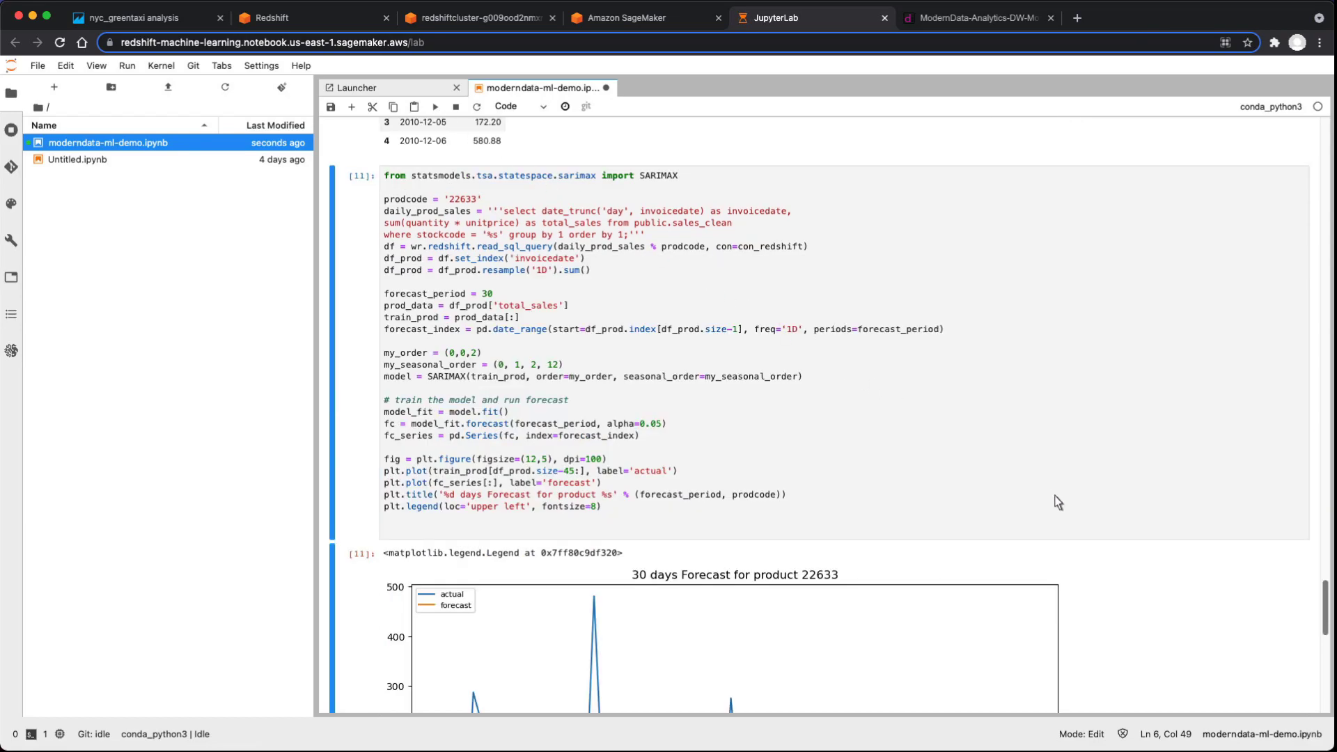
scroll("down", 3)
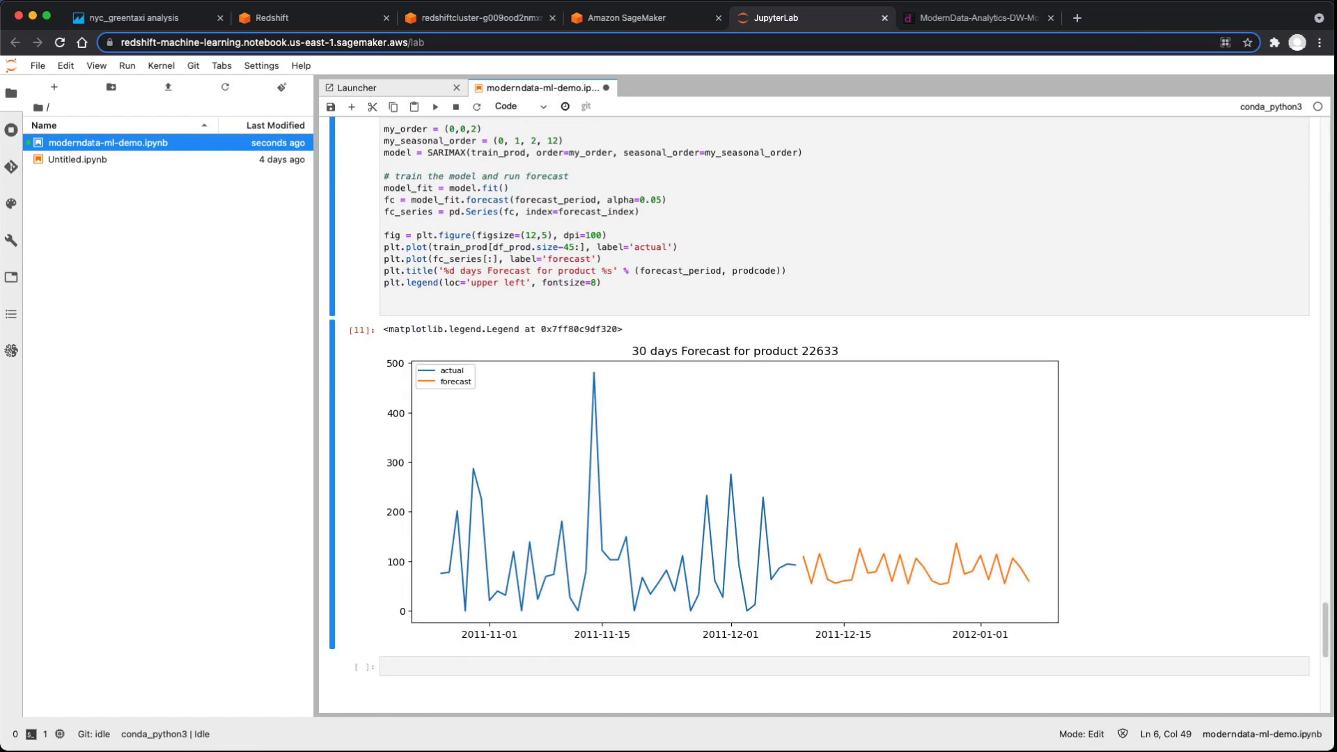